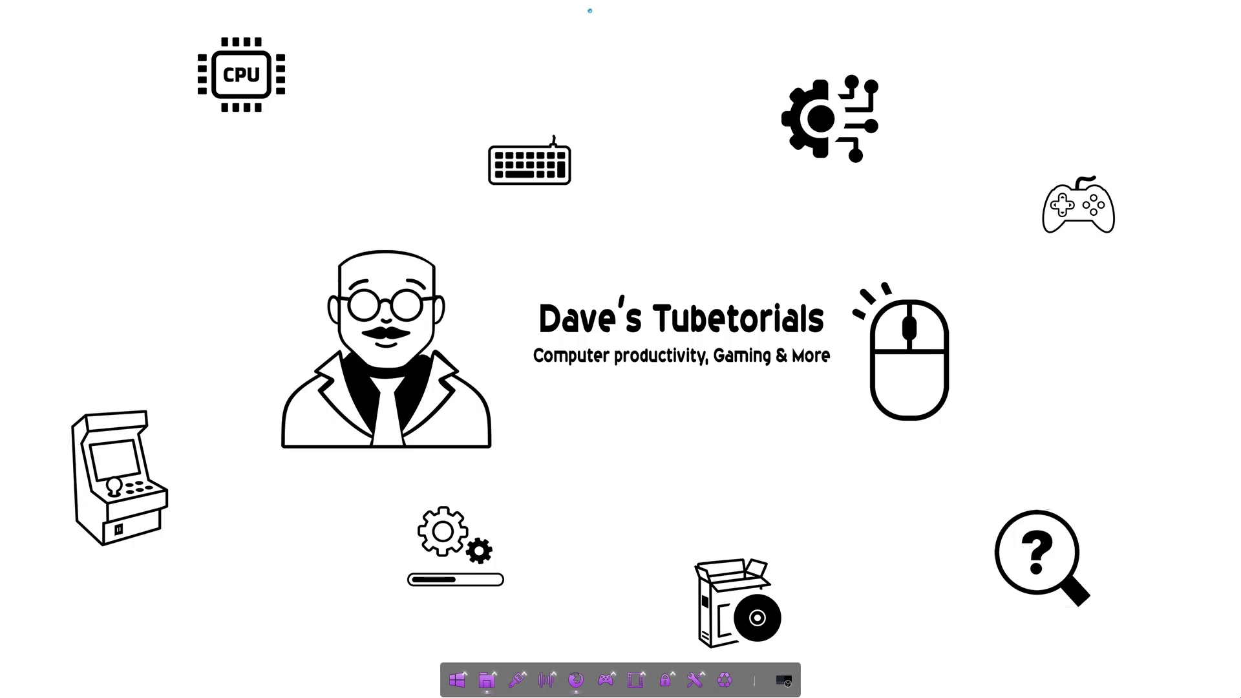
pyautogui.moveTo(836, 585)
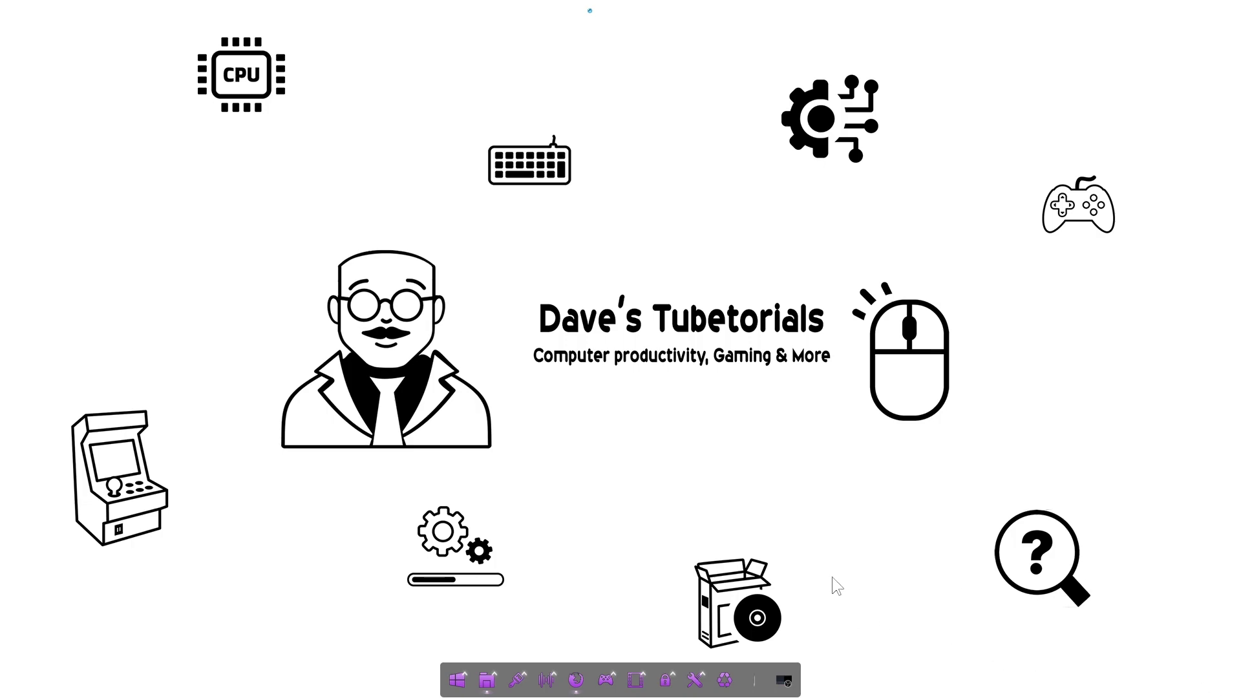
pyautogui.moveTo(577, 679)
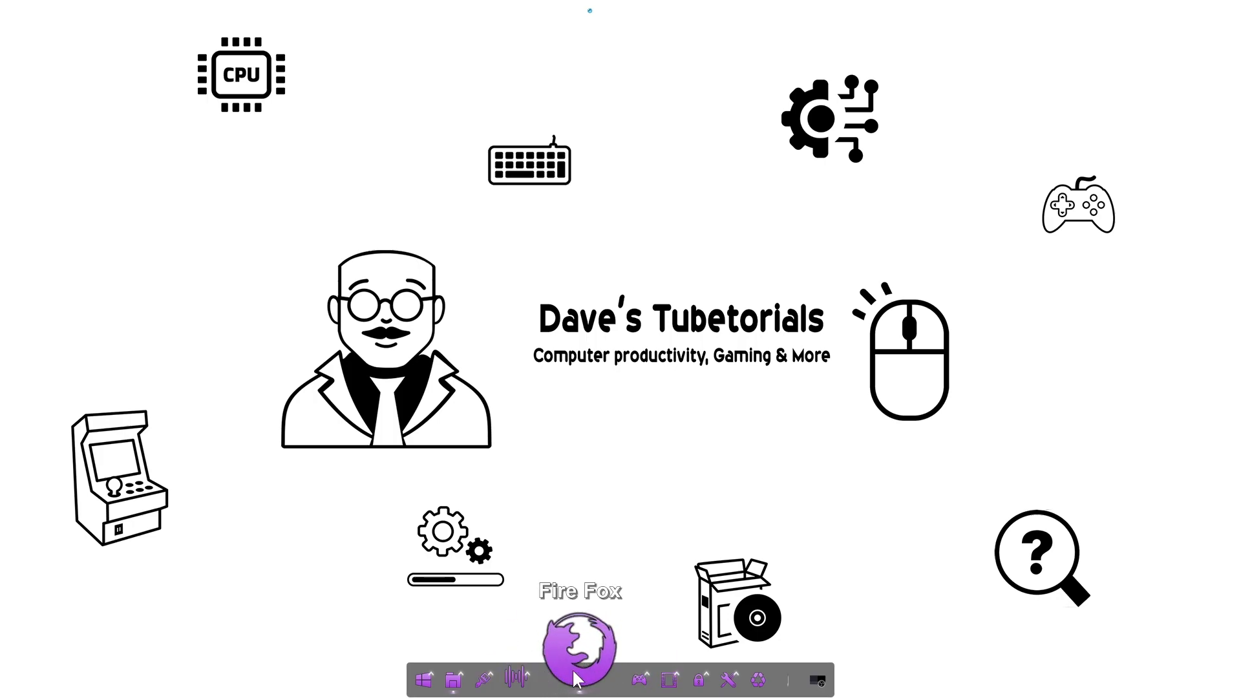
# Launch Firefox, follow the dgVoodoo 2 search result and open its Downloads page (v2.82.1)
pyautogui.click(577, 645)
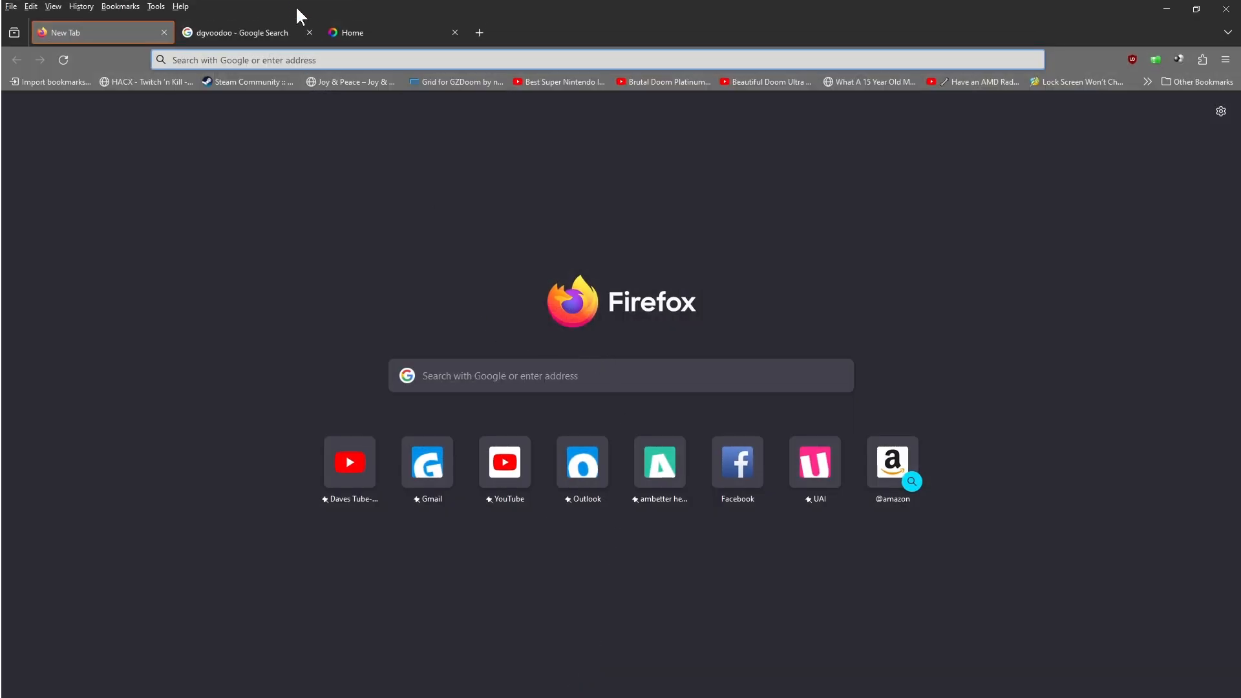
pyautogui.click(238, 32)
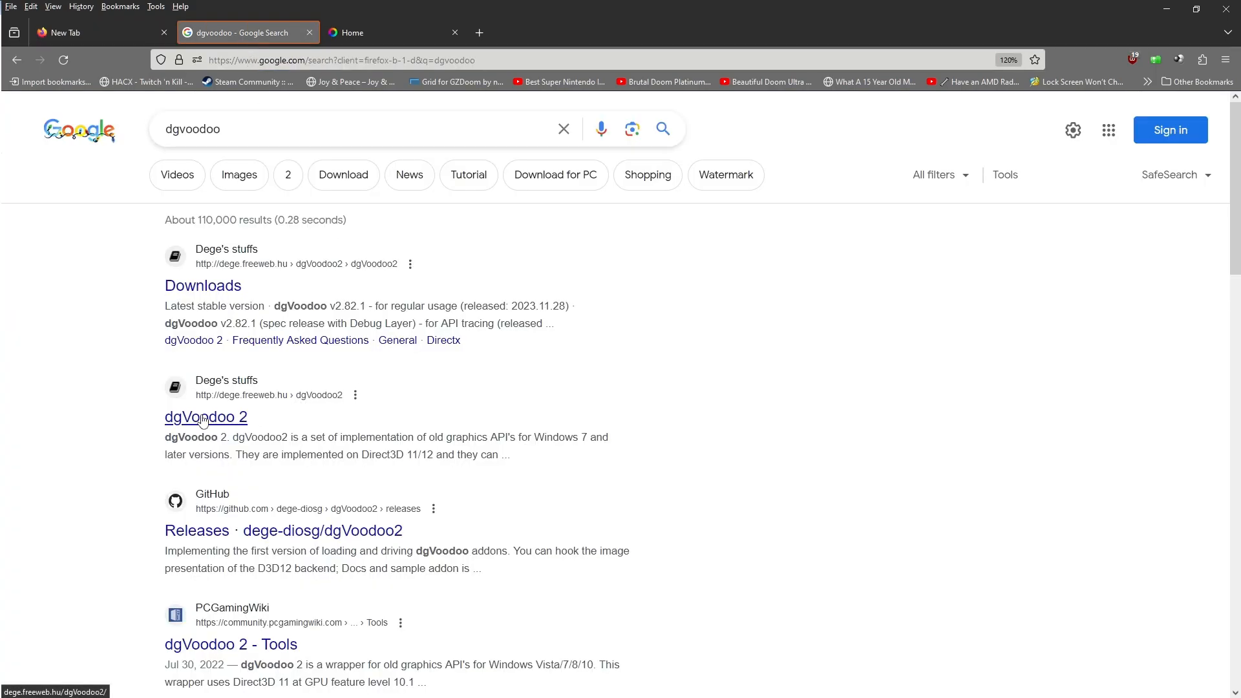
pyautogui.click(205, 417)
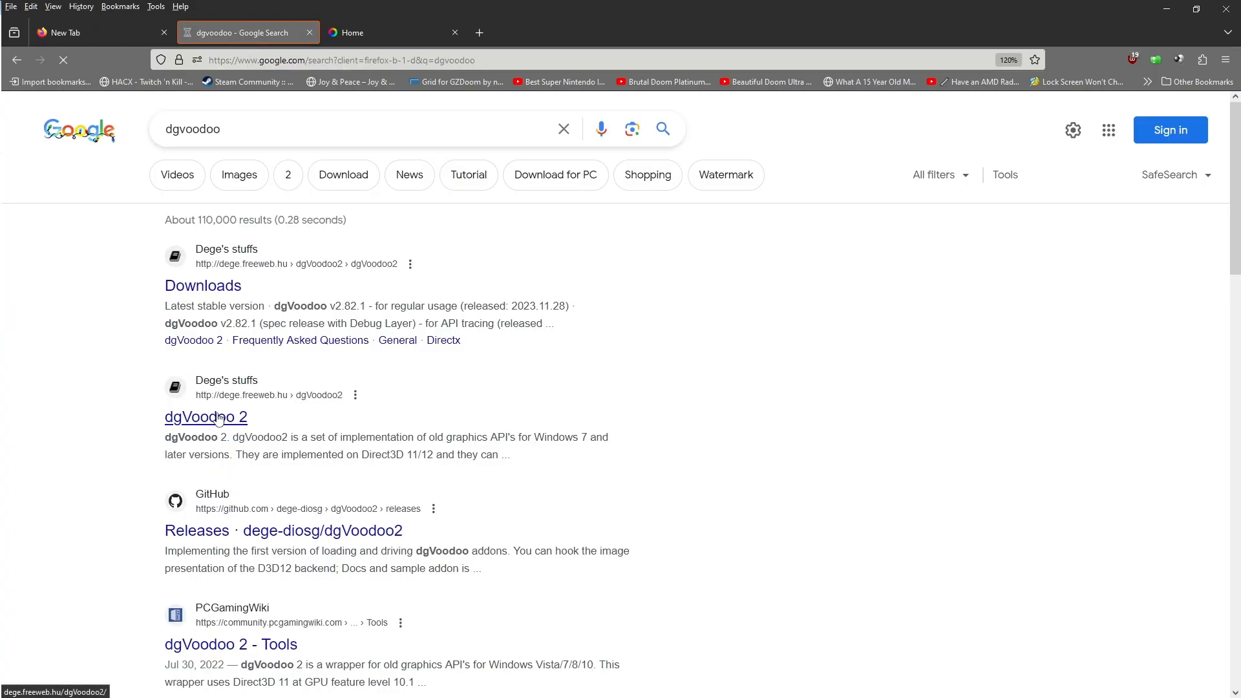
pyautogui.click(205, 416)
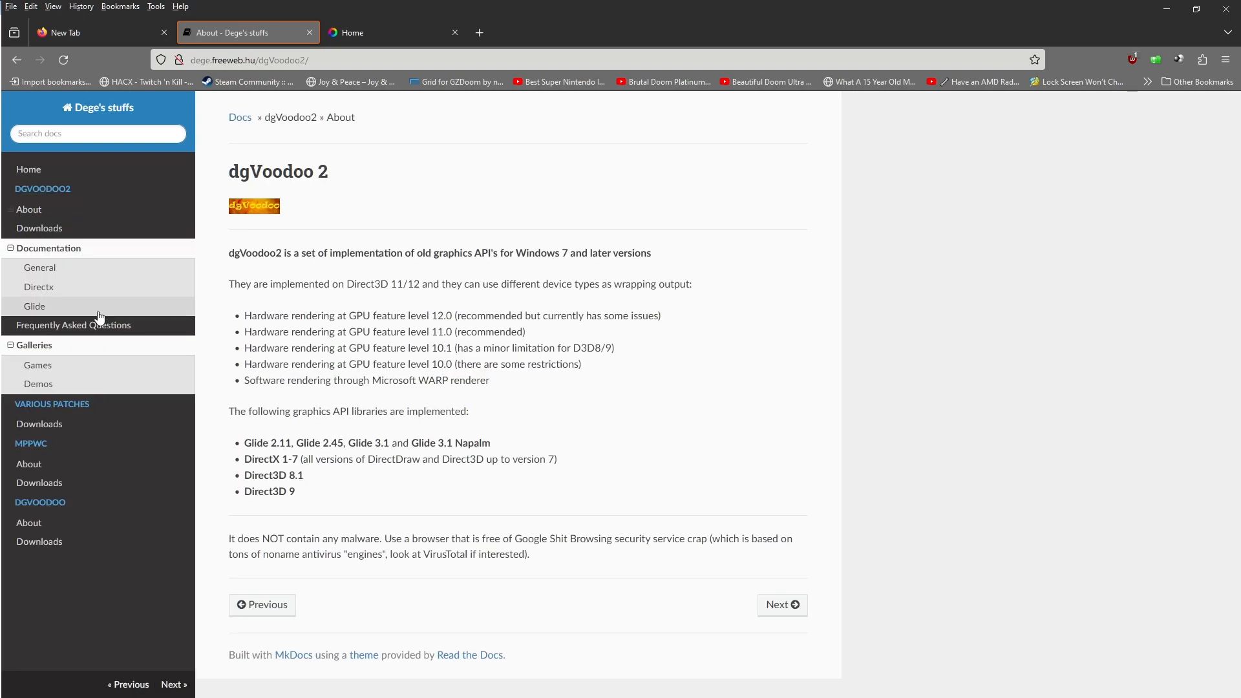
pyautogui.moveTo(38, 228)
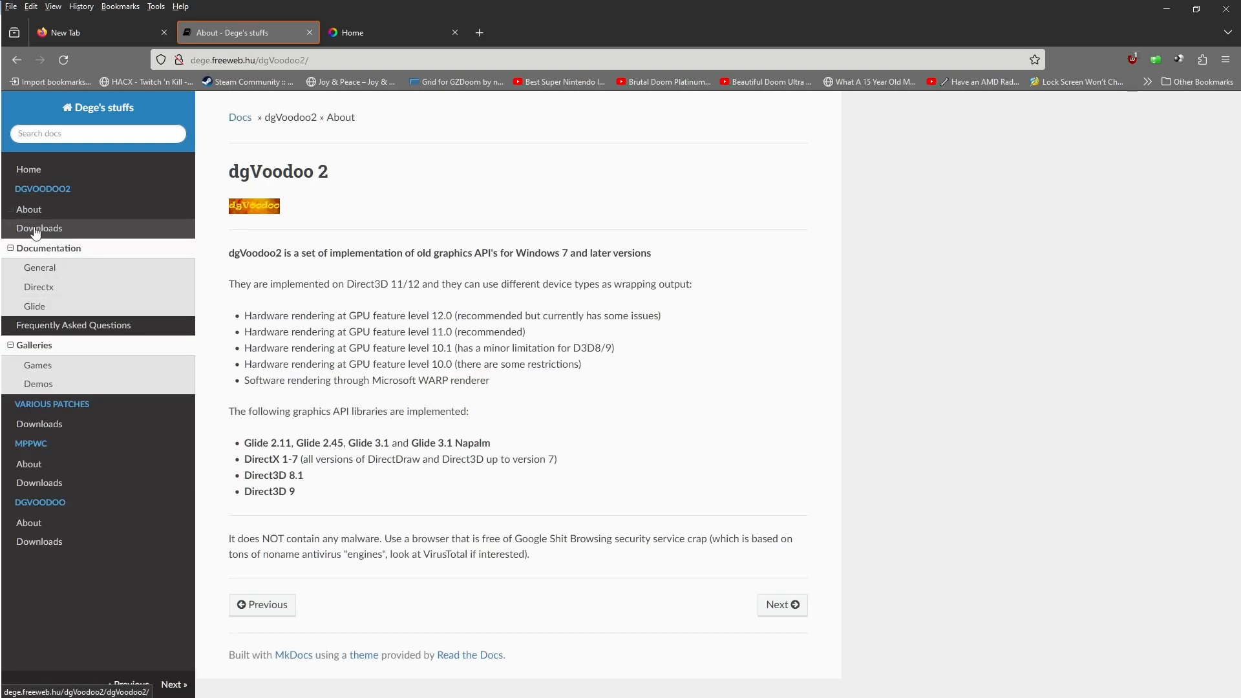
pyautogui.click(39, 228)
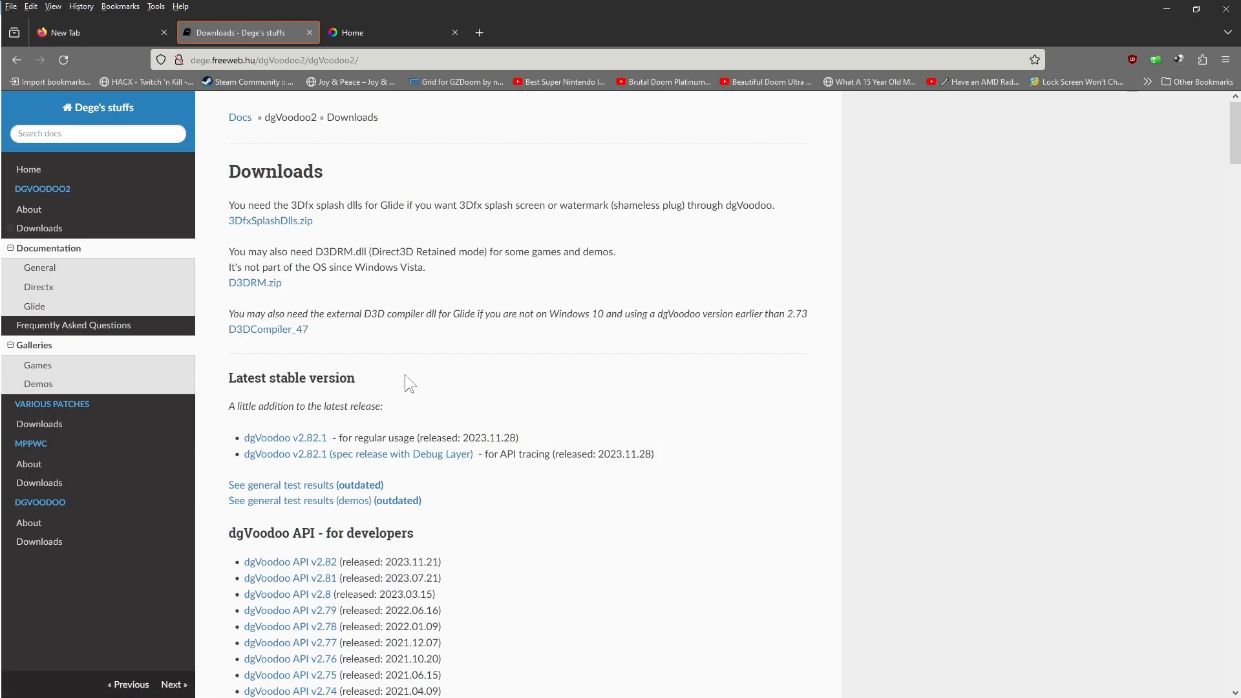
pyautogui.moveTo(395, 427)
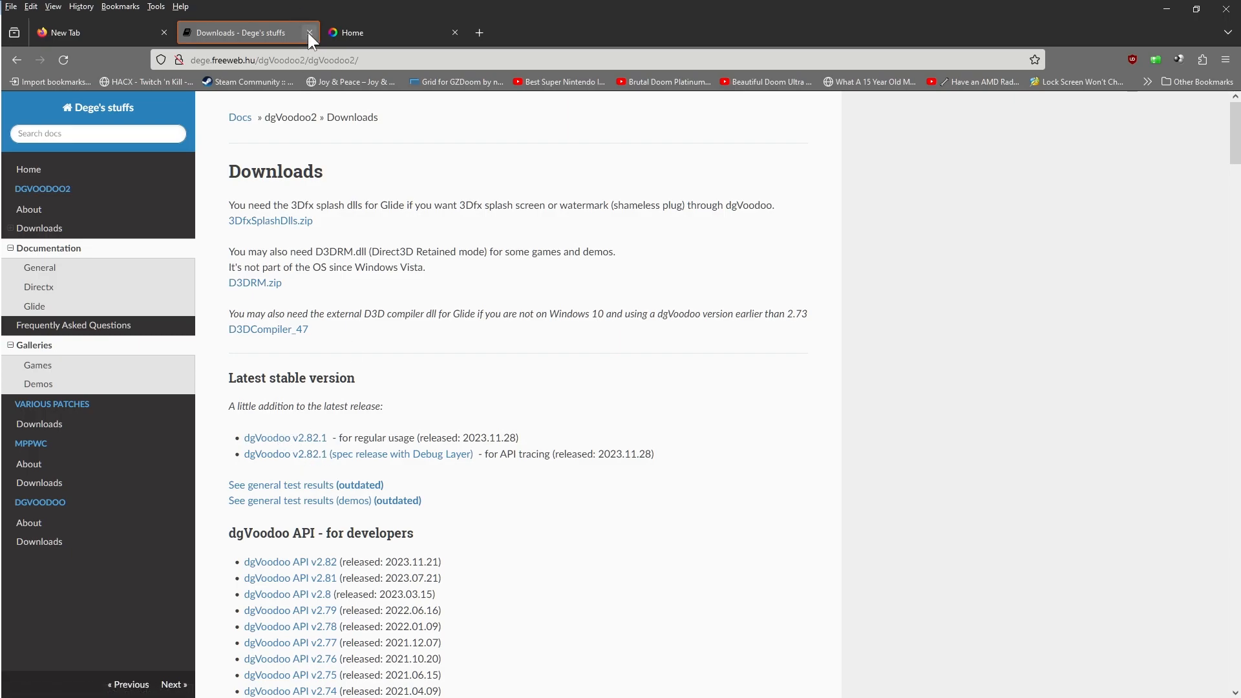
# Close the dgVoodoo tab and scroll reshade.me down to the ReShade 5.9.2 download buttons
pyautogui.click(309, 32)
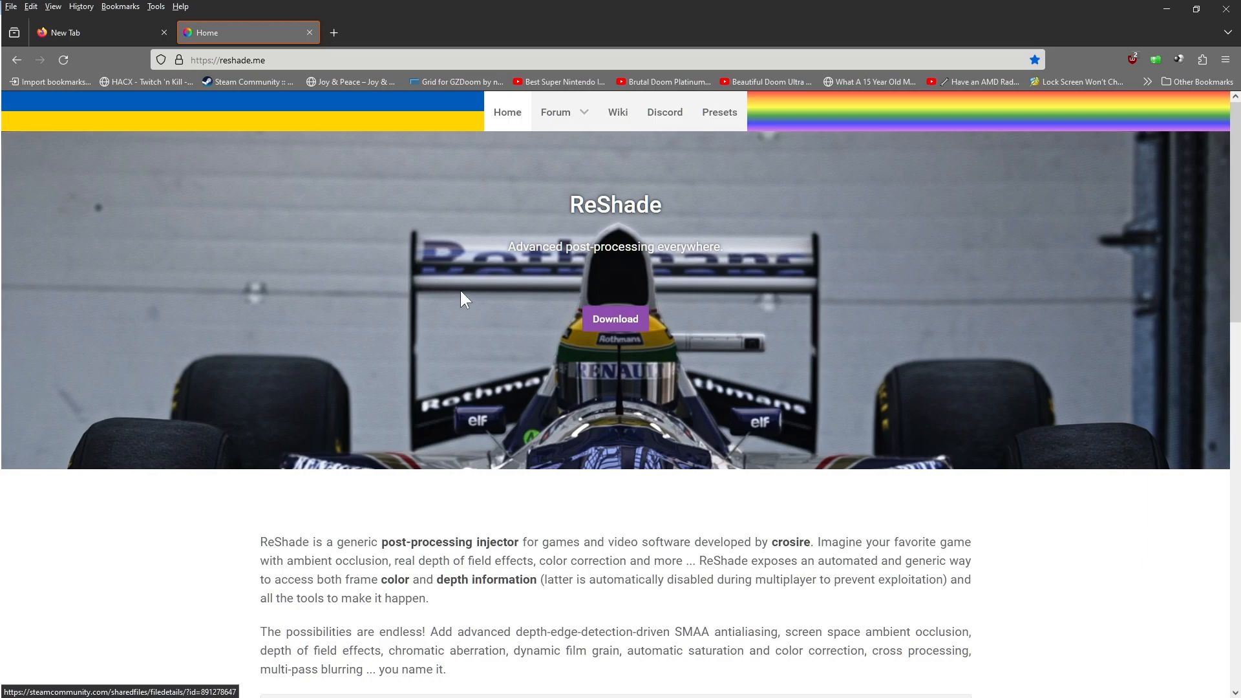
pyautogui.moveTo(821, 363)
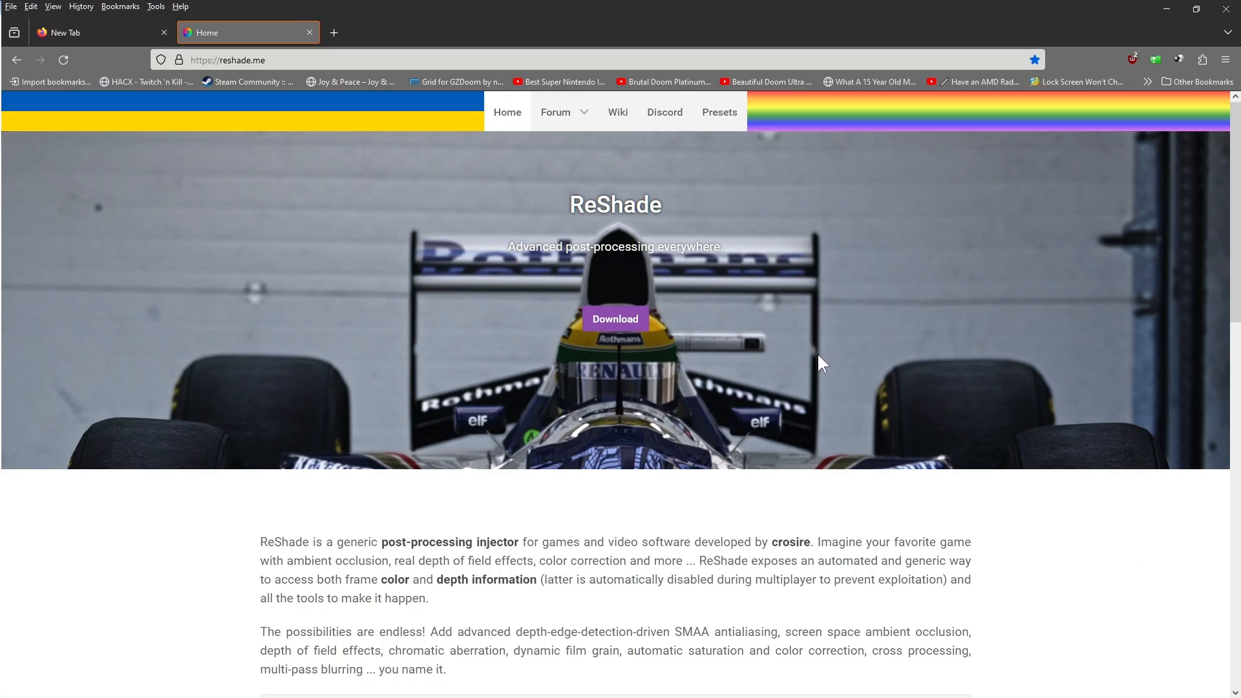
pyautogui.scroll(-3)
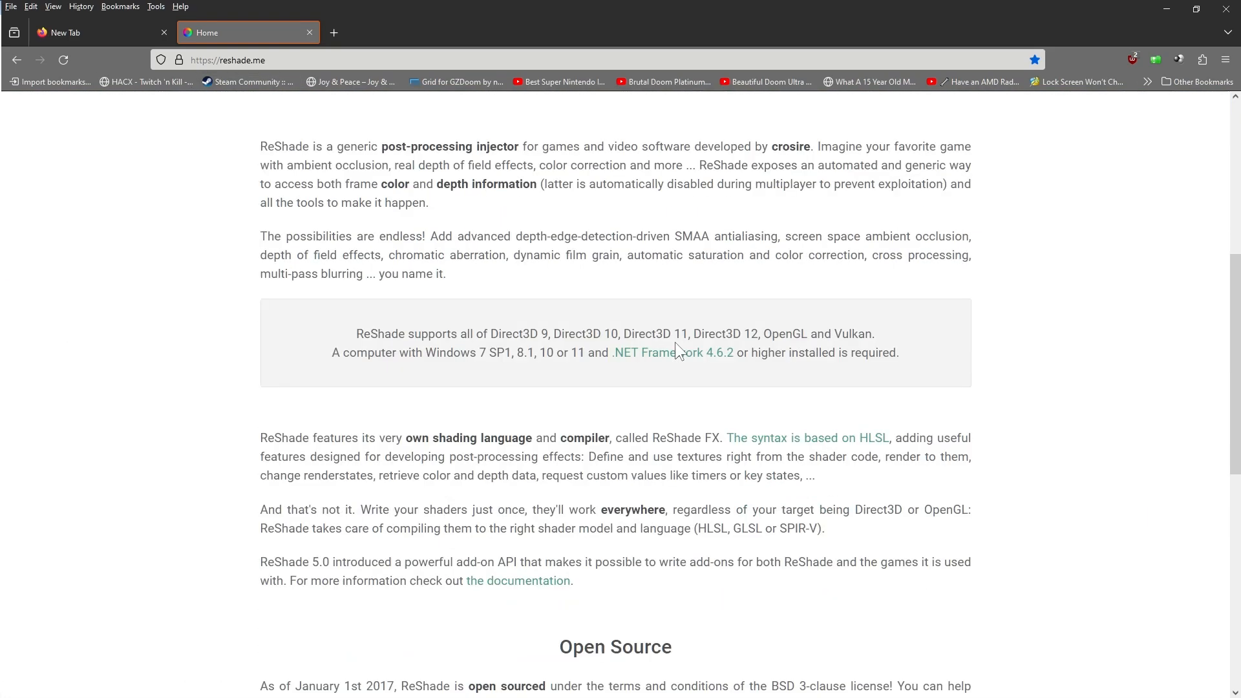
pyautogui.scroll(-3)
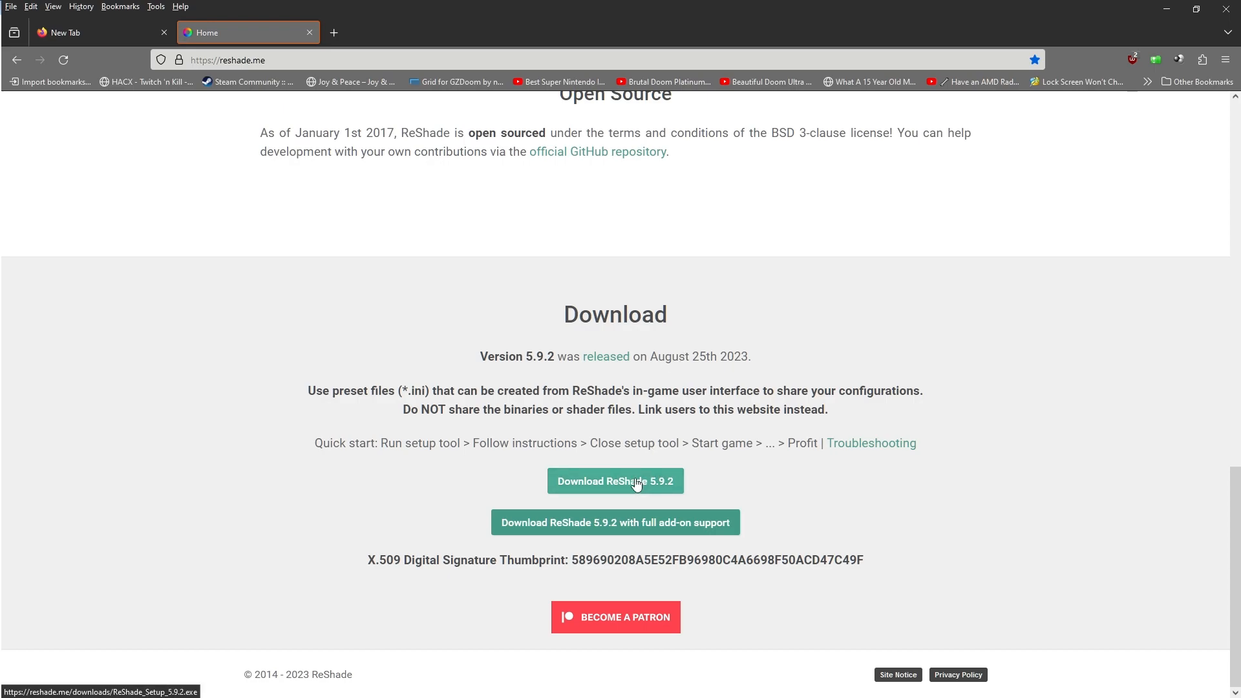
pyautogui.moveTo(667, 493)
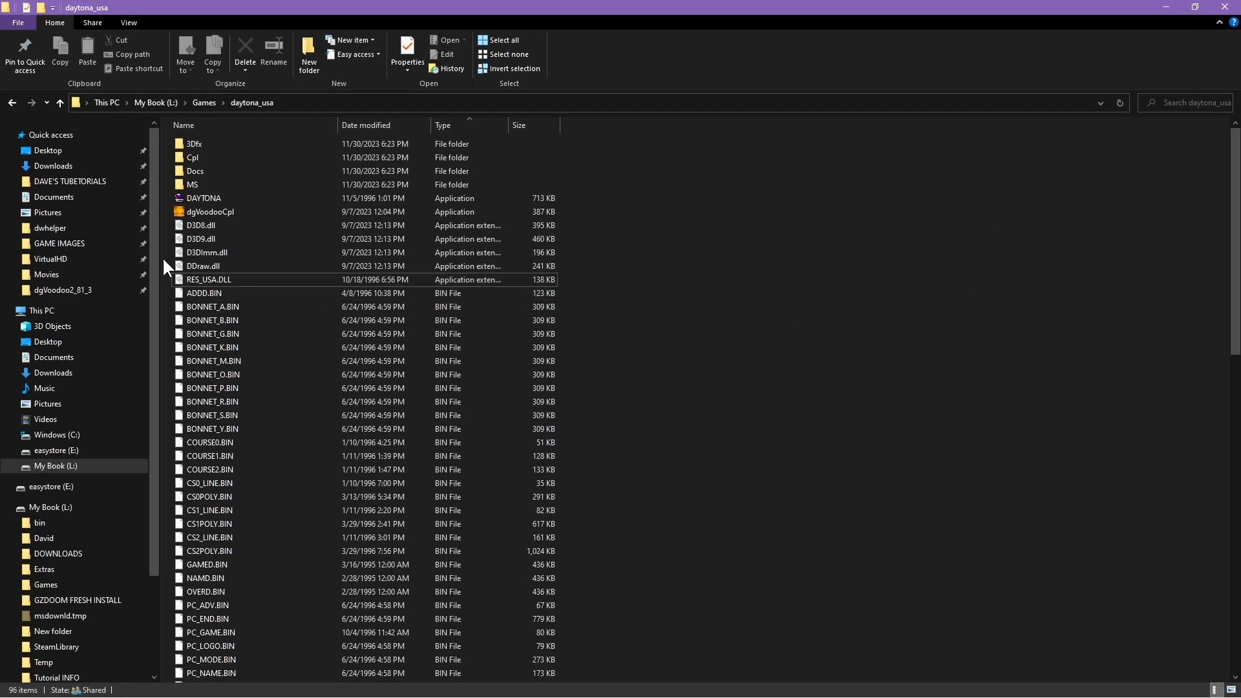
pyautogui.moveTo(230, 211)
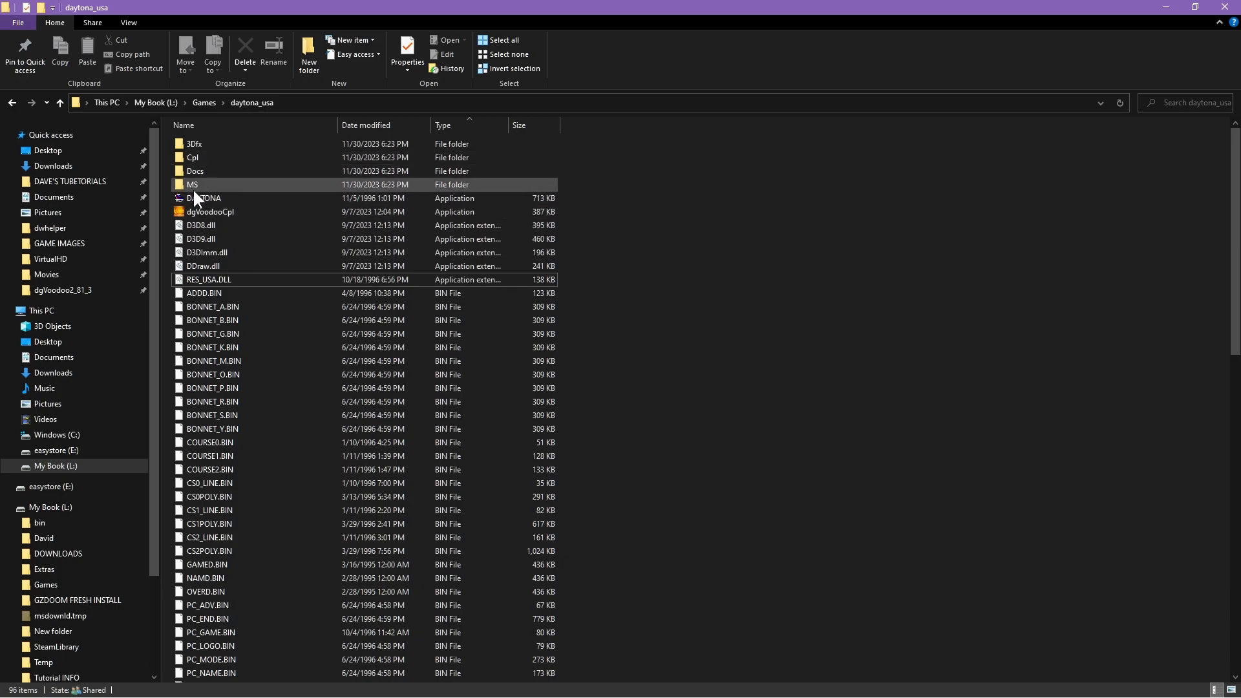
# Copy D3D8, D3D9, D3DImm and DDraw DLLs from MS > x86 into daytona_usa, replacing existing files
pyautogui.doubleClick(192, 184)
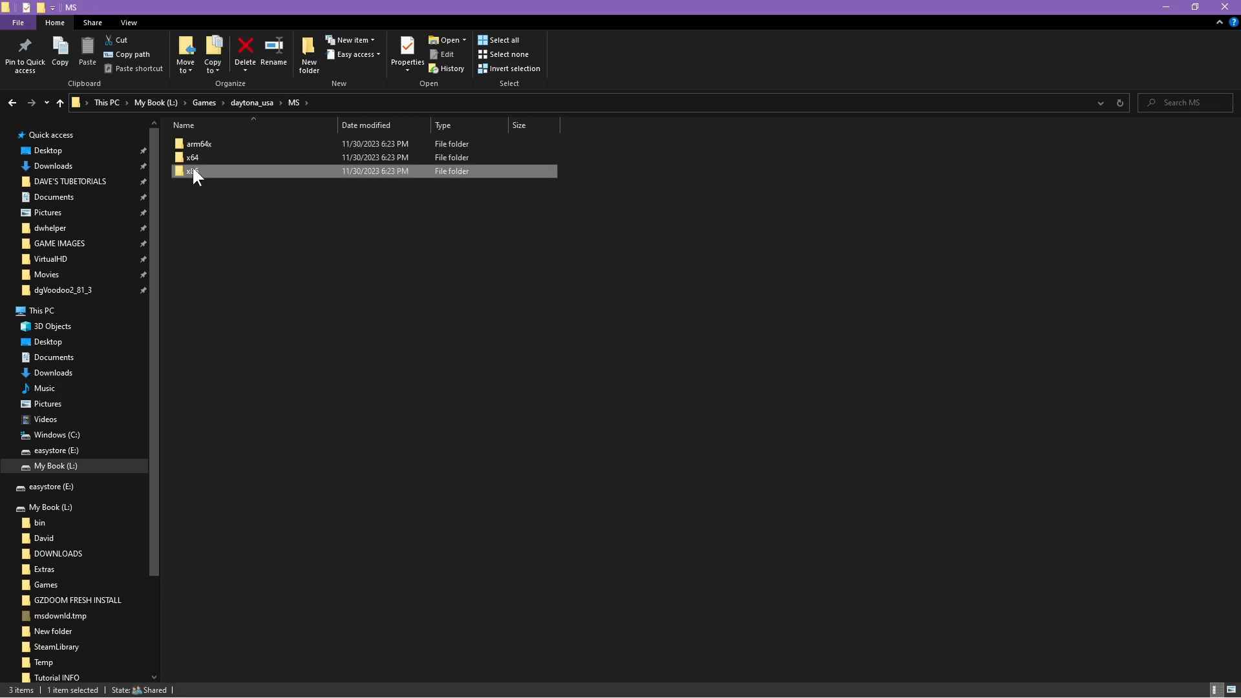
pyautogui.doubleClick(193, 170)
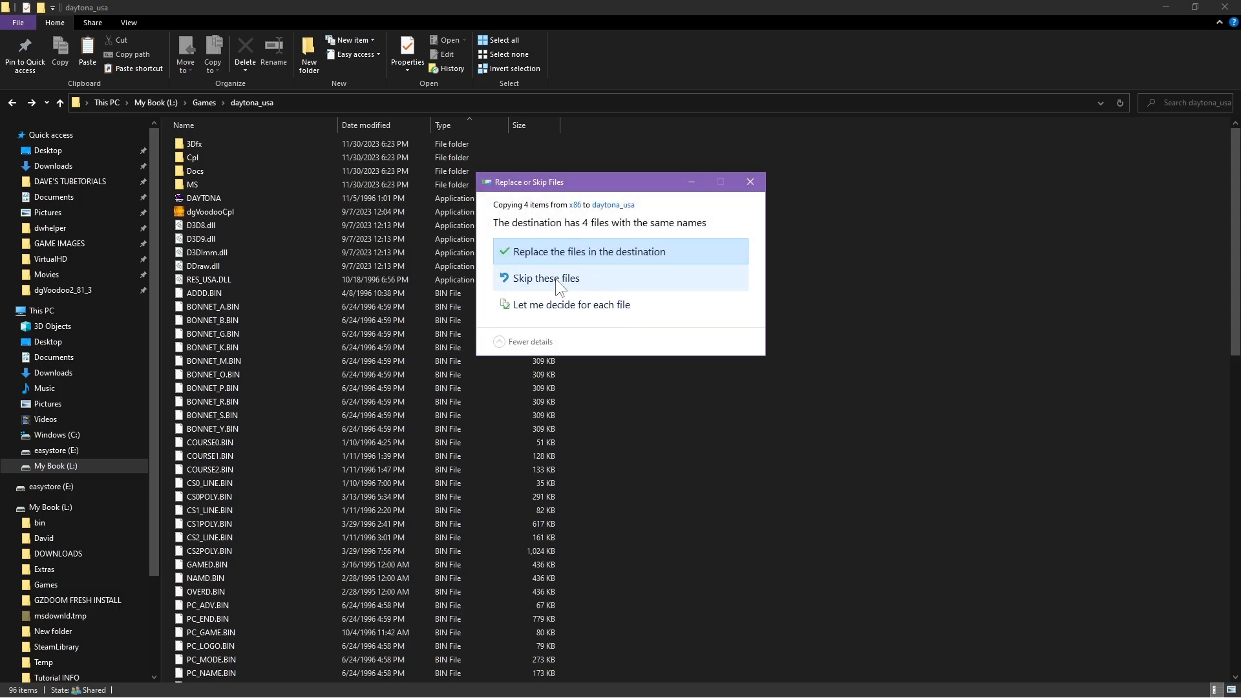
pyautogui.click(587, 251)
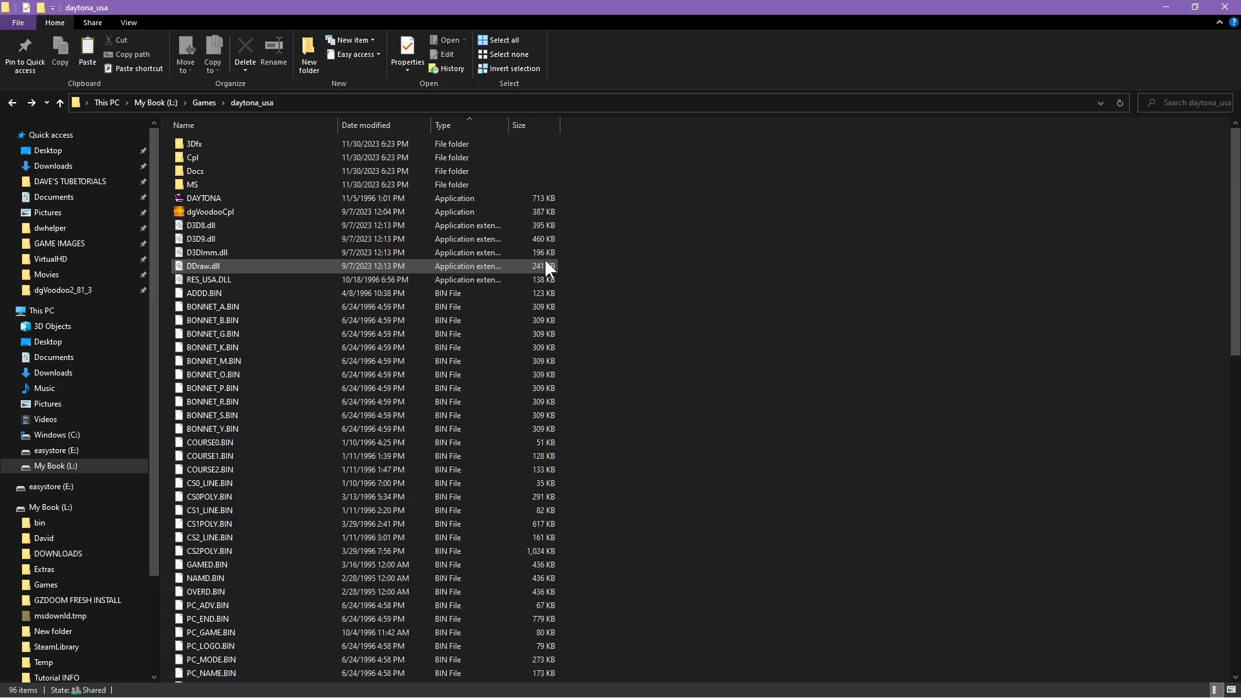
pyautogui.click(200, 225)
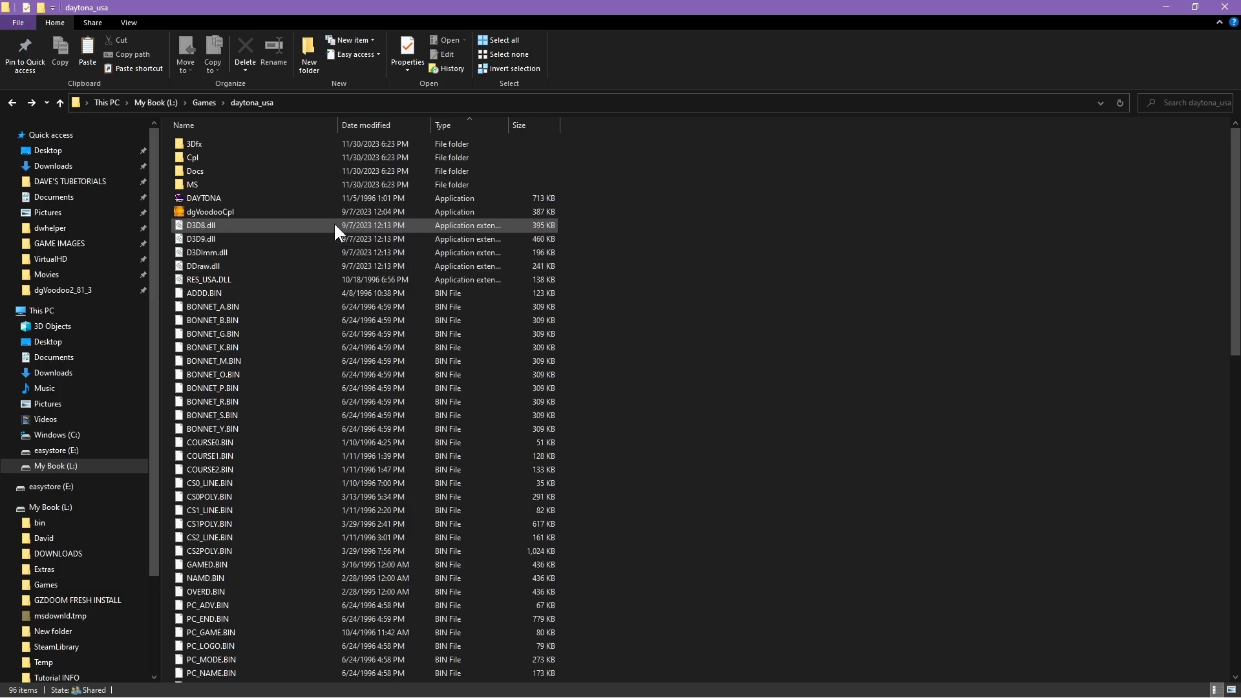
pyautogui.click(201, 238)
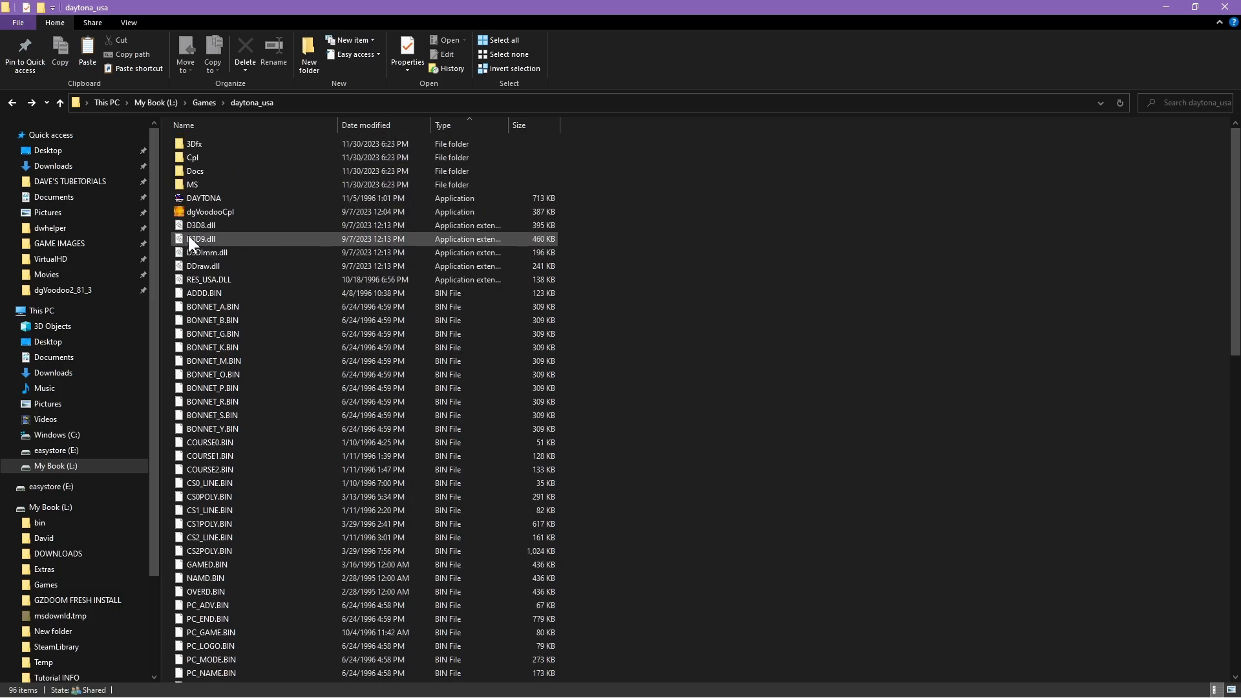
# Launch dgVoodoo Control Panel and select Direct3D 12 output, windowed, stretched keep-aspect scaling
pyautogui.doubleClick(209, 211)
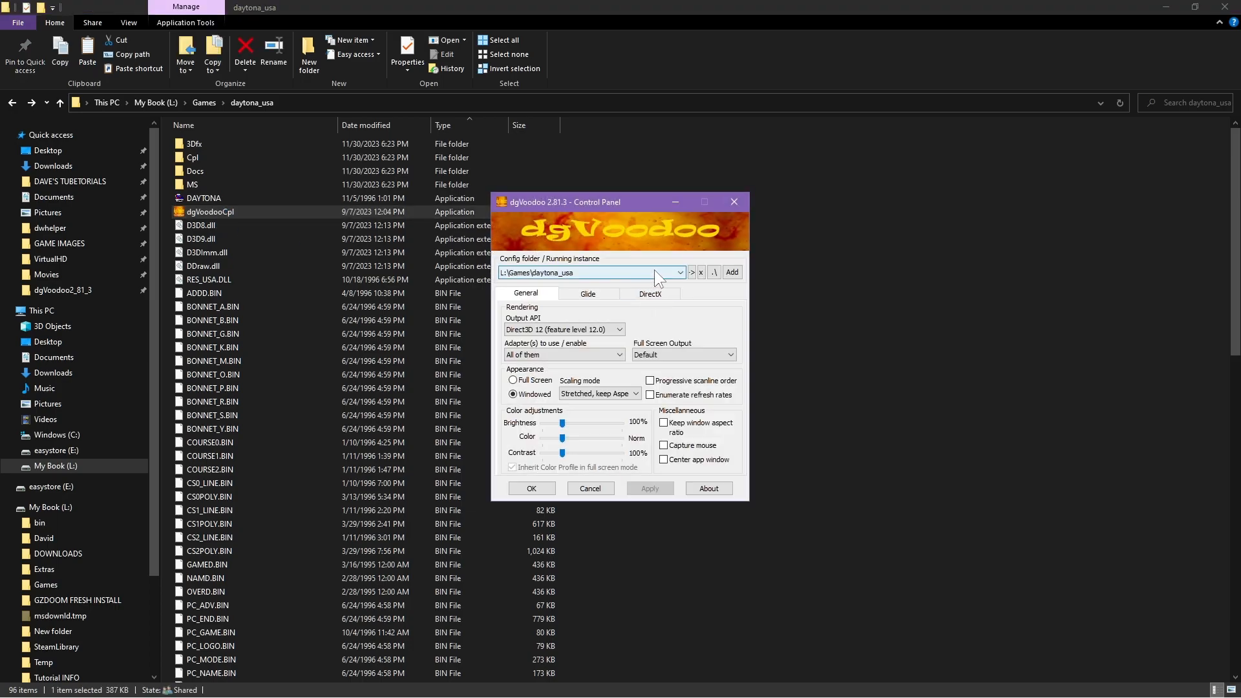
pyautogui.moveTo(551, 282)
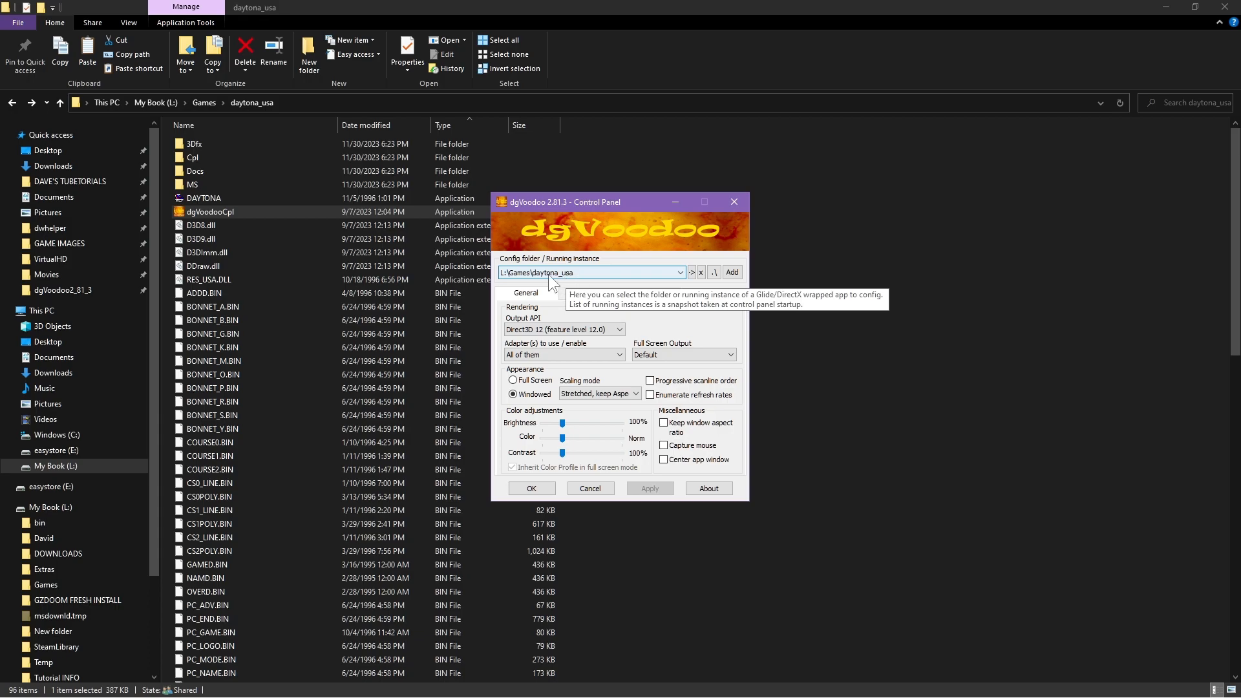
pyautogui.moveTo(570, 281)
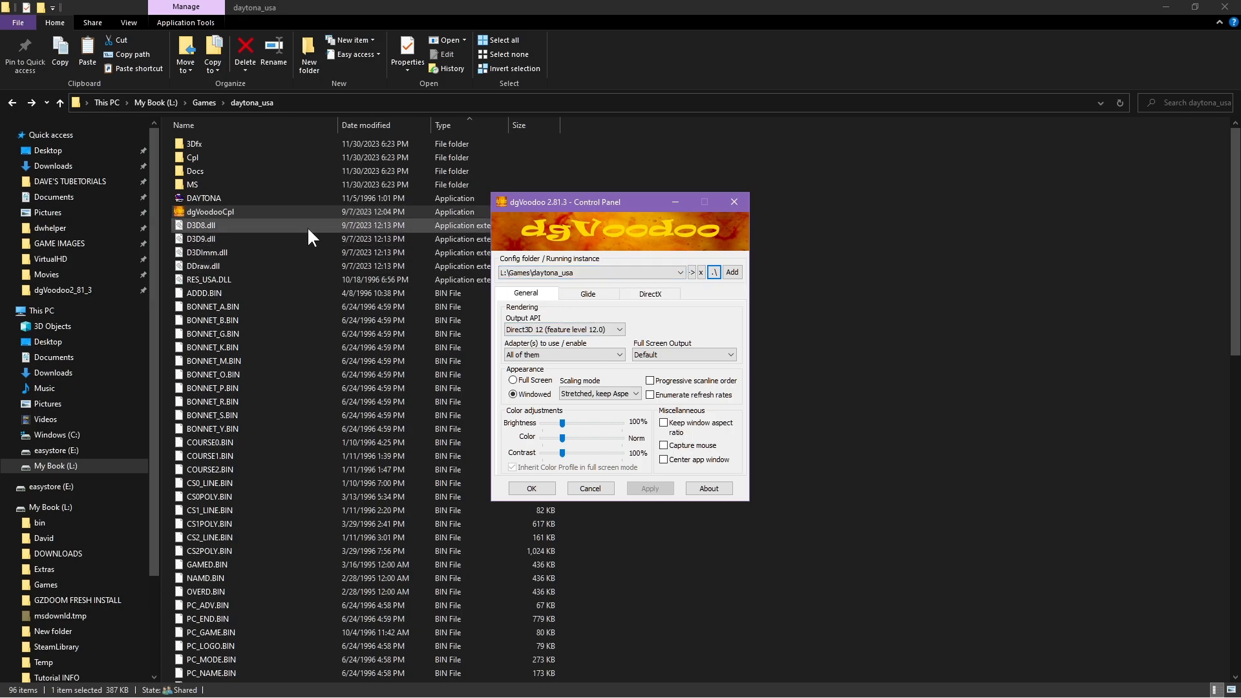
pyautogui.click(208, 212)
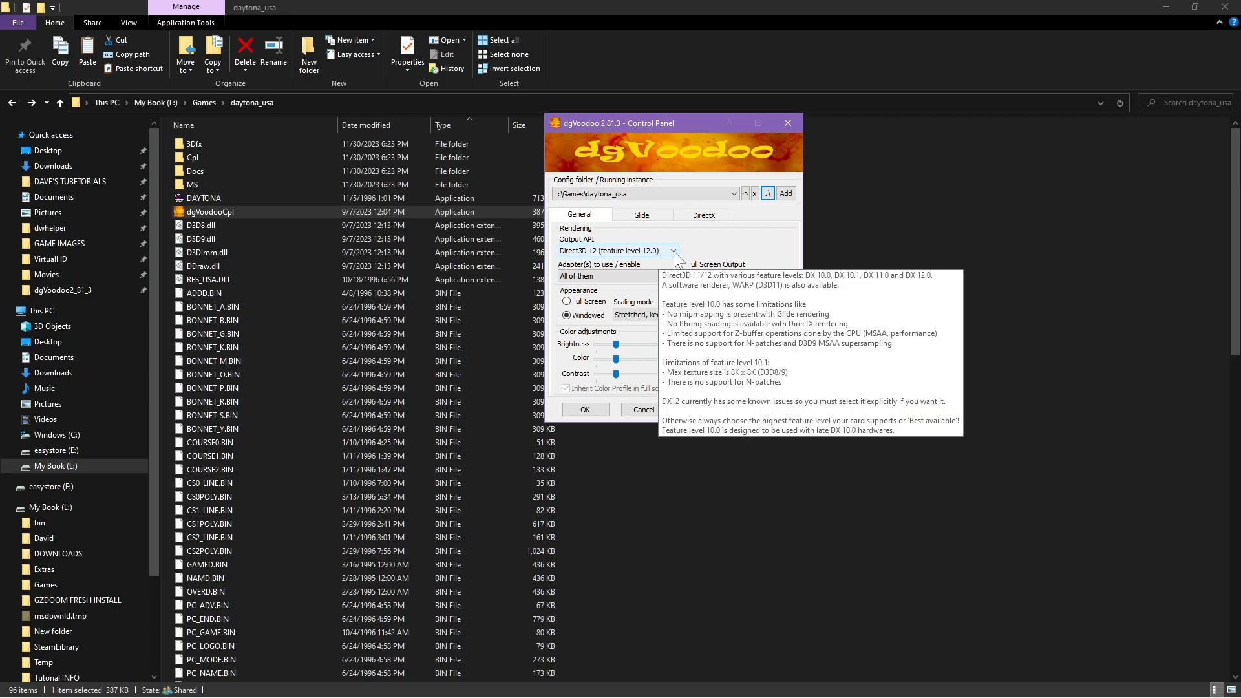
pyautogui.click(674, 250)
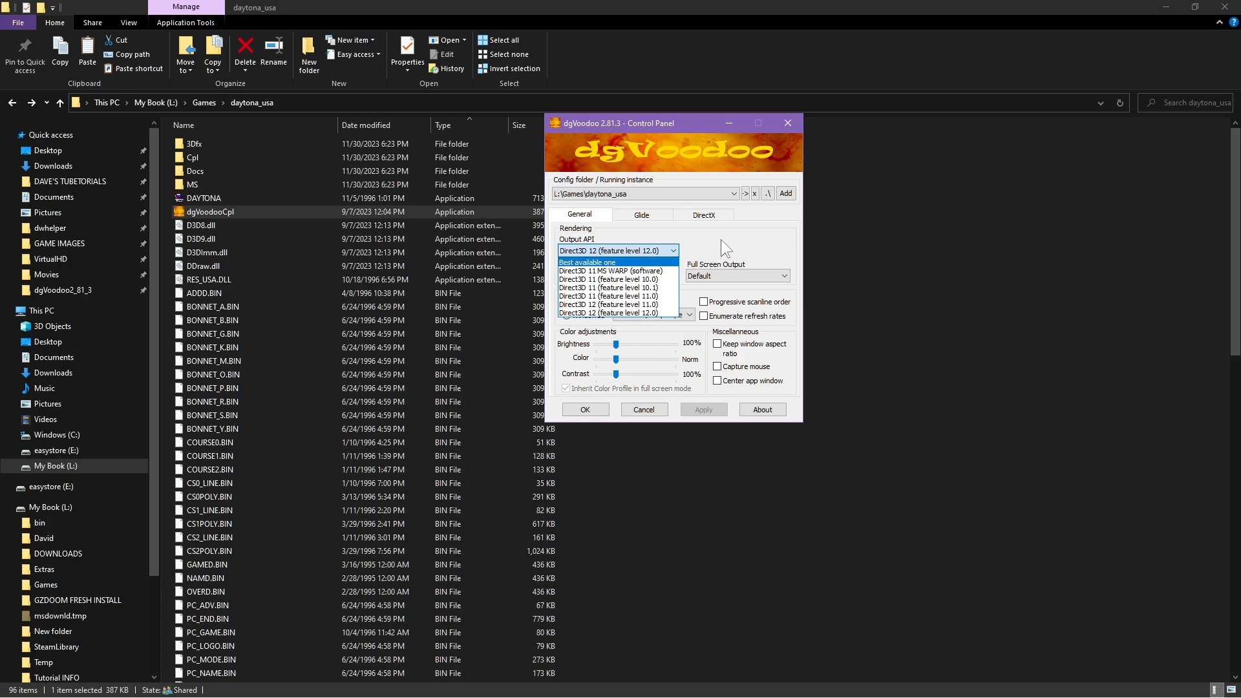
pyautogui.click(621, 313)
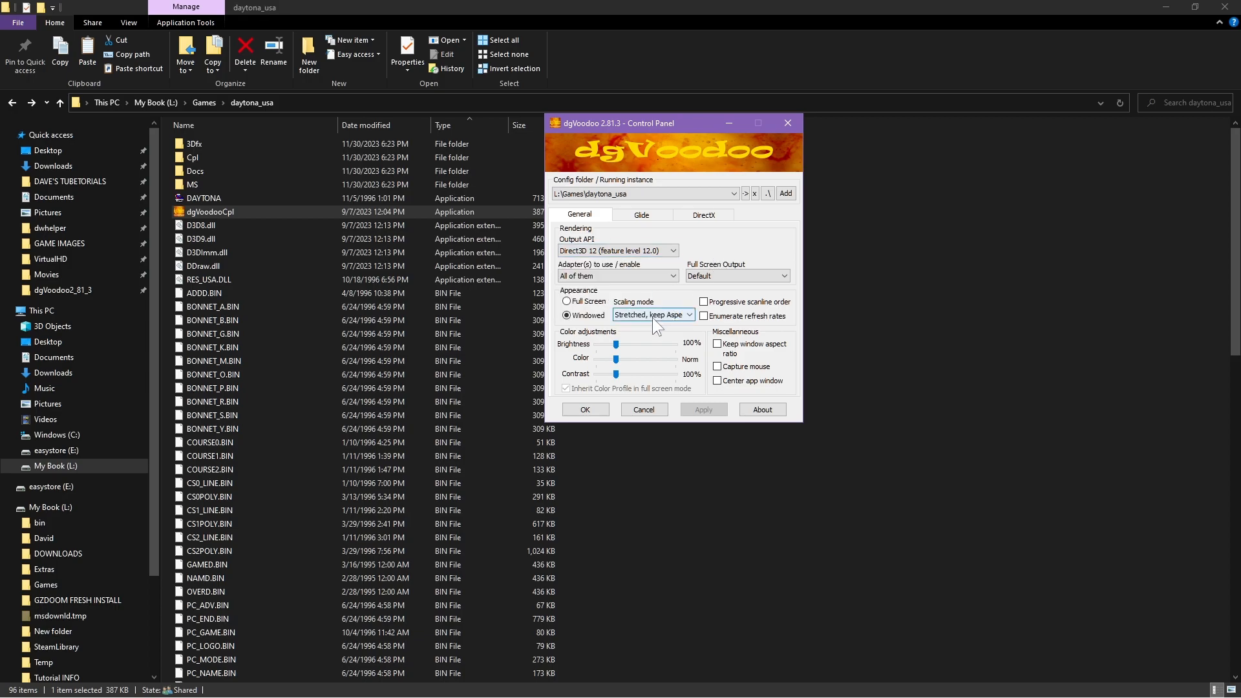
pyautogui.moveTo(653, 314)
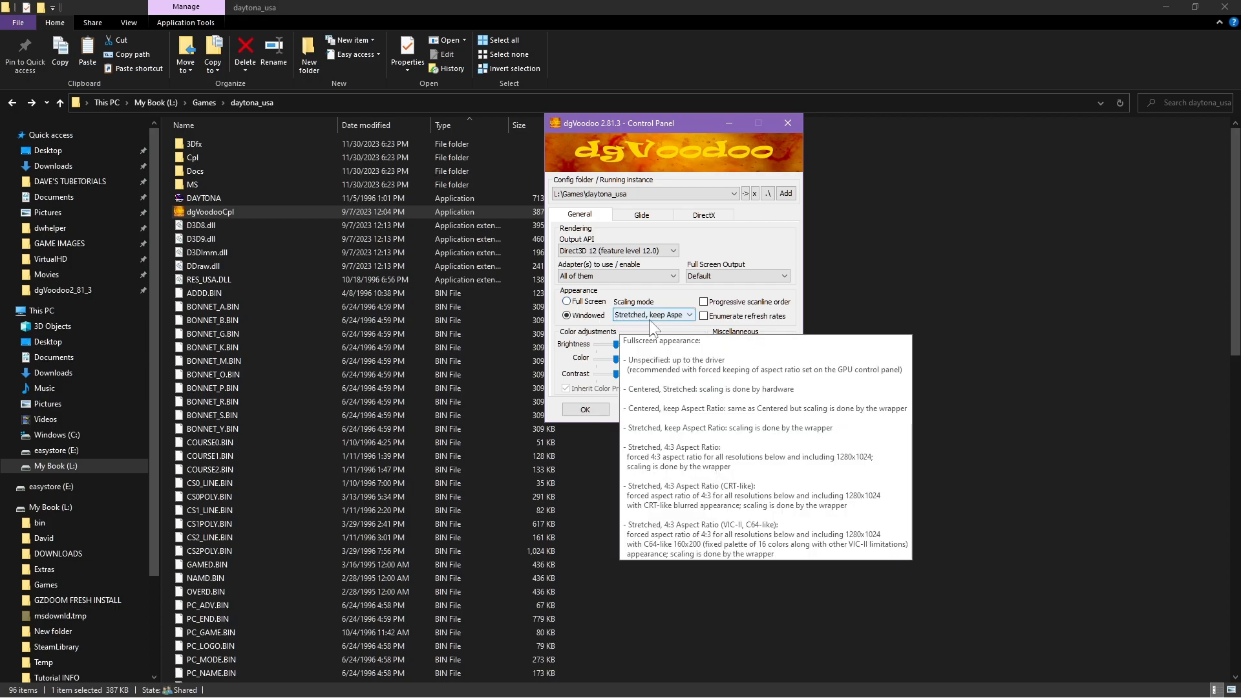
pyautogui.click(687, 314)
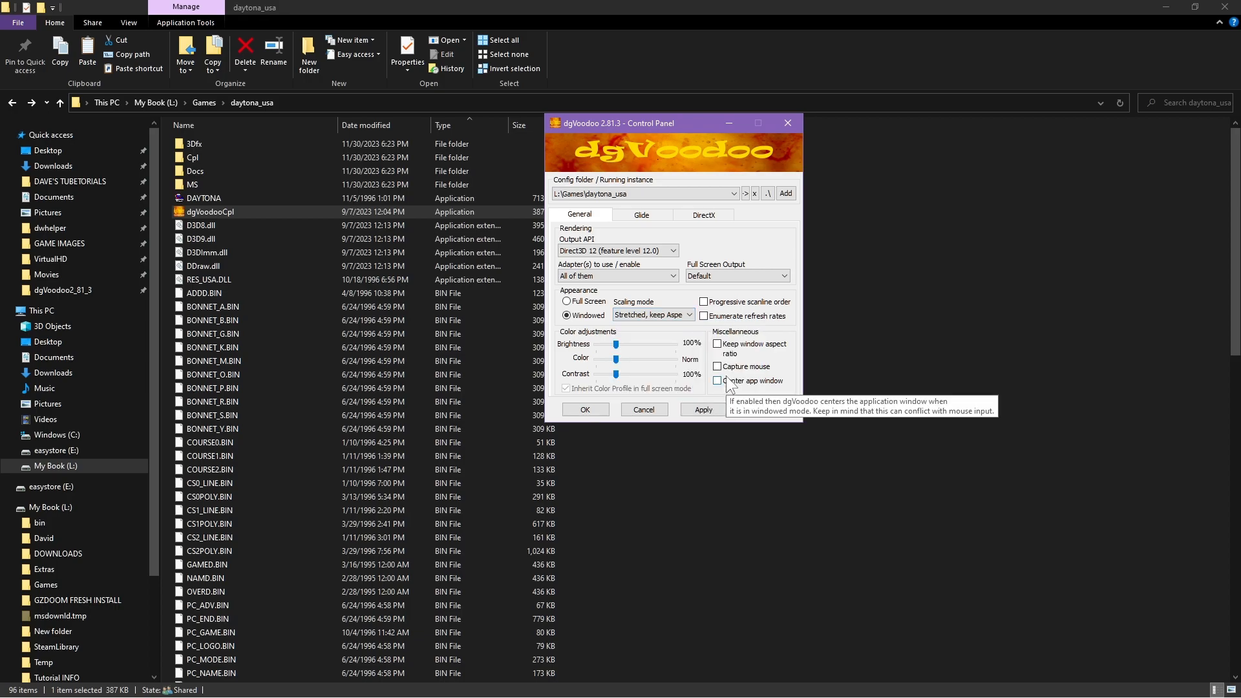
pyautogui.click(687, 314)
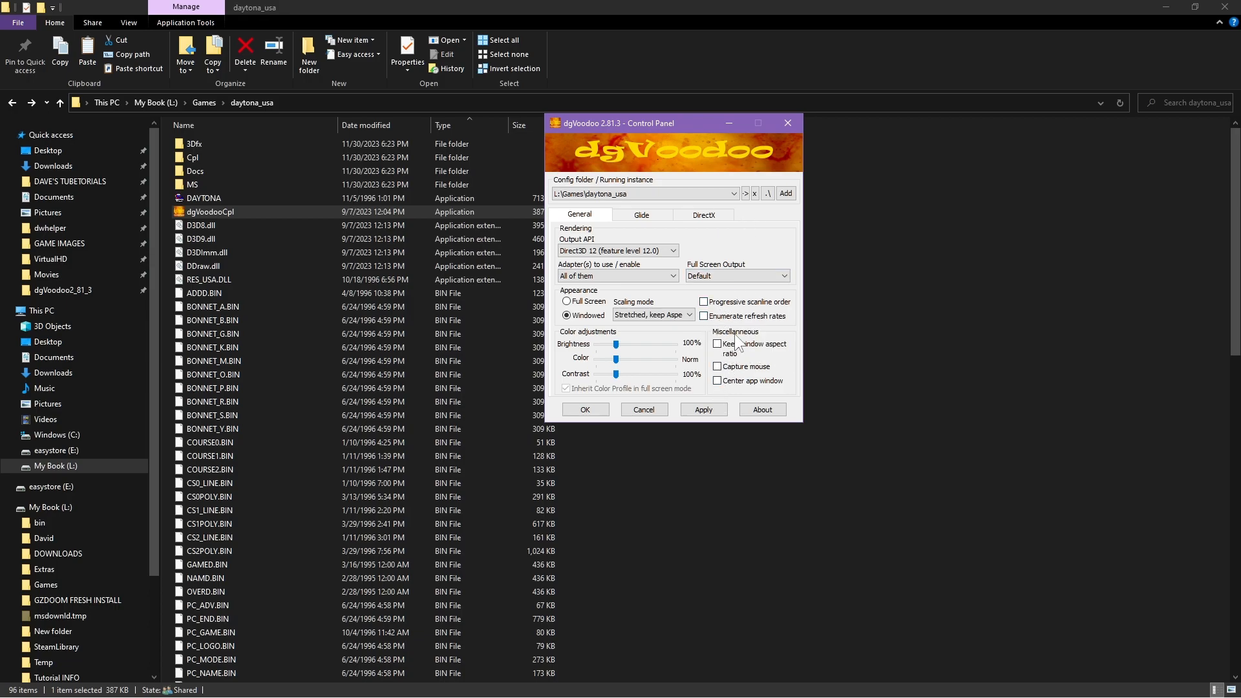
pyautogui.click(702, 215)
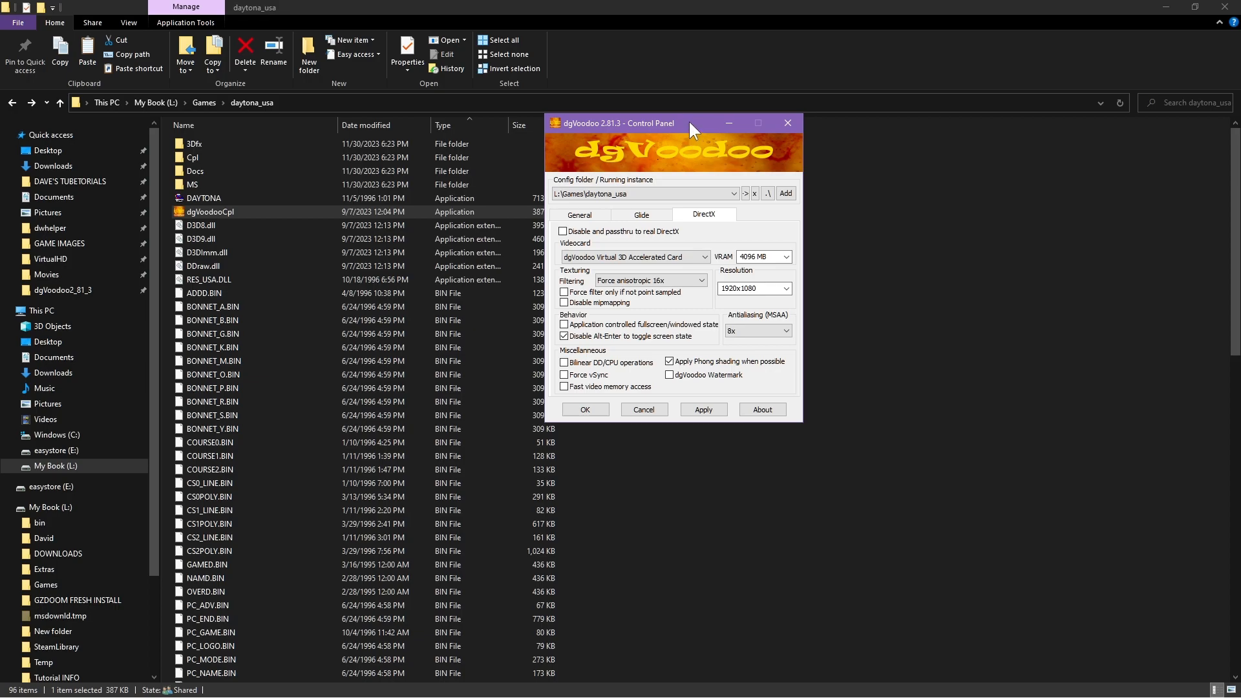
pyautogui.moveTo(740, 275)
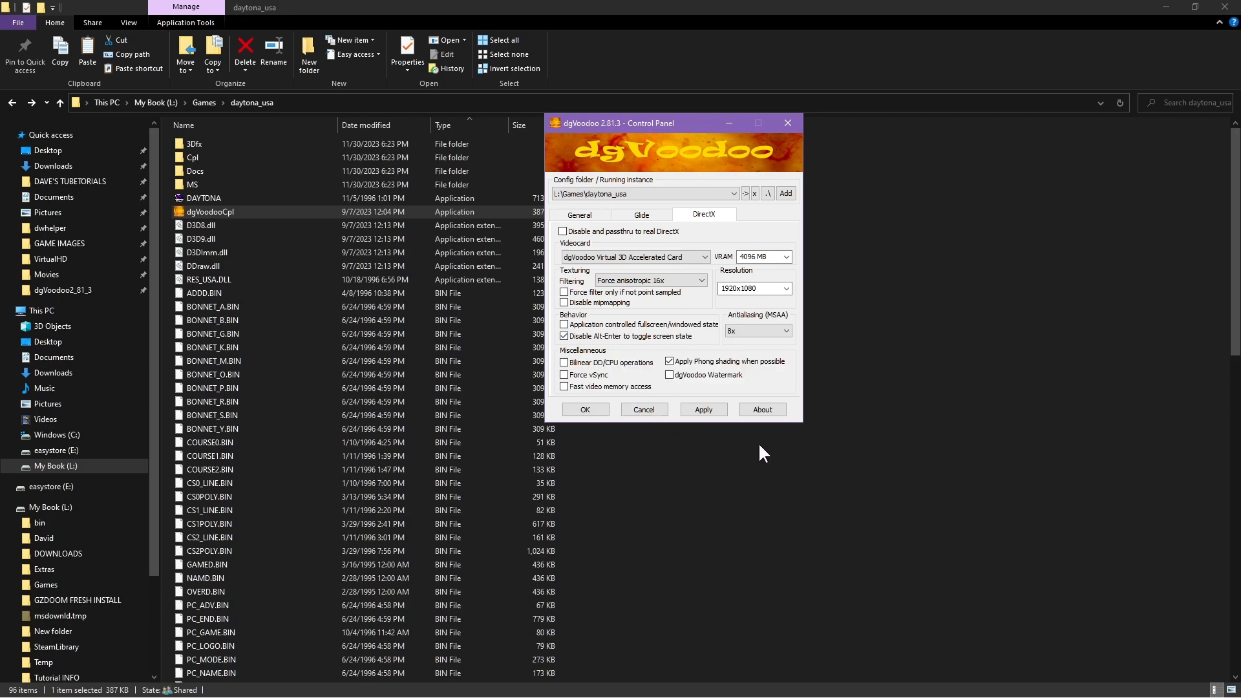
# Set Virtual 3D Accelerated Card, 4096 MB VRAM, 16x anisotropic, 1920x1080 and 8x MSAA
pyautogui.click(669, 360)
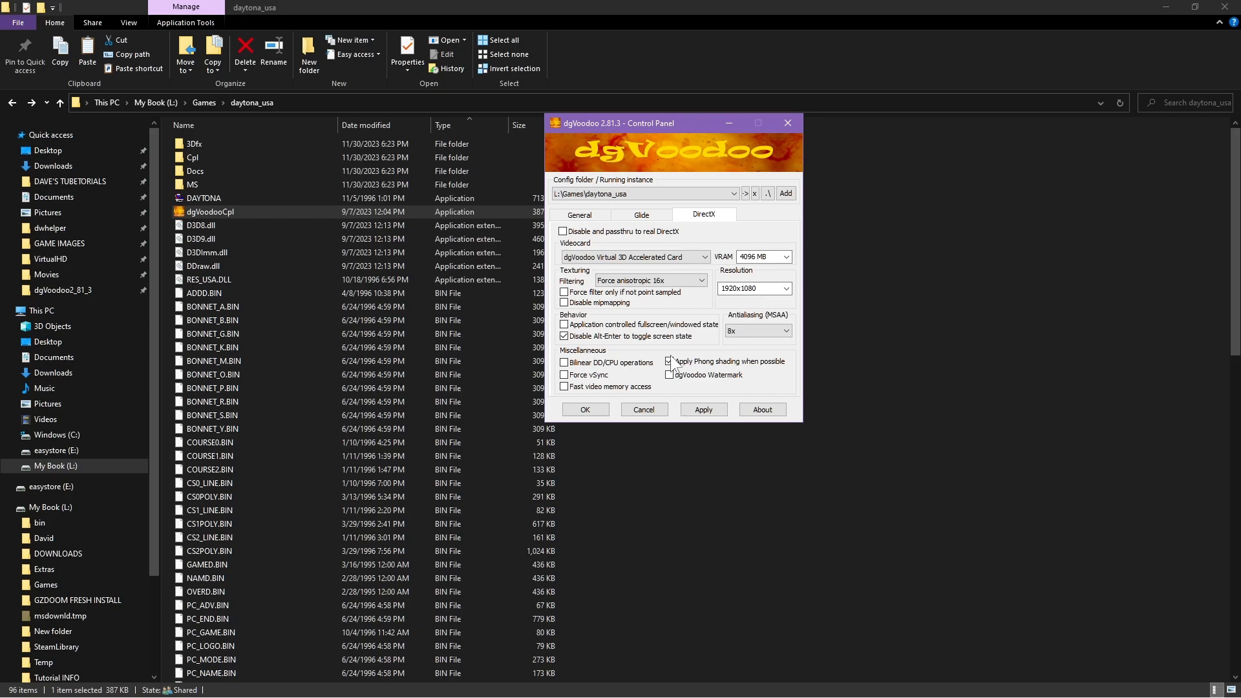
pyautogui.click(669, 362)
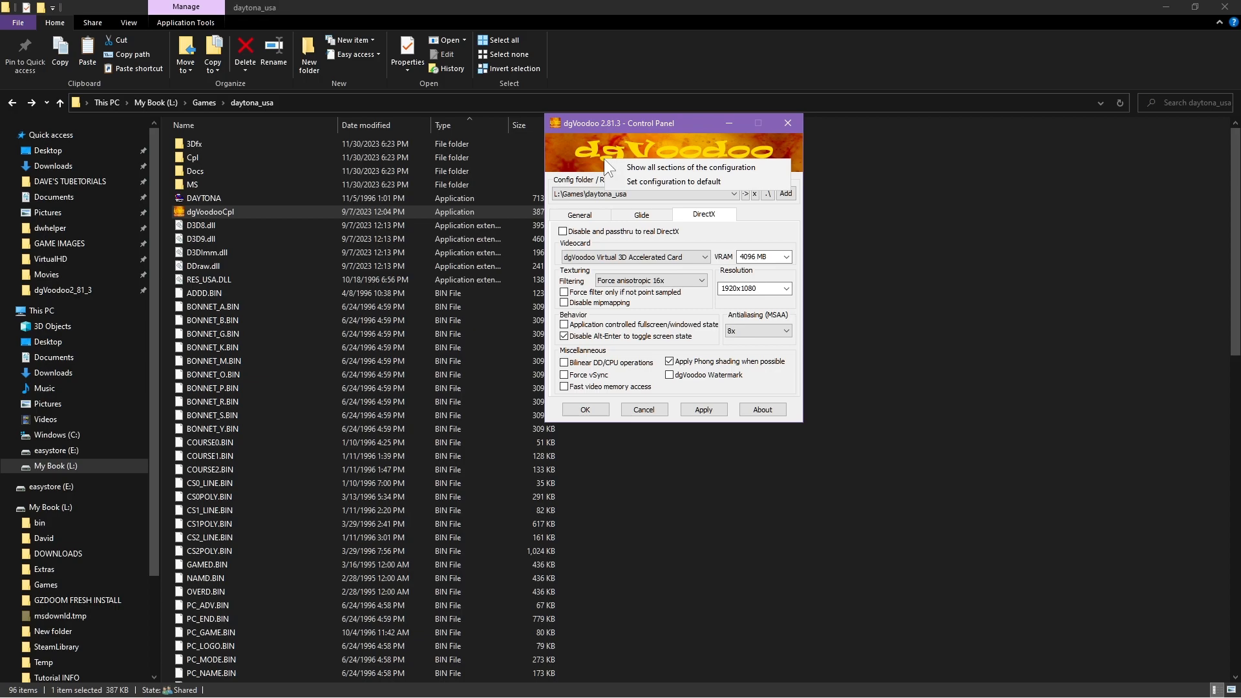
pyautogui.moveTo(695, 167)
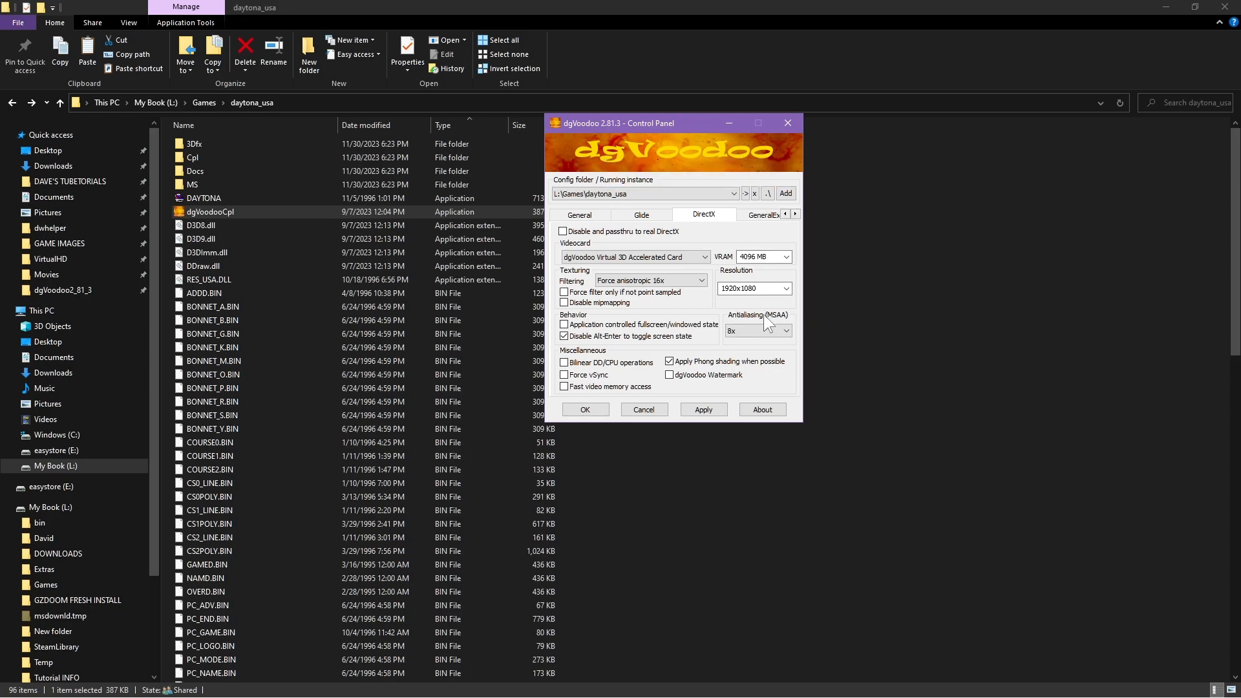
# Enable all configuration sections and view the extended GeneralExt and DirectXExt settings
pyautogui.click(701, 215)
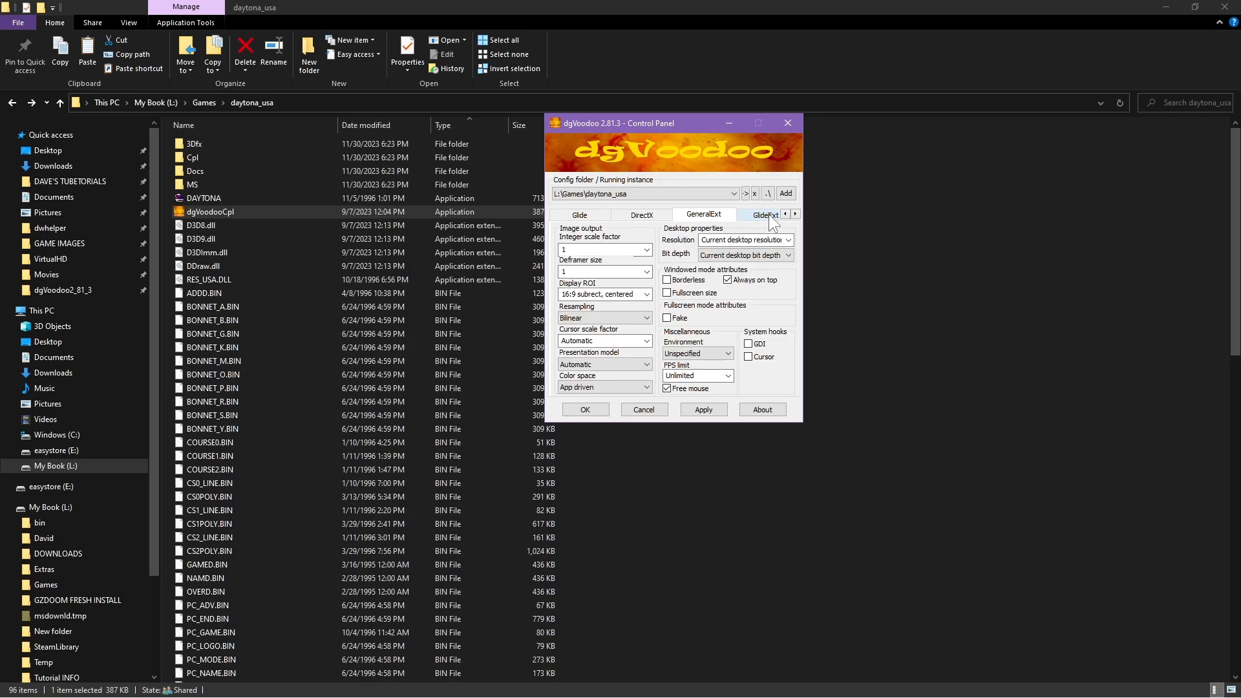
pyautogui.click(744, 254)
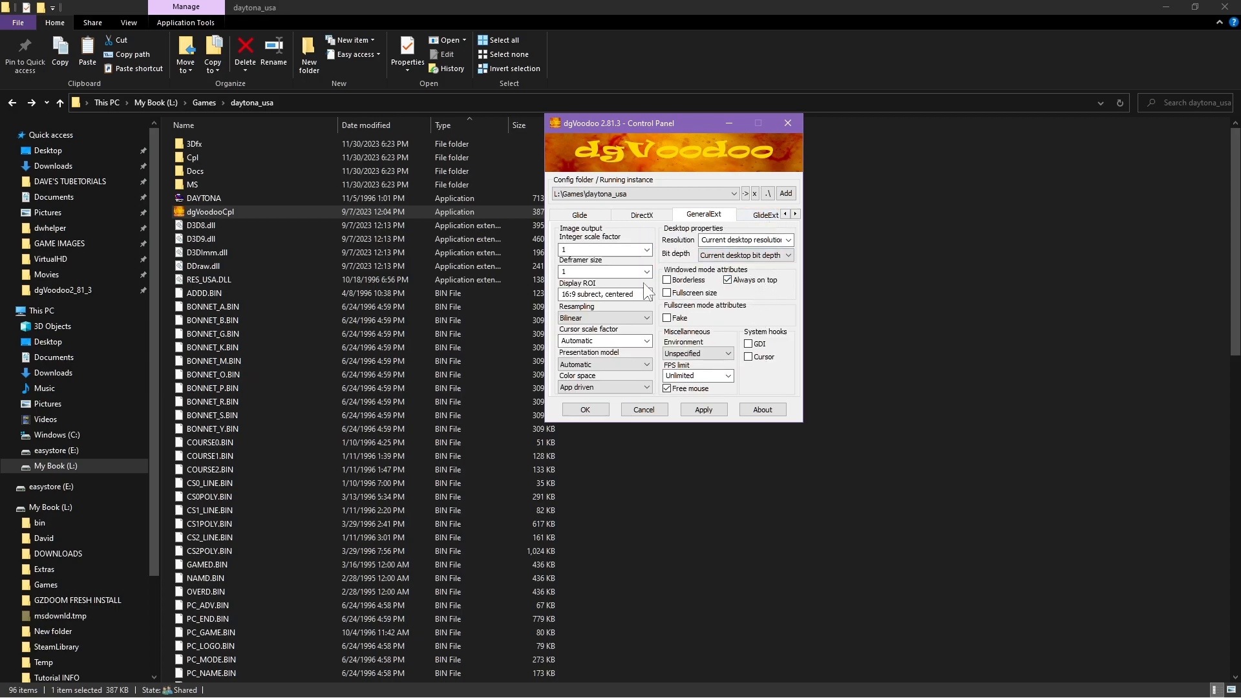
pyautogui.moveTo(728, 280)
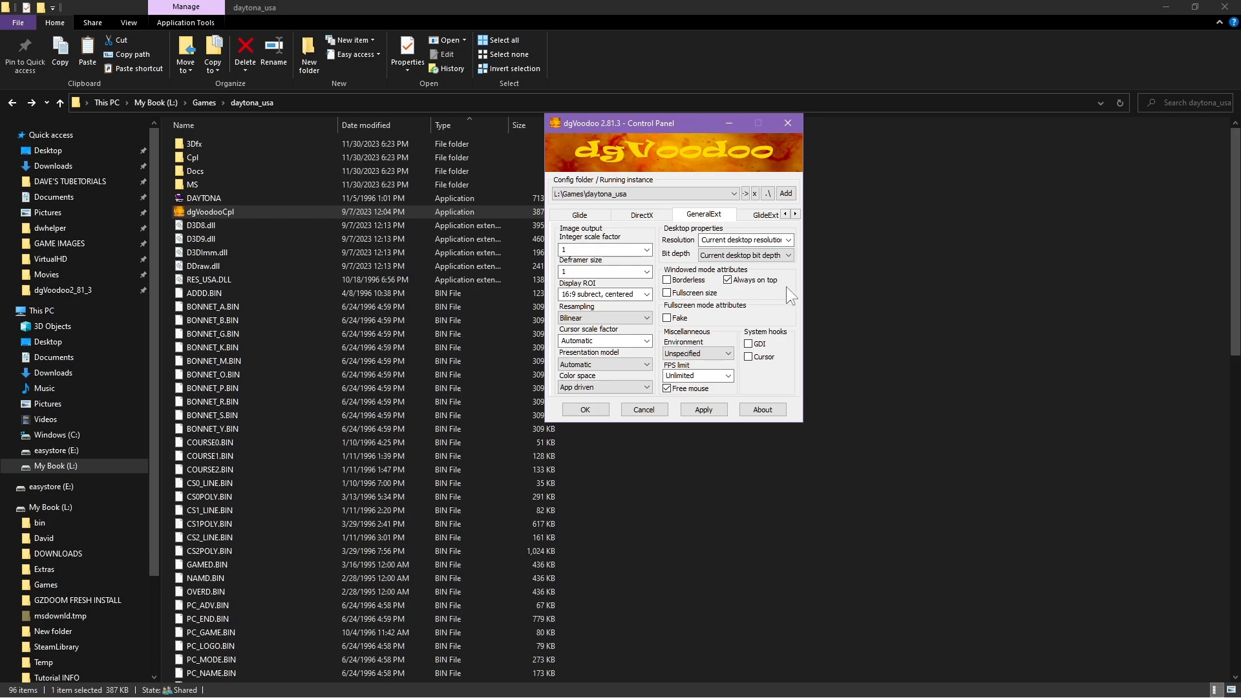
pyautogui.moveTo(743, 295)
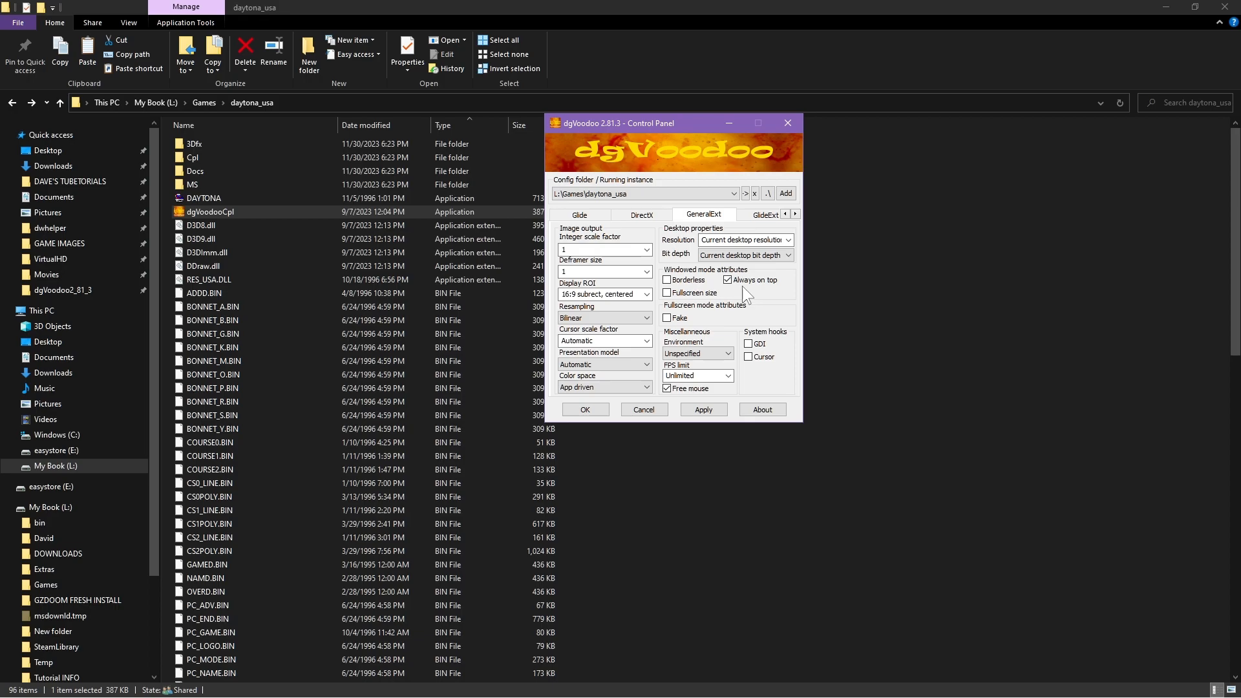
pyautogui.click(727, 279)
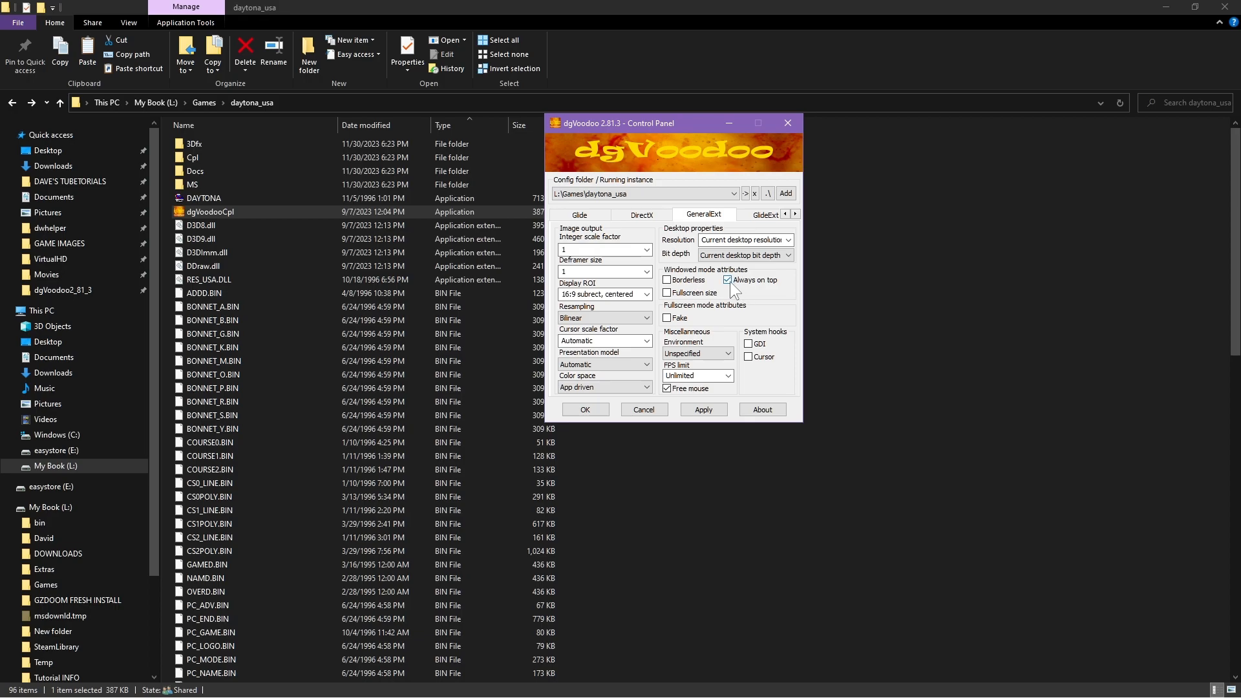
pyautogui.moveTo(748, 283)
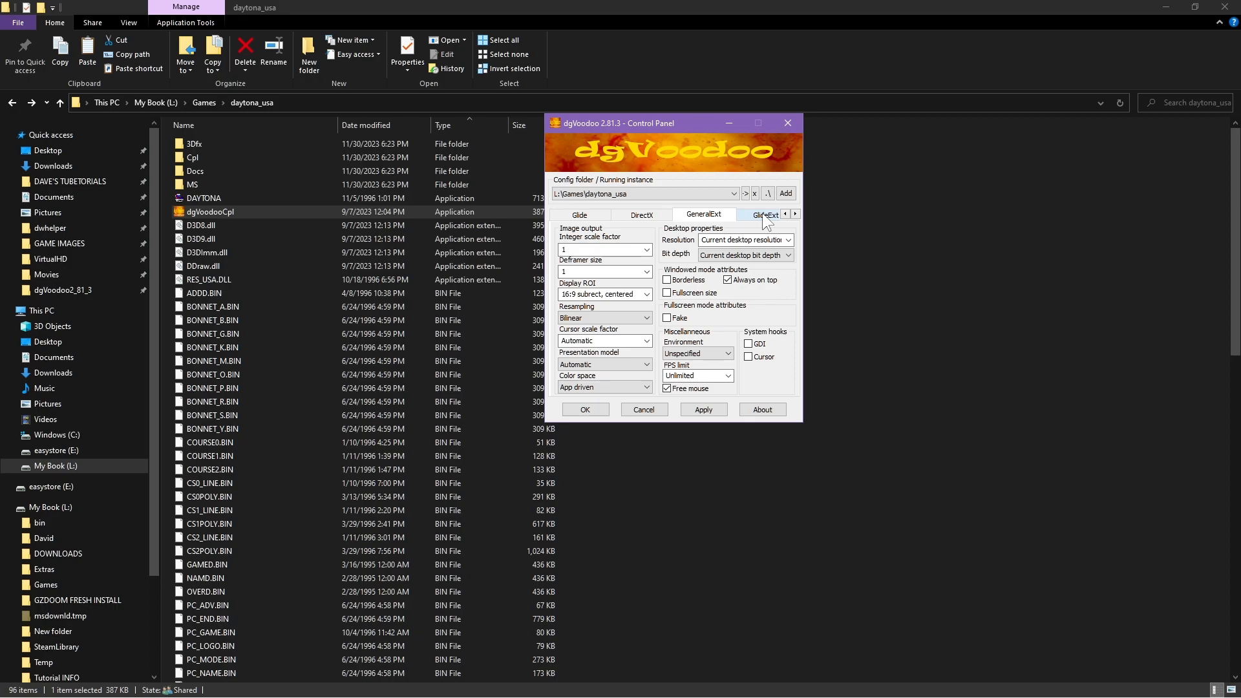
pyautogui.moveTo(796, 215)
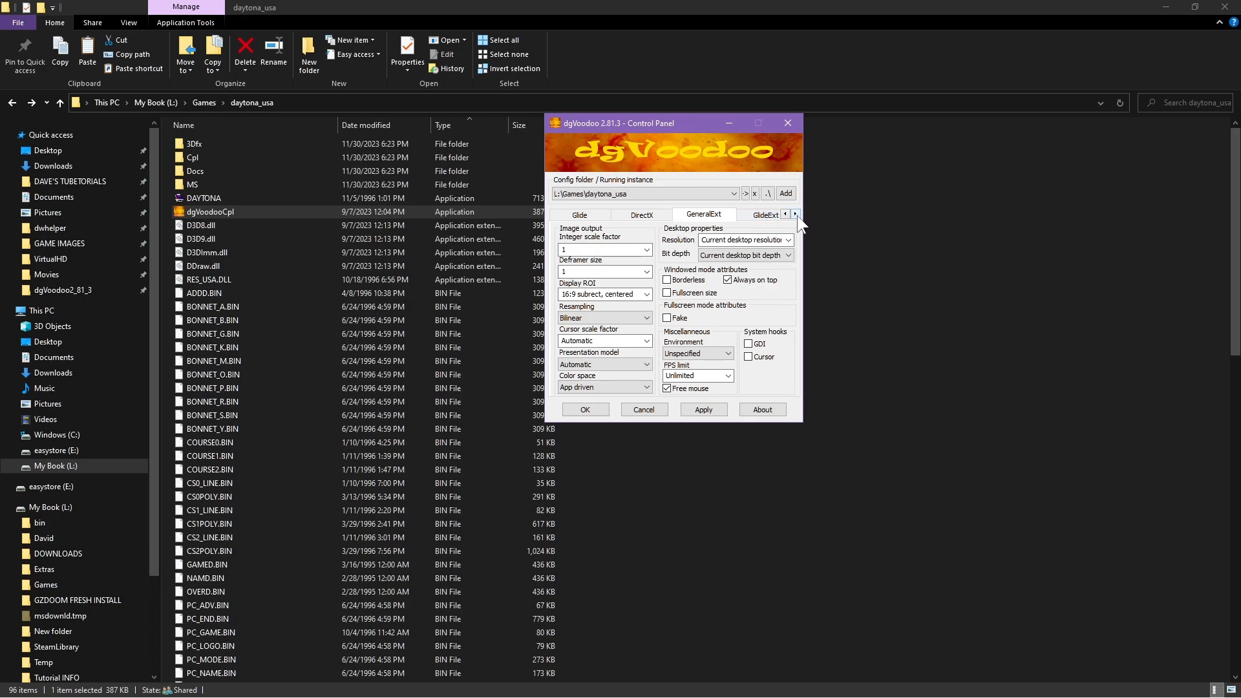
pyautogui.click(794, 214)
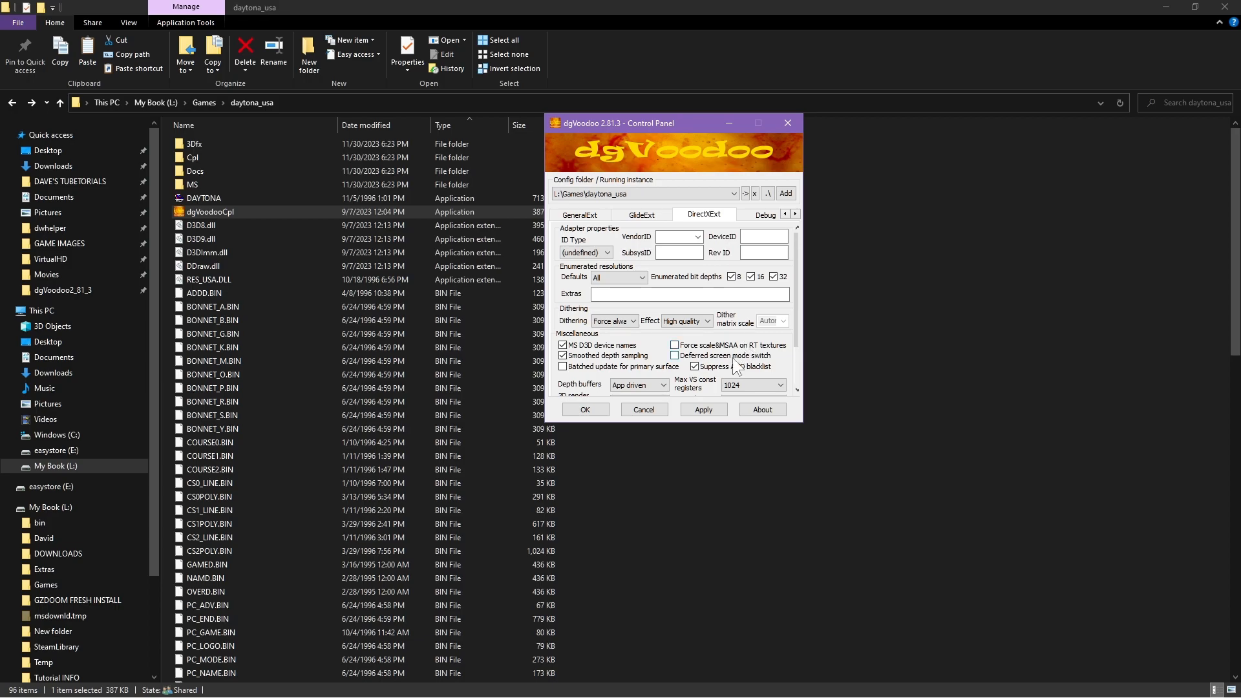
pyautogui.moveTo(678, 345)
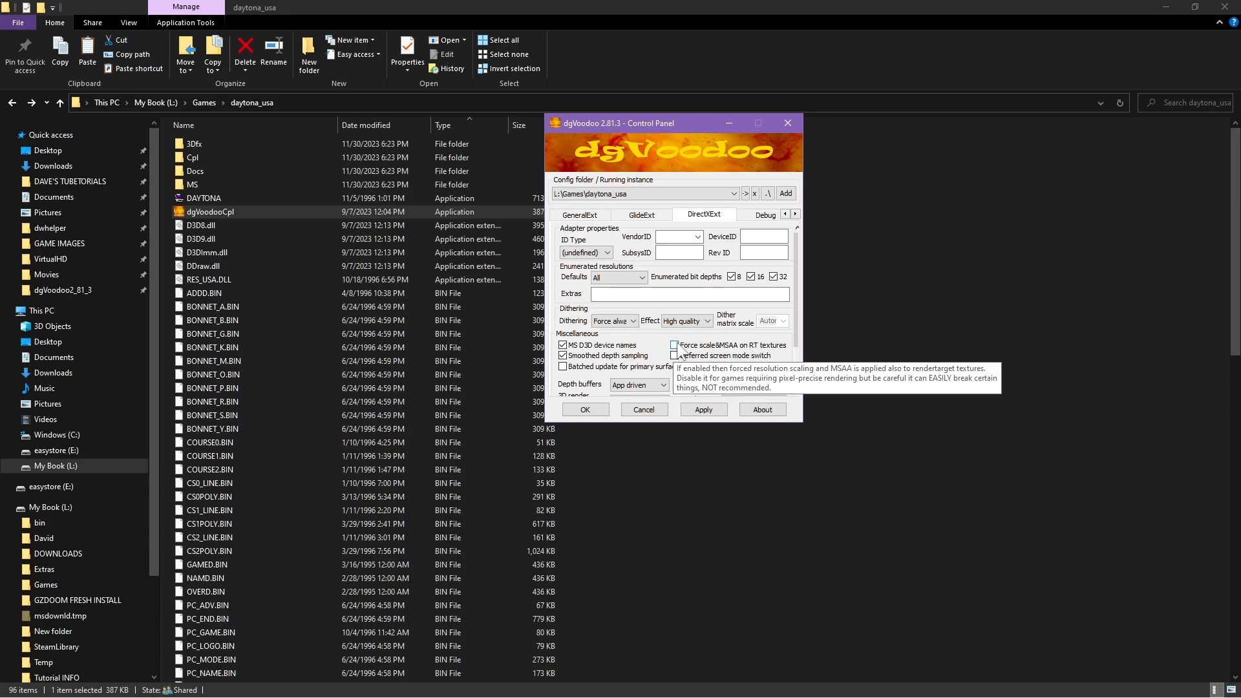
pyautogui.moveTo(677, 353)
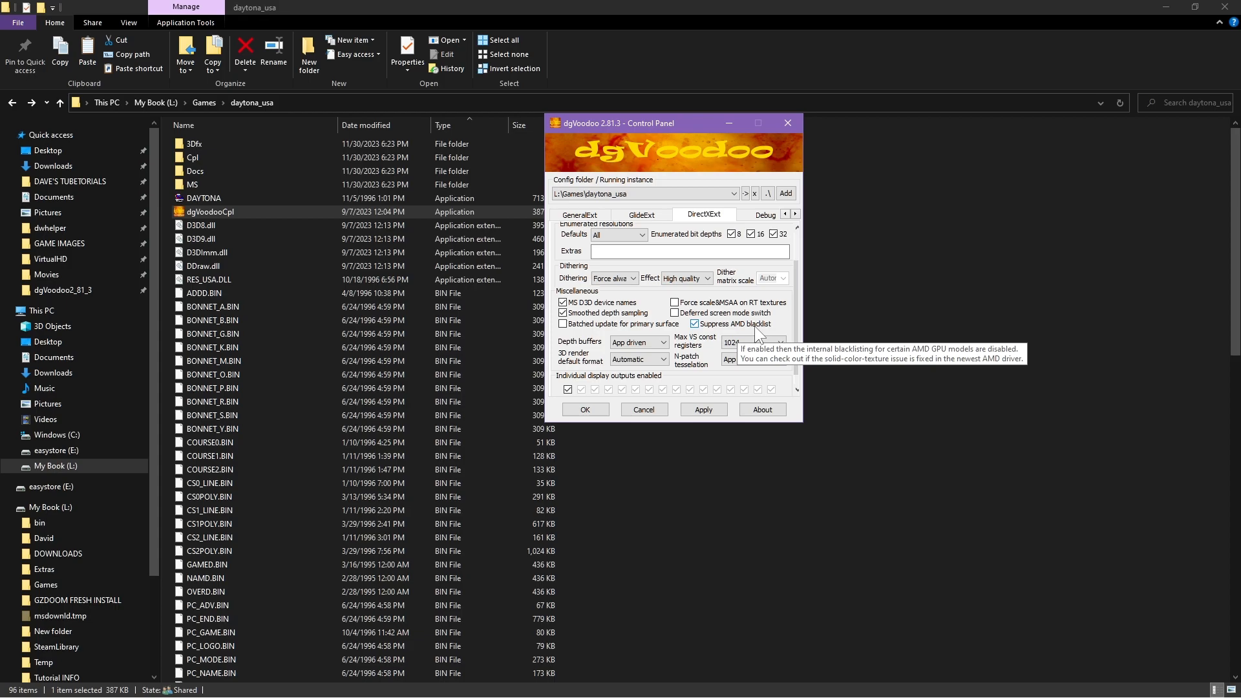
pyautogui.moveTo(760, 336)
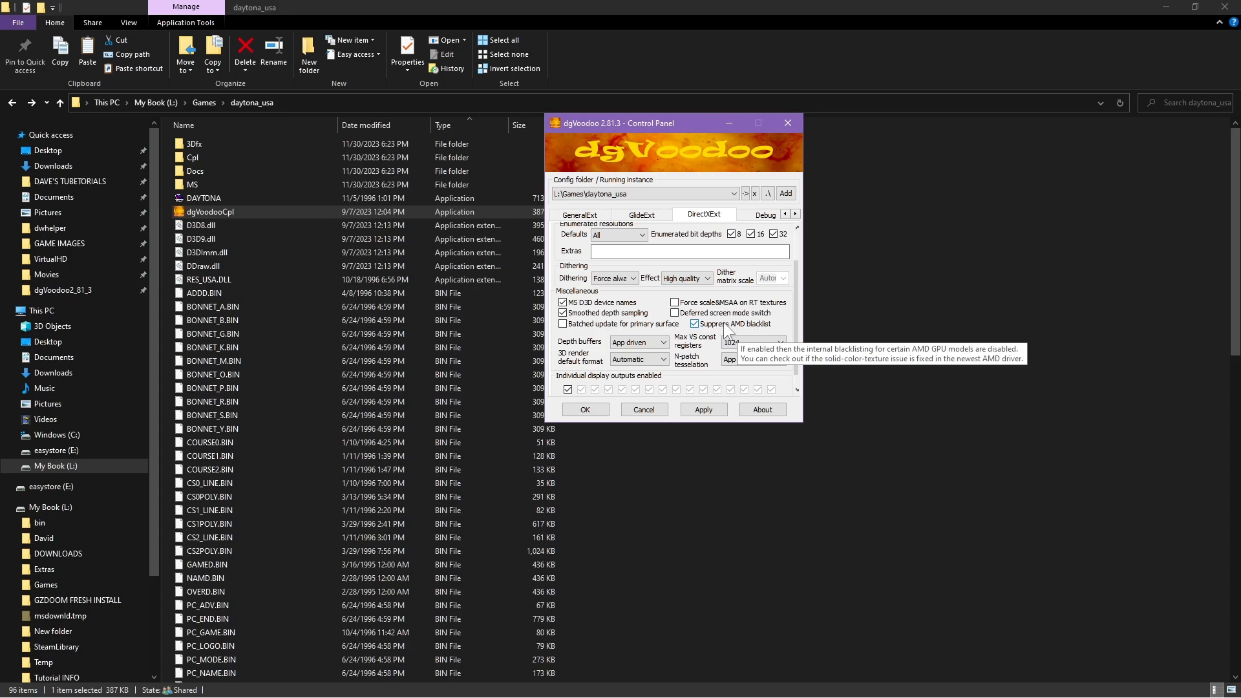
# Check Suppress AMD blacklist on DirectXExt and confirm the panel with OK
pyautogui.click(694, 323)
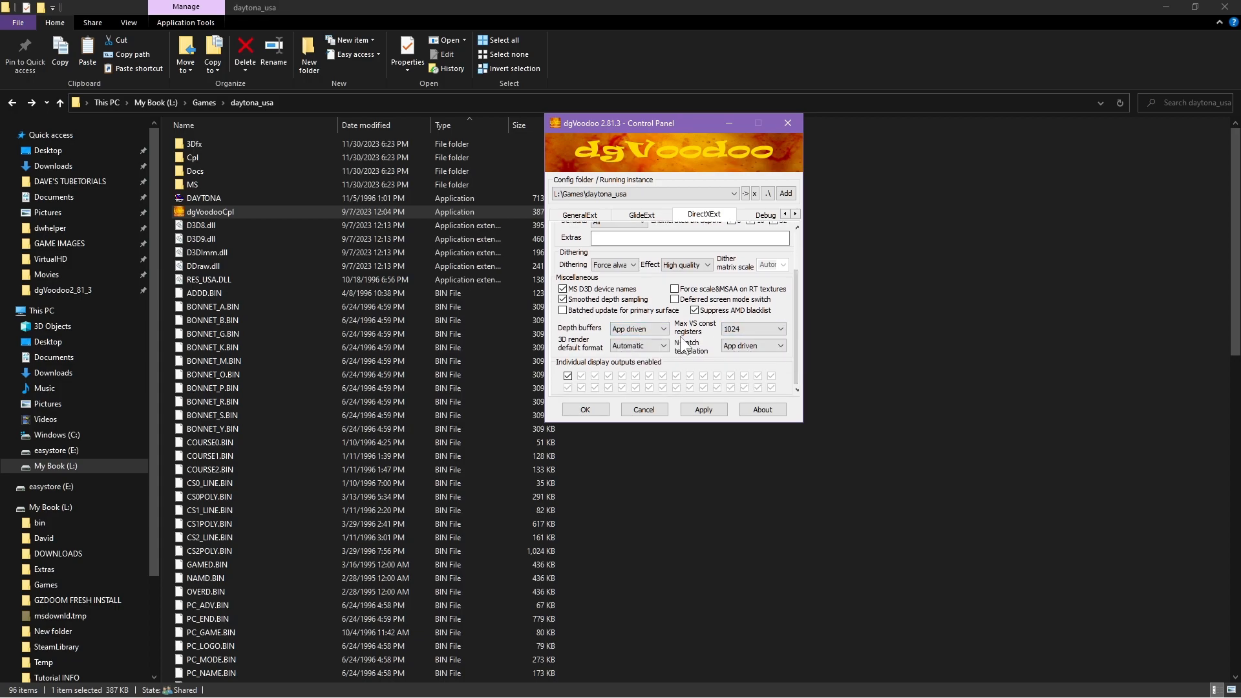
pyautogui.click(633, 345)
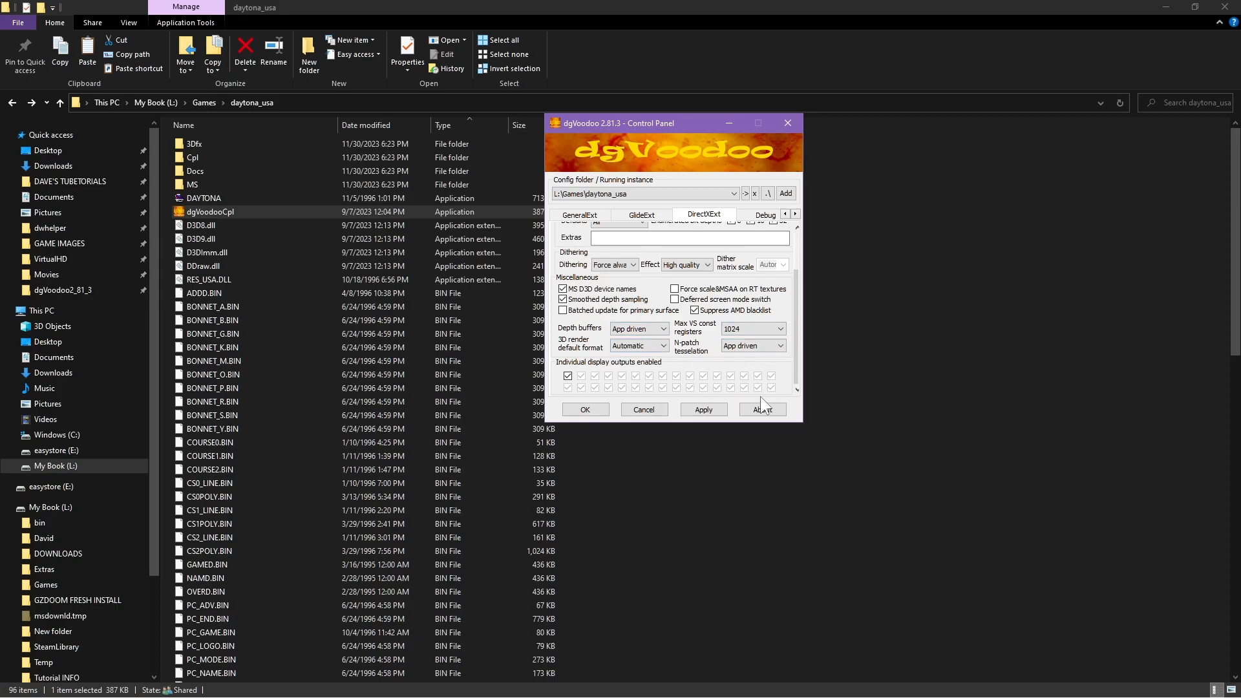
pyautogui.moveTo(743, 420)
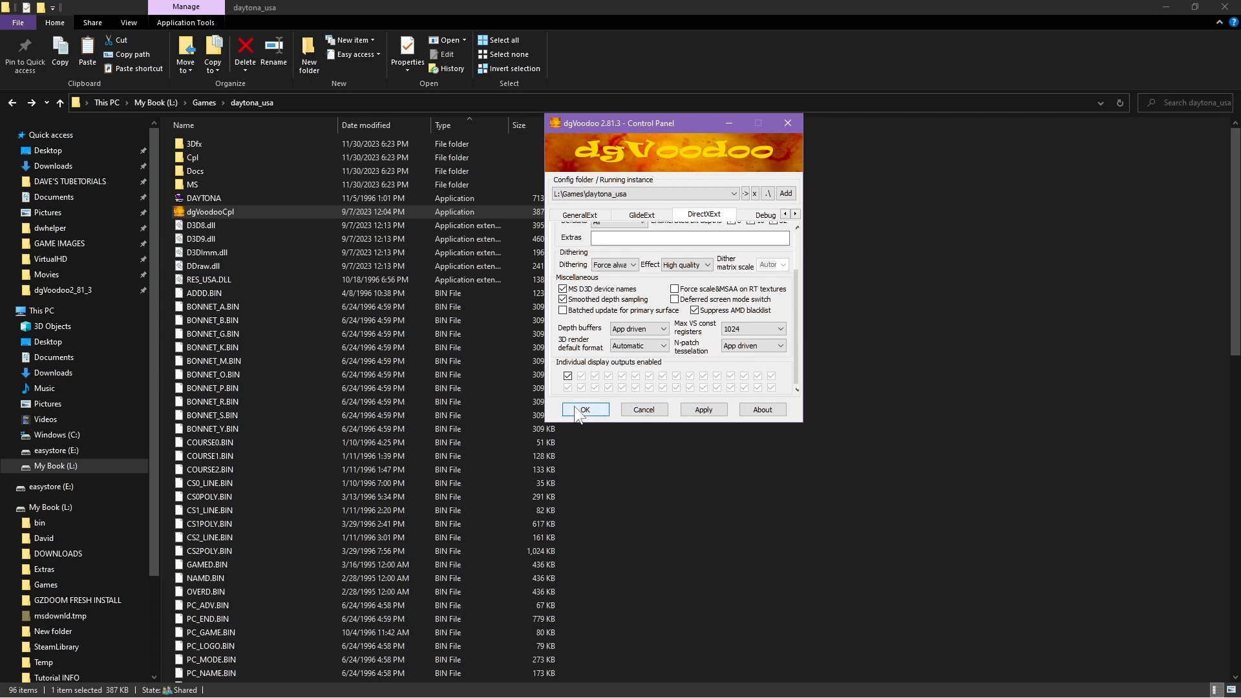
pyautogui.click(584, 409)
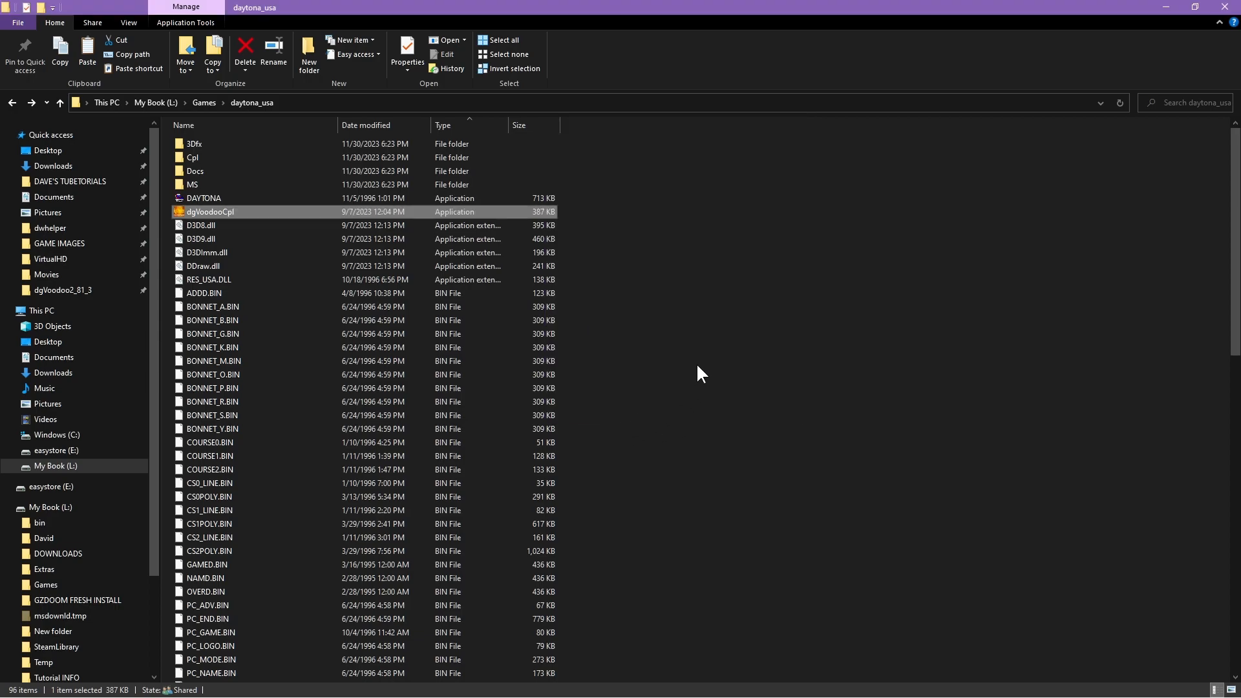
pyautogui.click(203, 198)
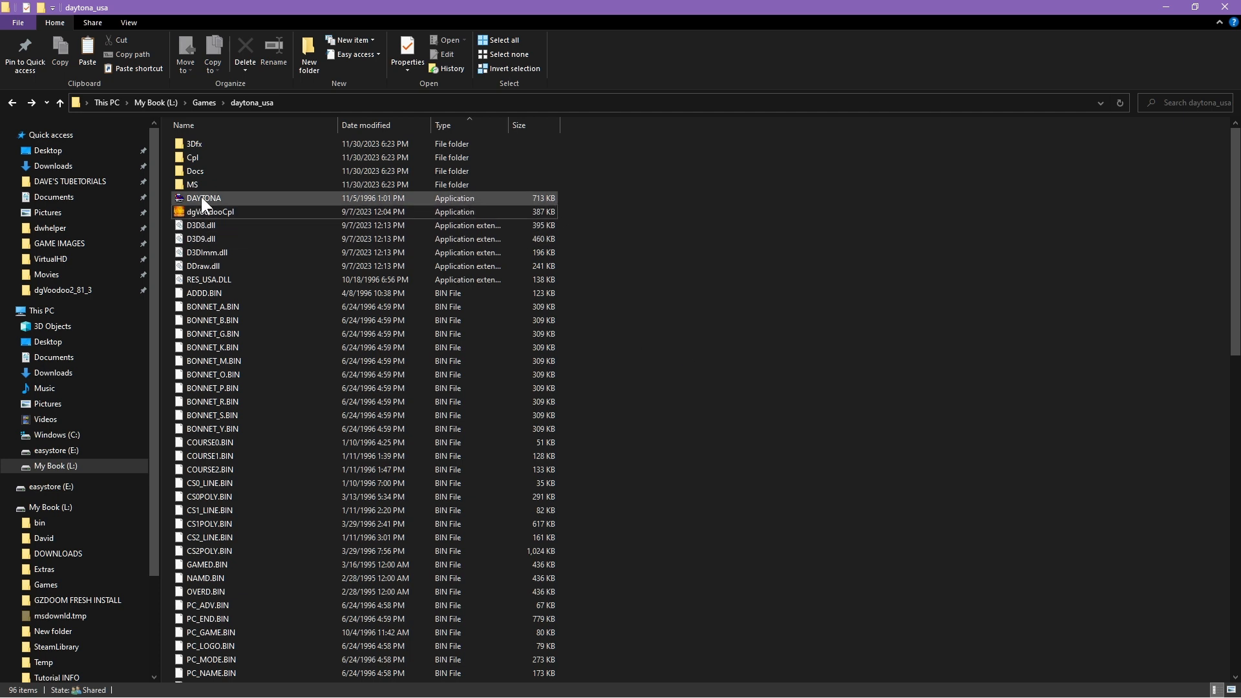
pyautogui.doubleClick(203, 198)
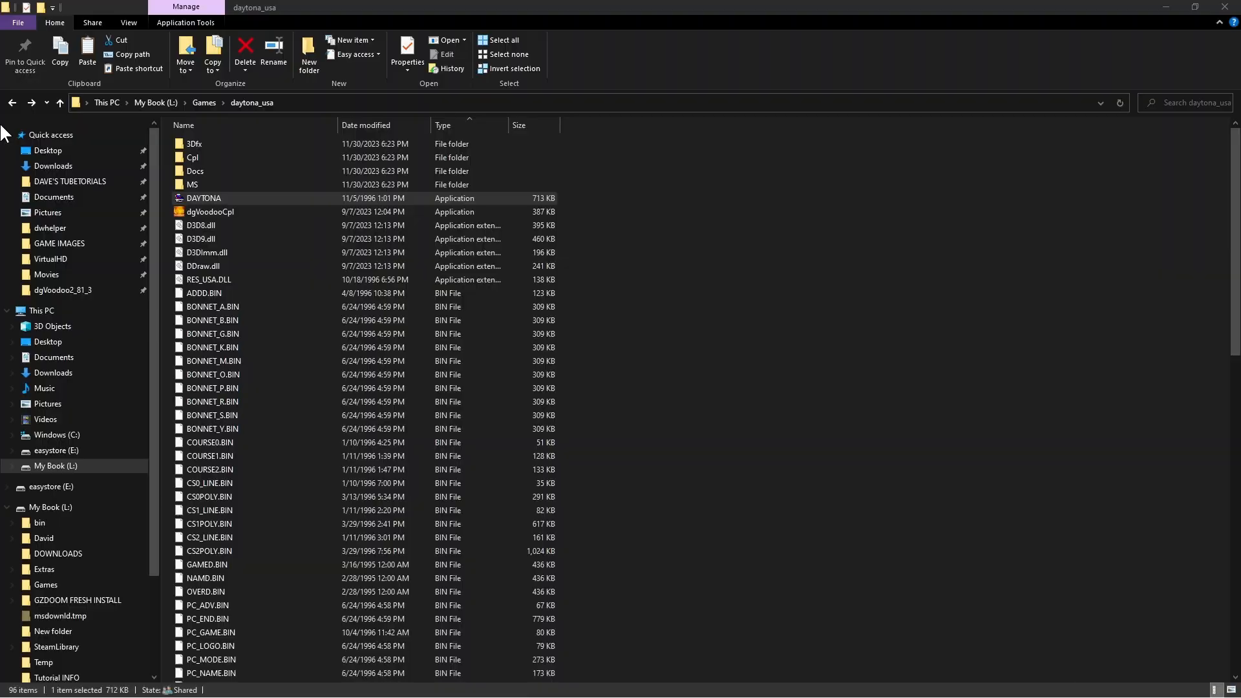
pyautogui.doubleClick(204, 197)
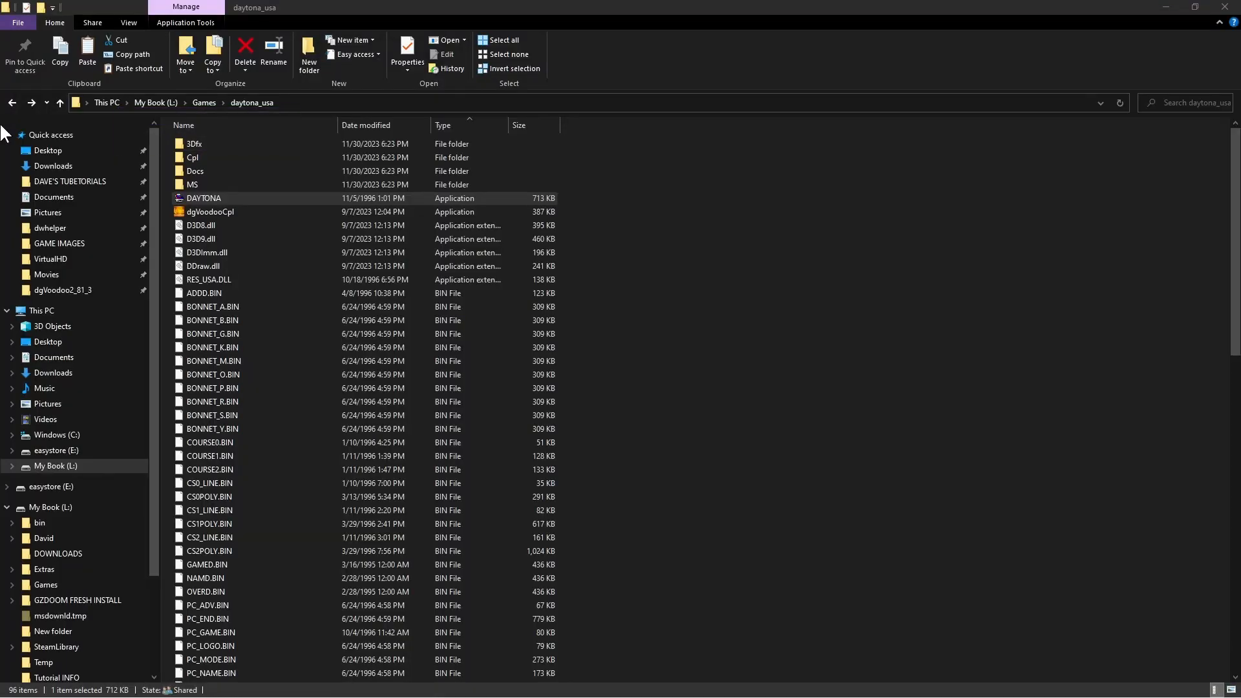
pyautogui.doubleClick(203, 197)
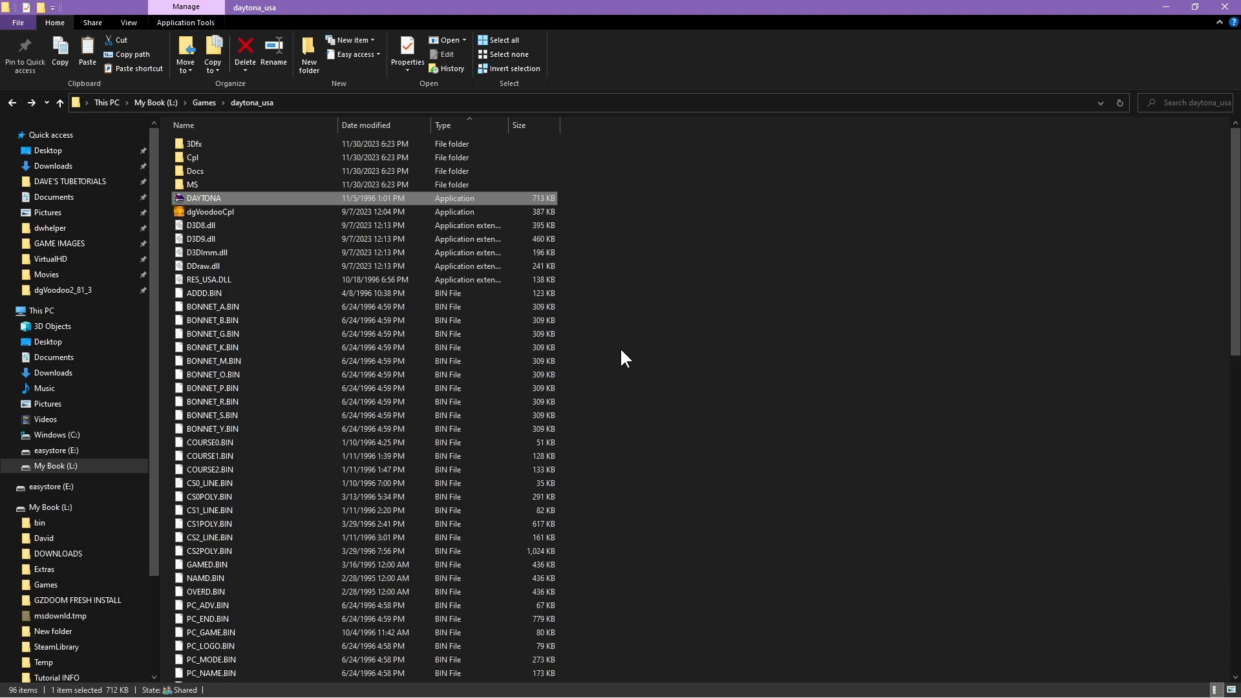
pyautogui.moveTo(1114, 453)
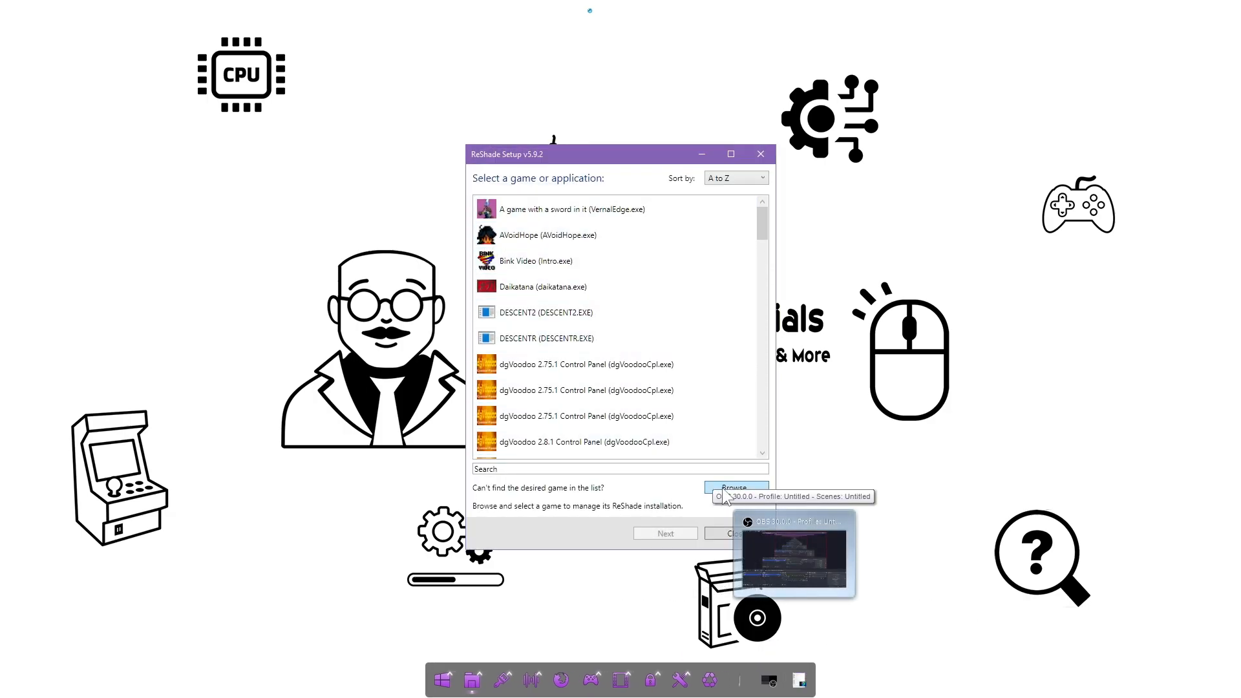
# Select L:\Games\daytona_usa\DAYTONA.exe and choose the DirectX 10/11/12 rendering API
pyautogui.click(733, 487)
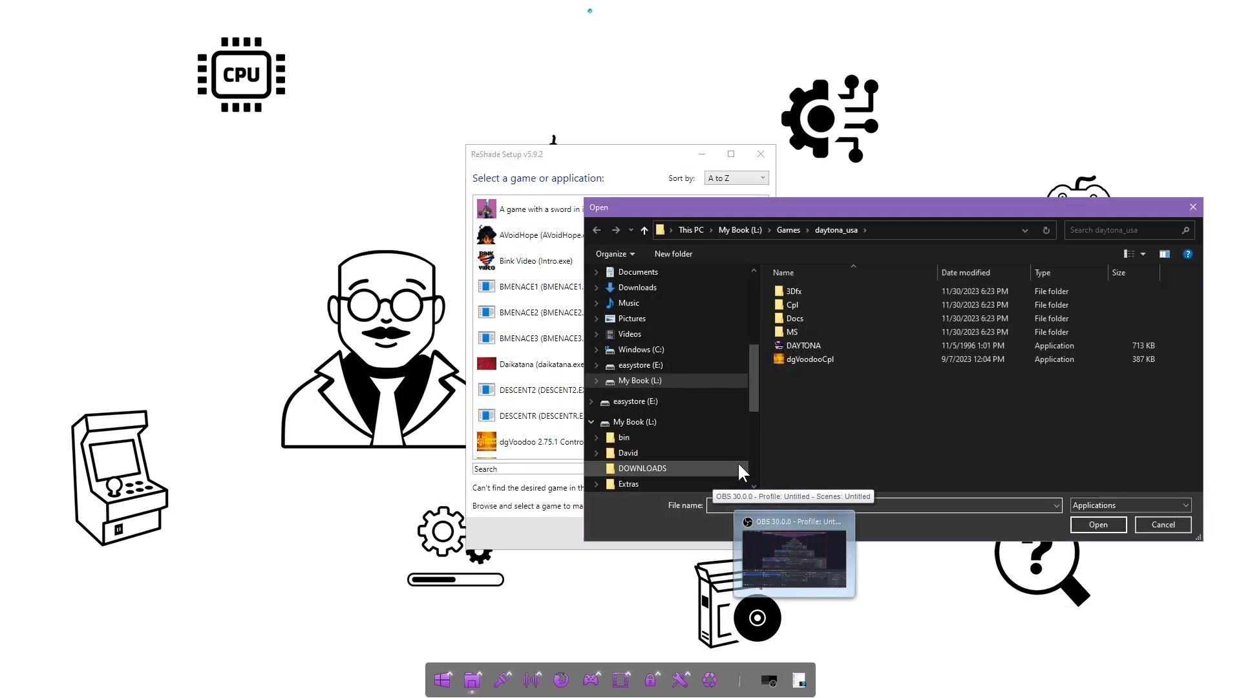
pyautogui.click(804, 345)
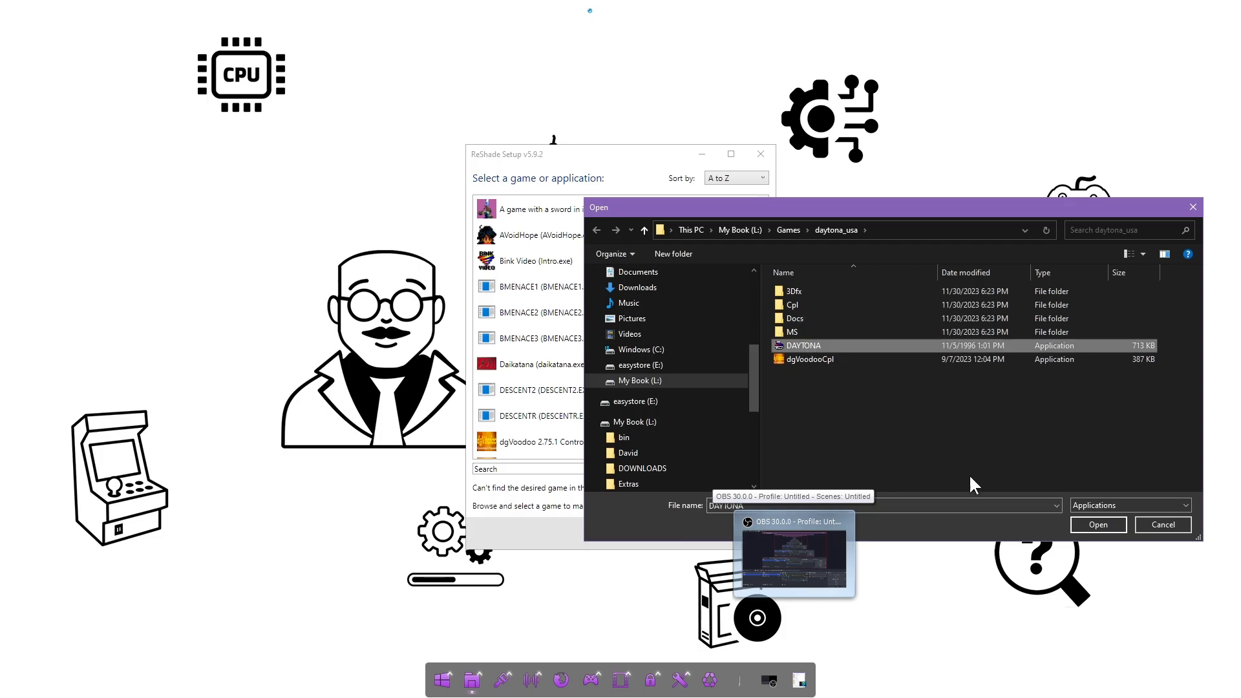
pyautogui.click(1096, 524)
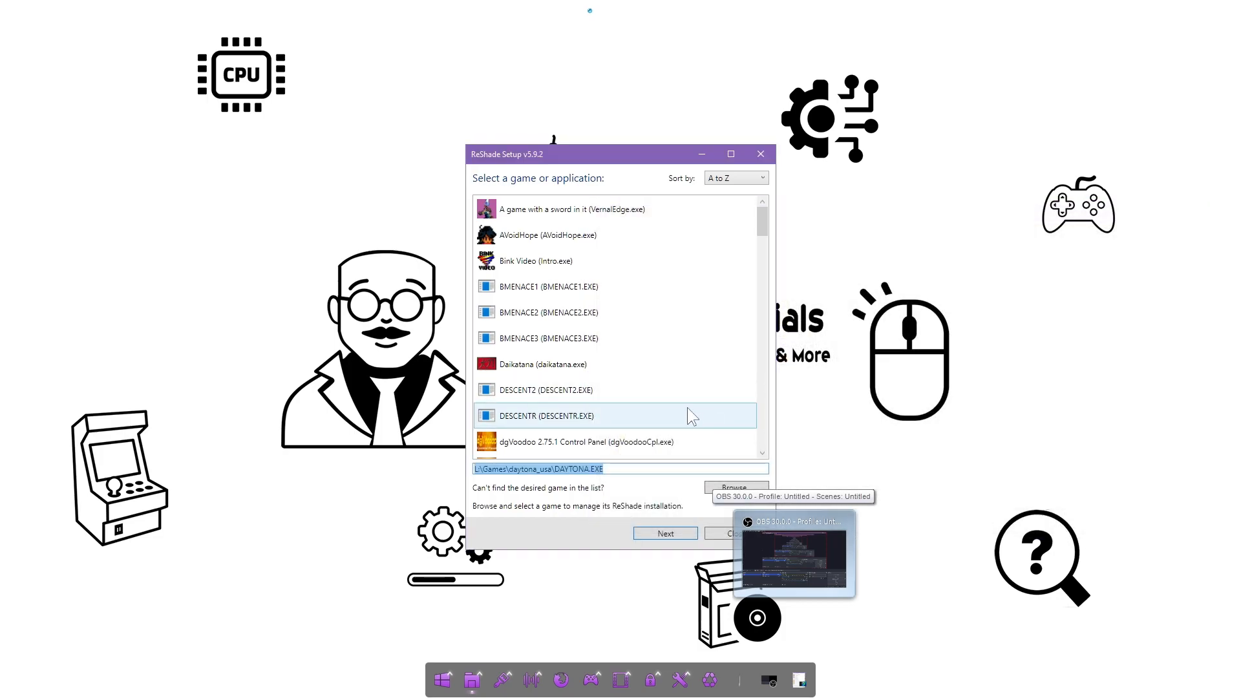
pyautogui.click(665, 533)
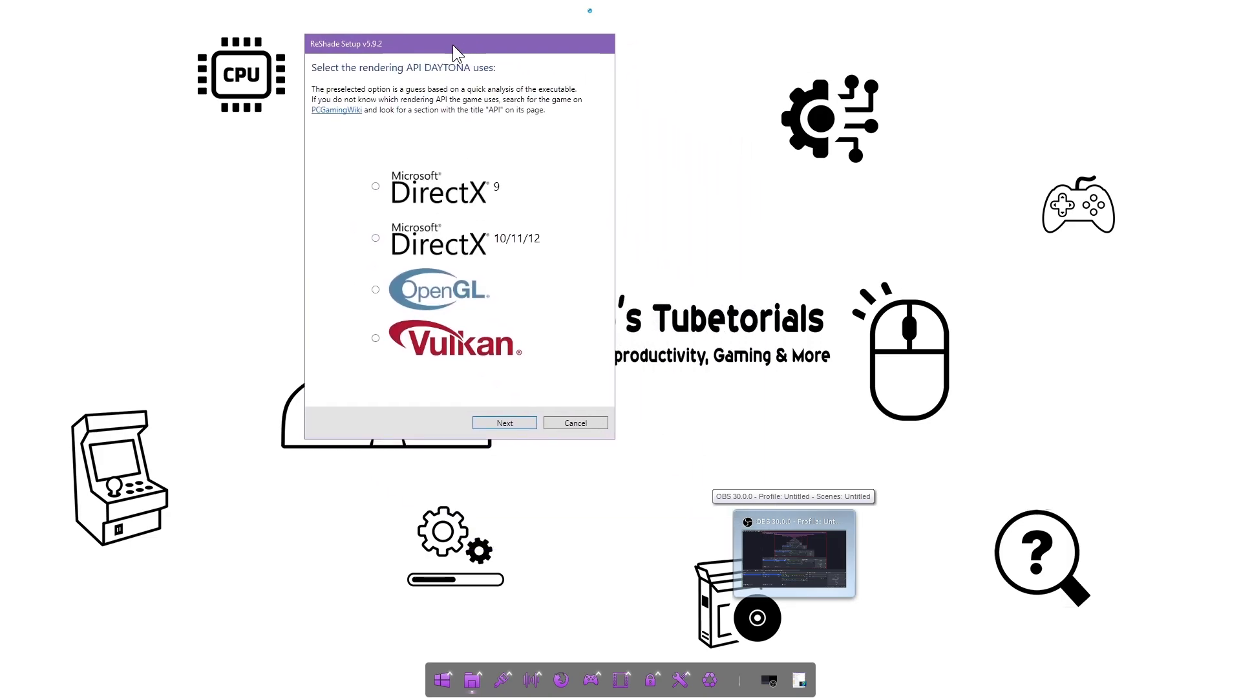
pyautogui.moveTo(406, 164)
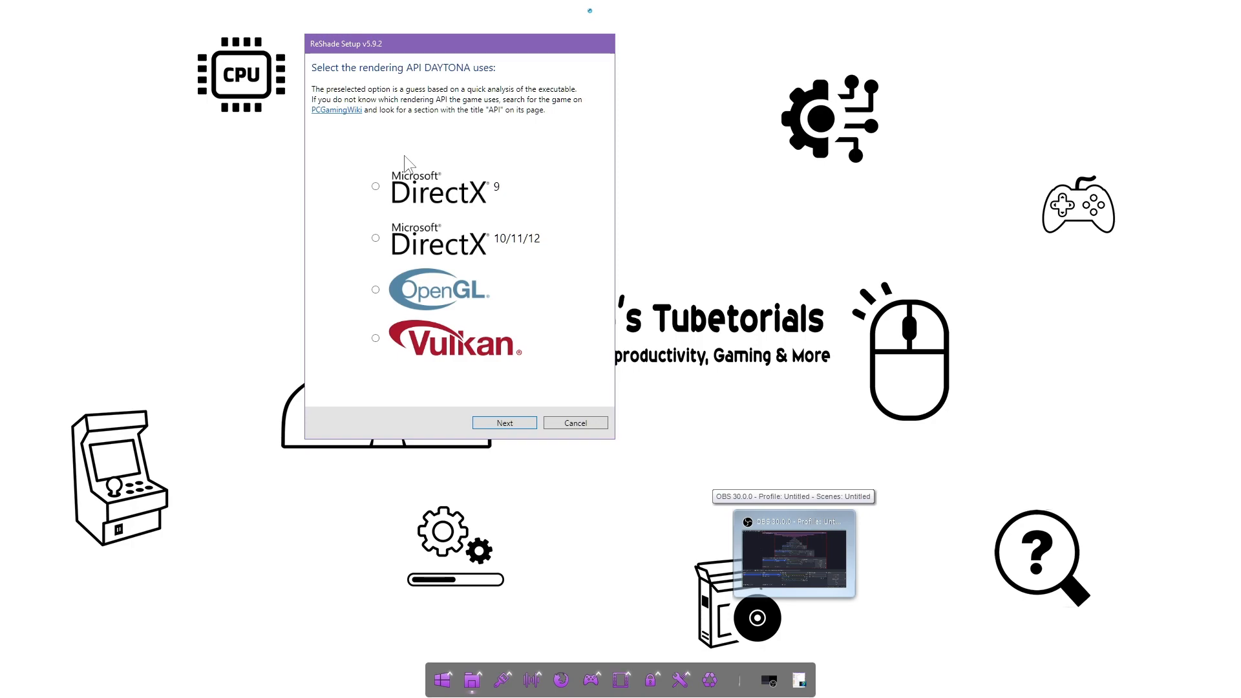
pyautogui.moveTo(389, 251)
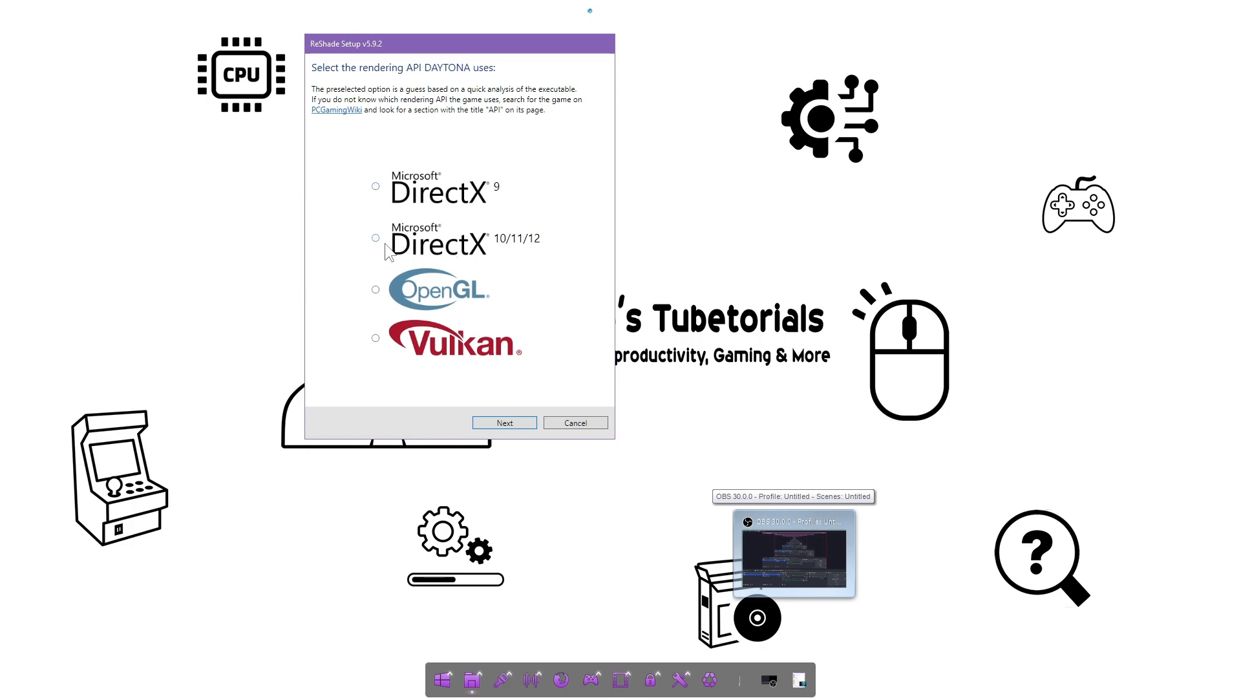
pyautogui.click(375, 239)
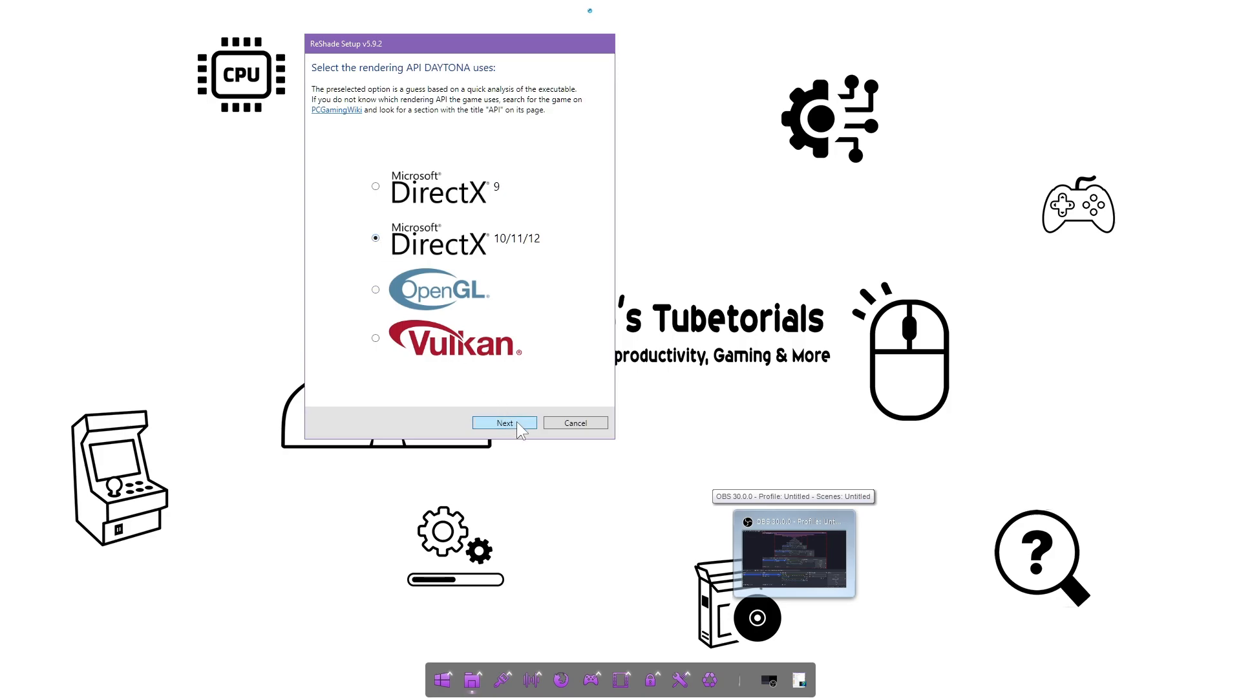
# Skip the preset and add the Legacy effects package
pyautogui.click(504, 422)
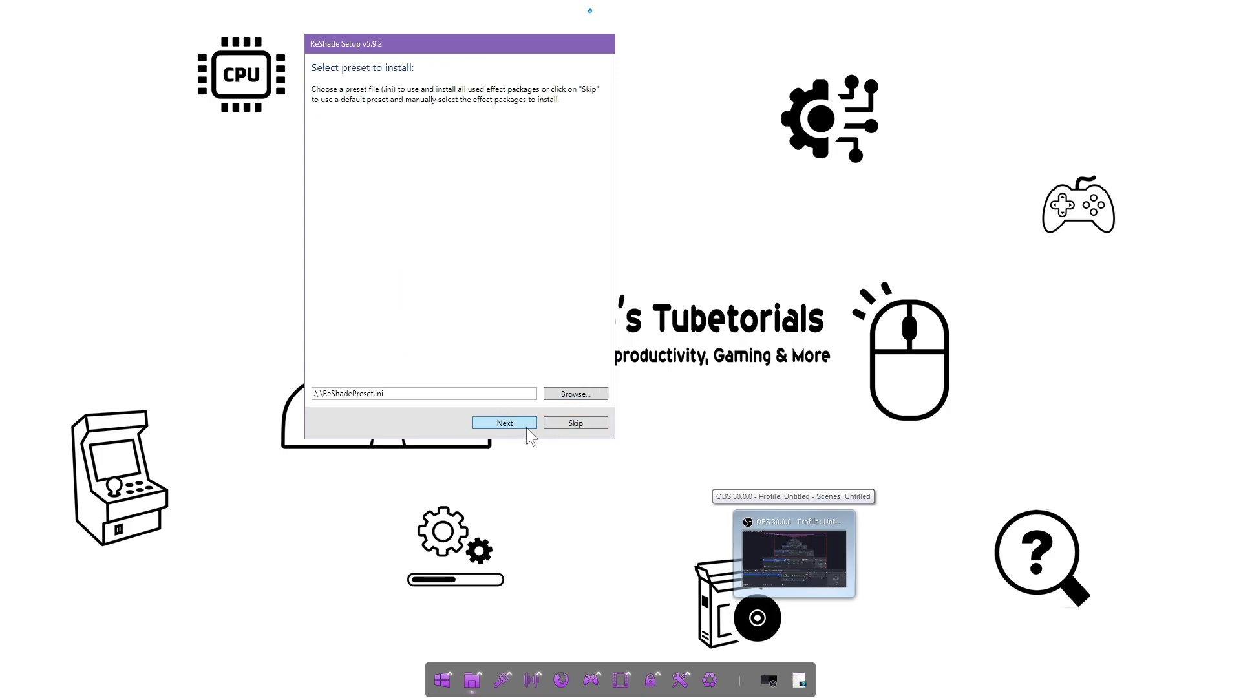
pyautogui.click(504, 422)
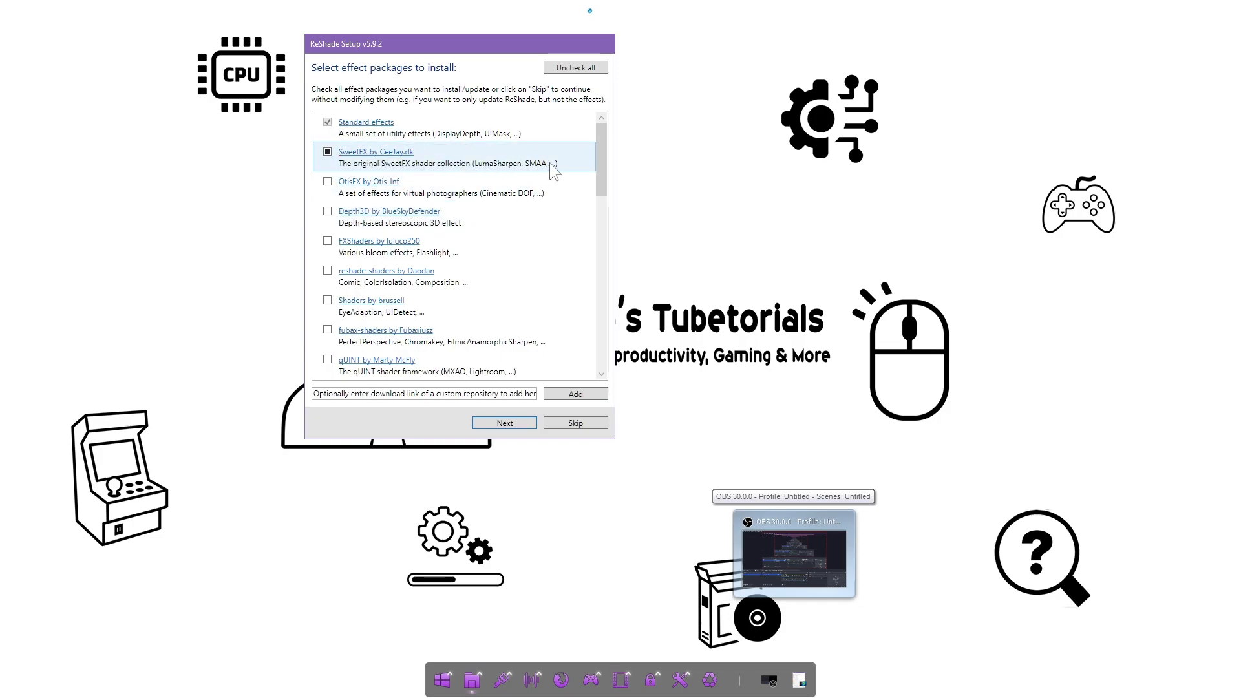
pyautogui.scroll(-3)
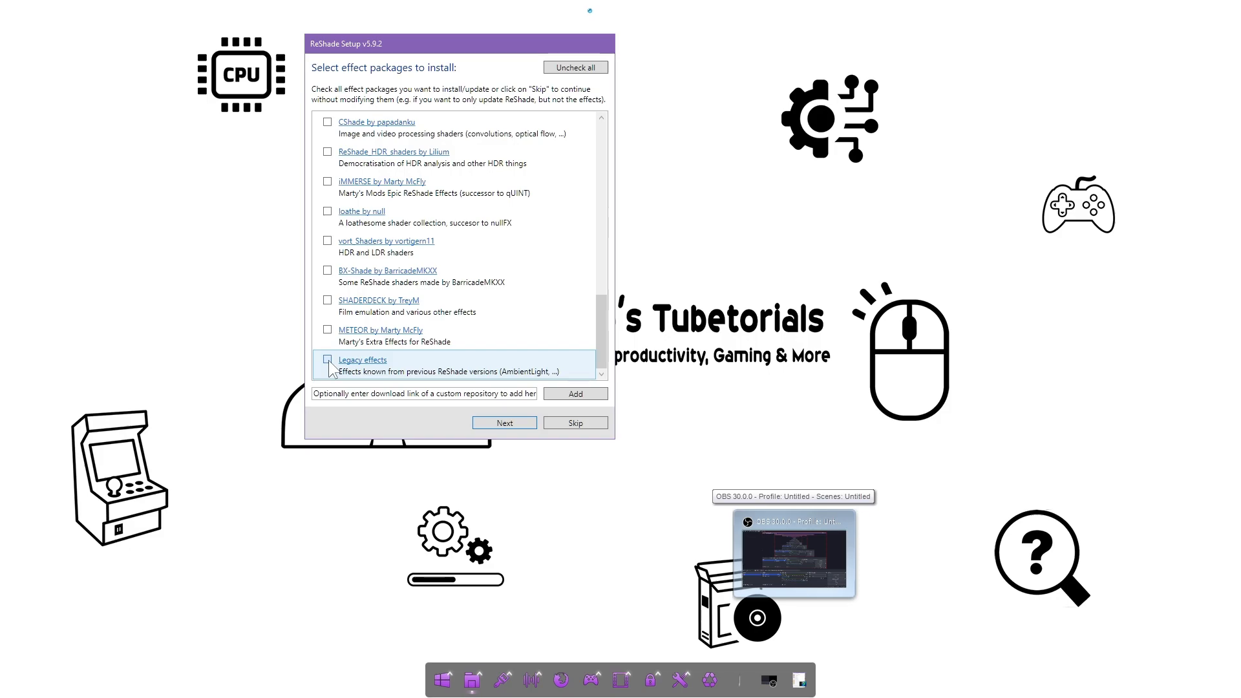
pyautogui.click(328, 359)
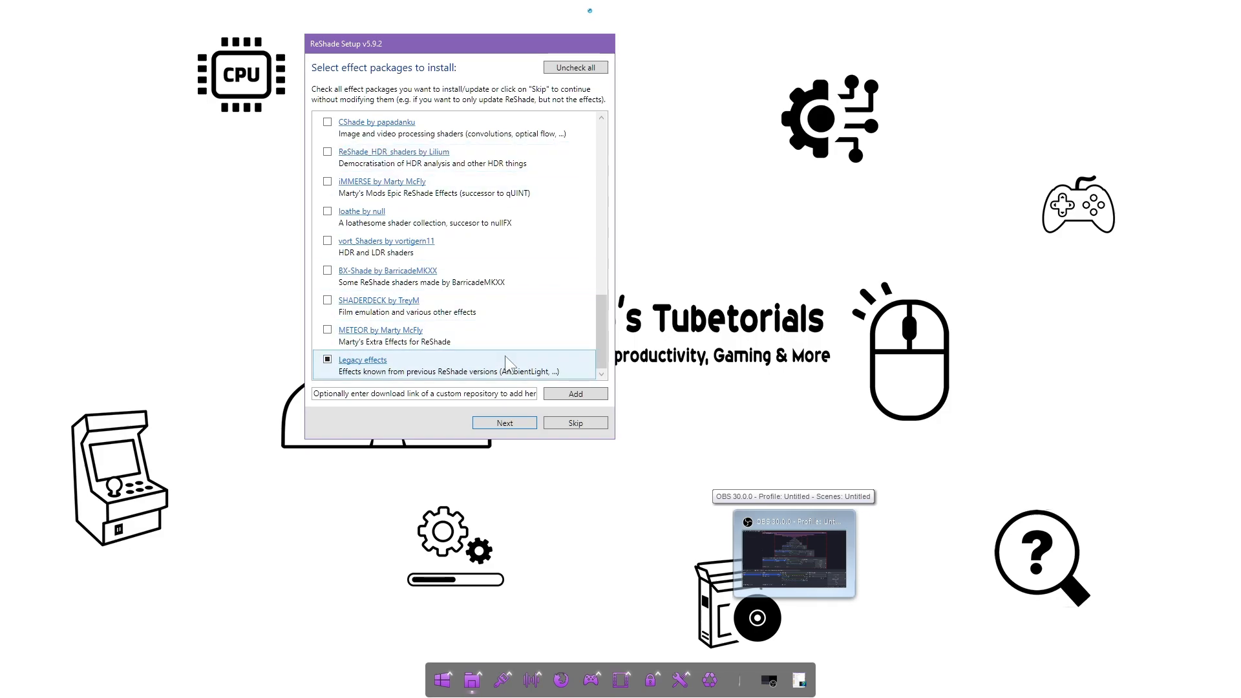
pyautogui.click(503, 422)
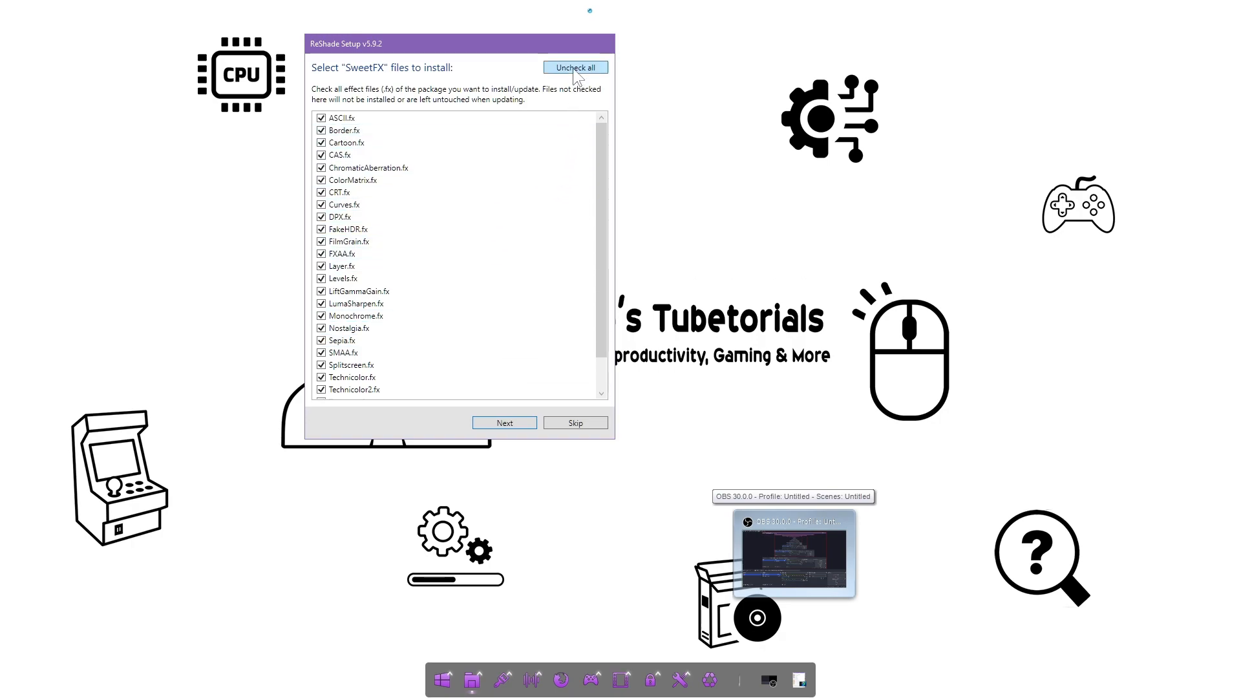
# Keep only CRT.fx among SweetFX files and uncheck all Legacy effects files
pyautogui.click(575, 67)
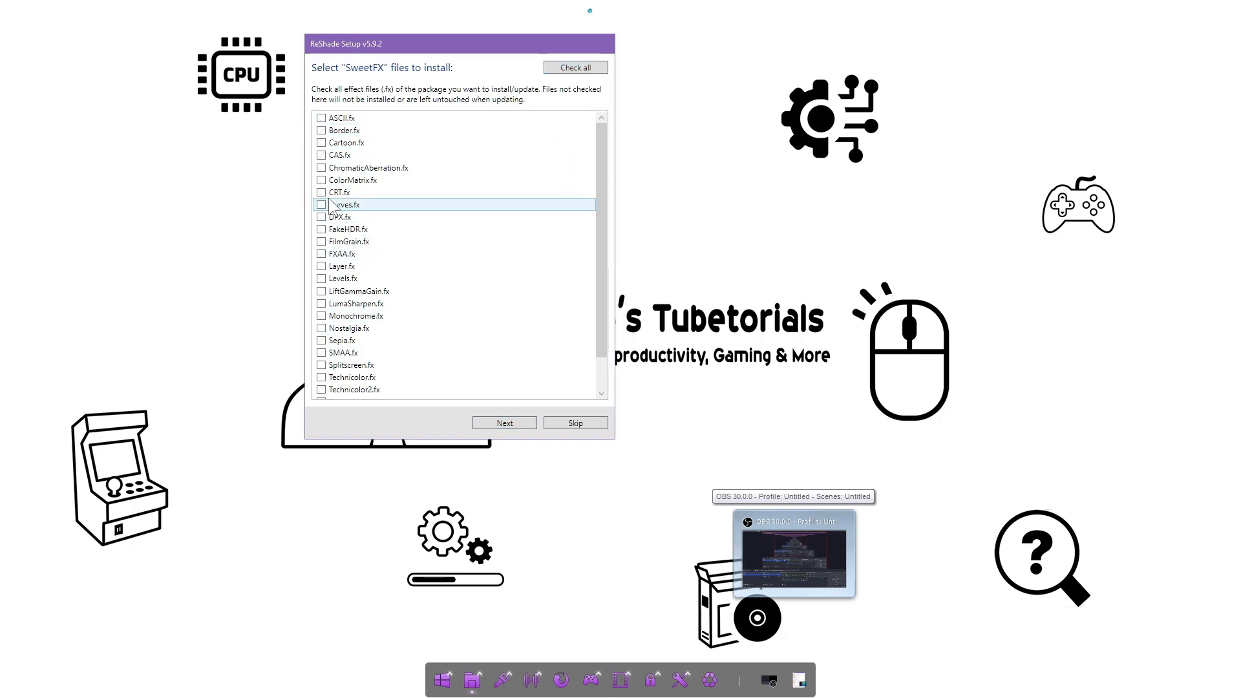
pyautogui.click(322, 193)
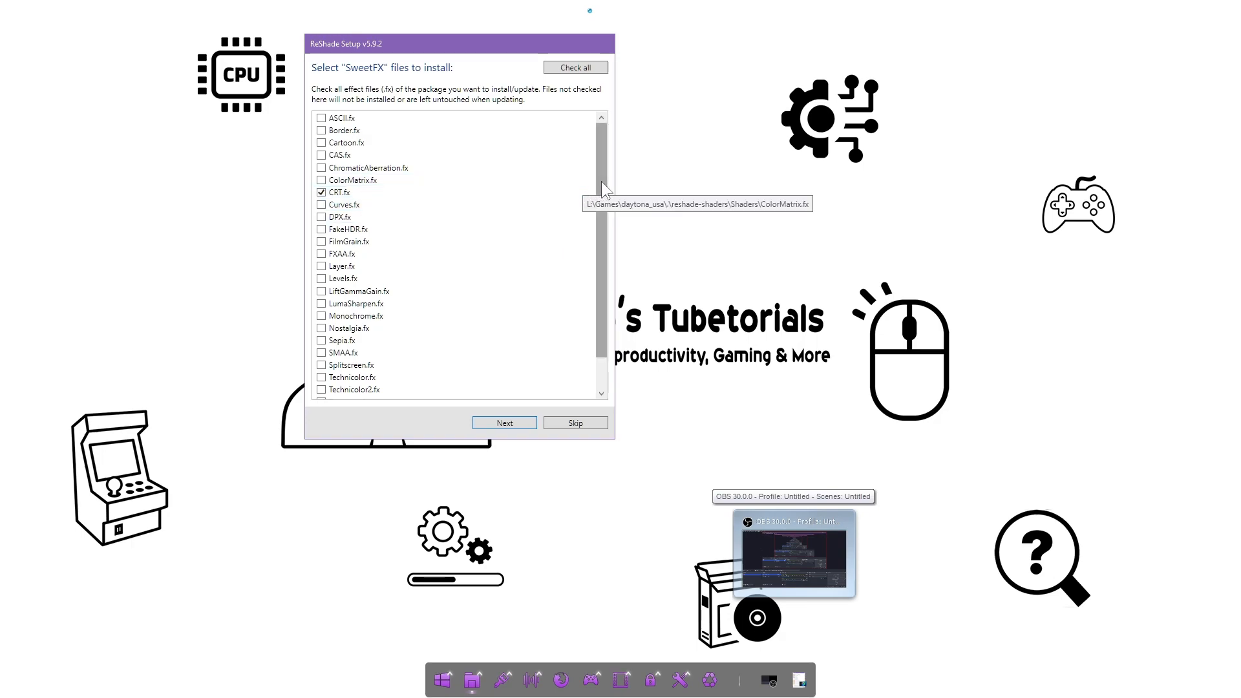
pyautogui.scroll(-3)
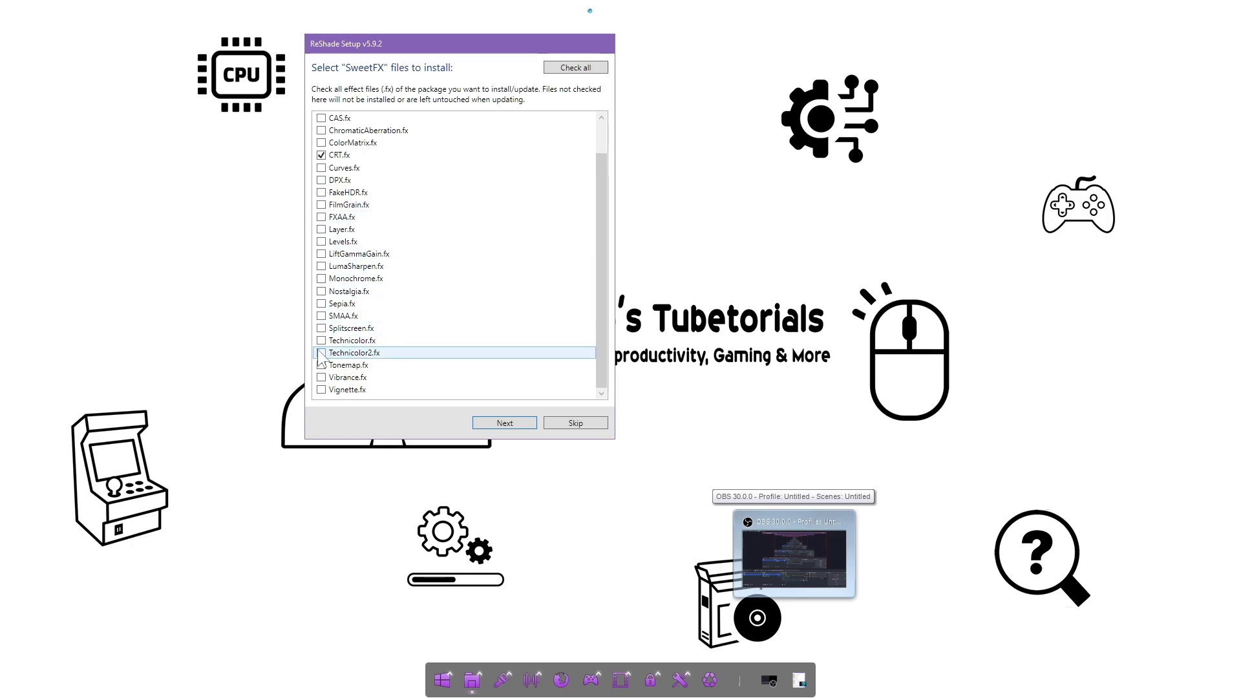
pyautogui.moveTo(411, 238)
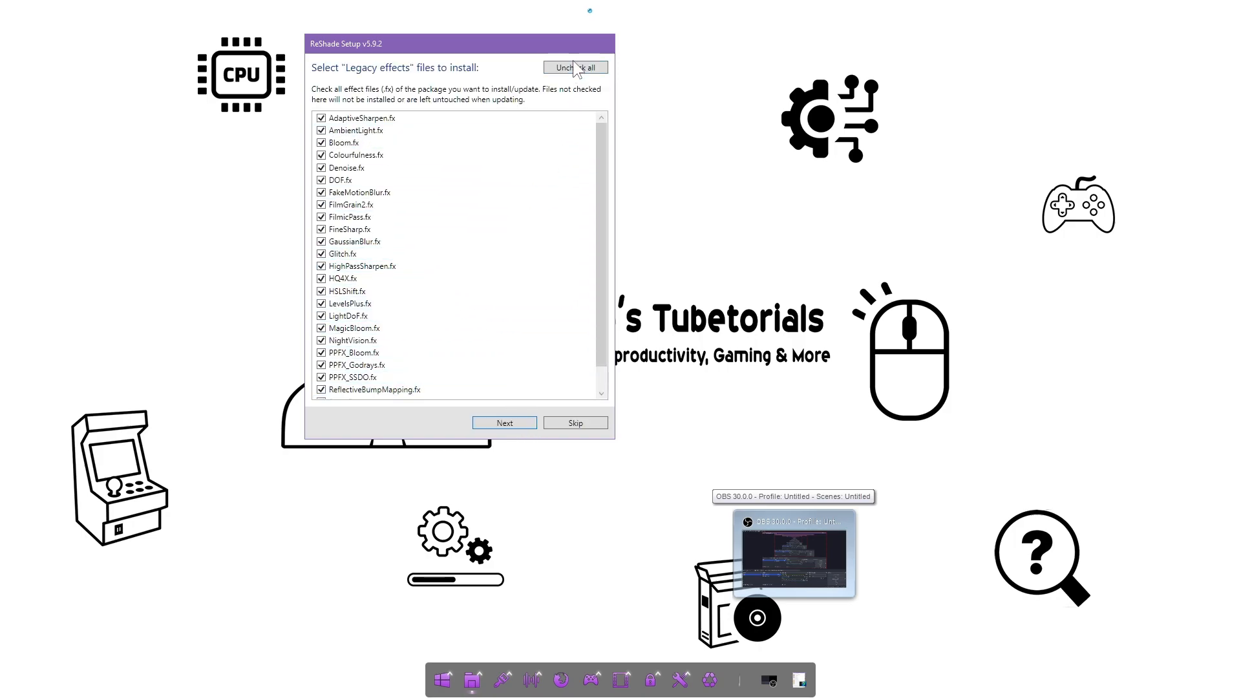
pyautogui.click(575, 67)
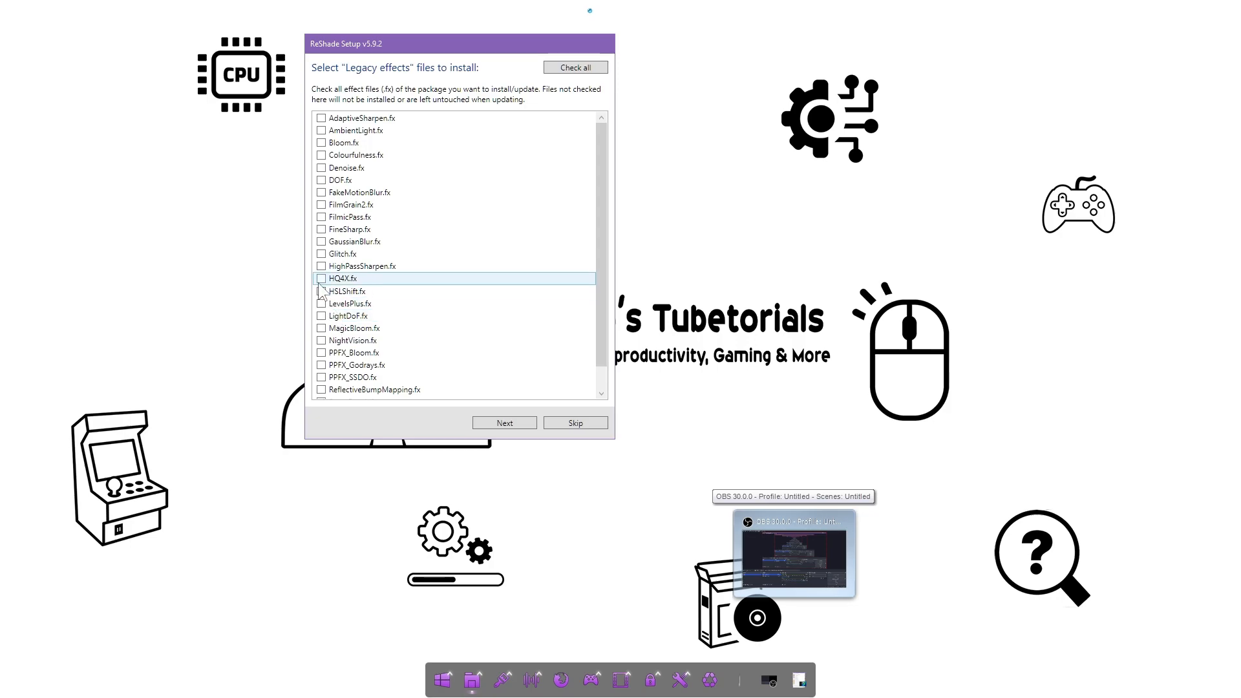
# Tick HQ4X.fx as the only Legacy effect and start the installation
pyautogui.click(322, 279)
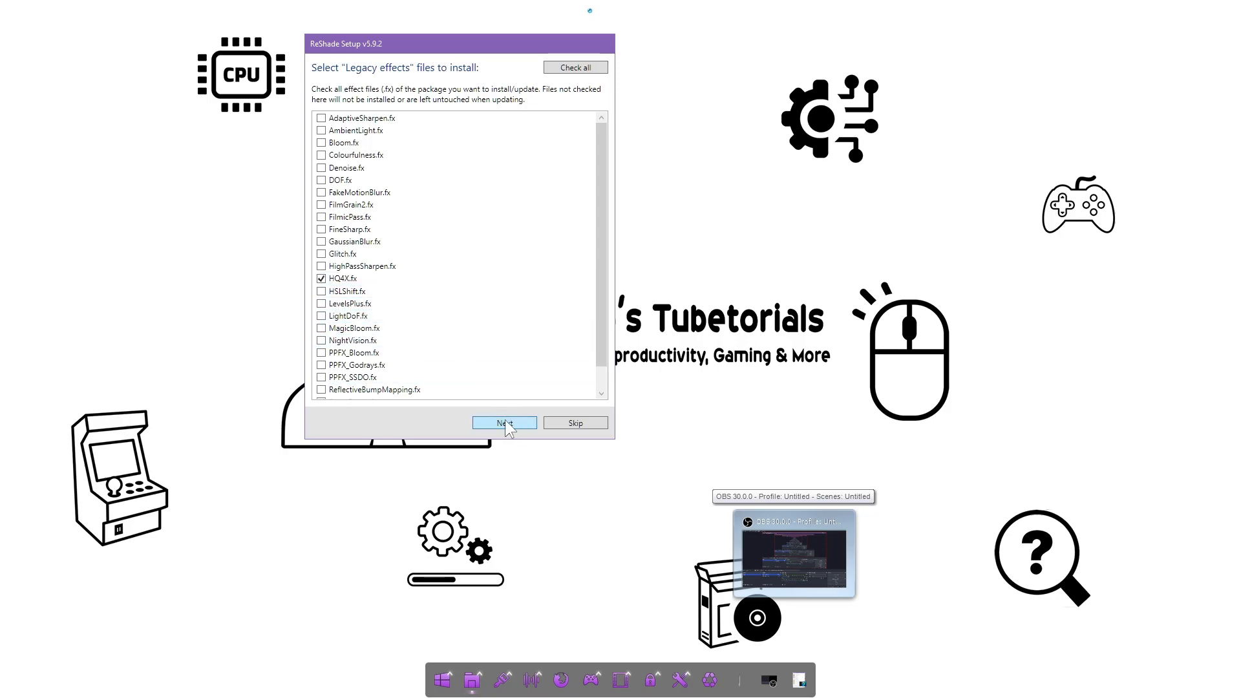
pyautogui.click(503, 422)
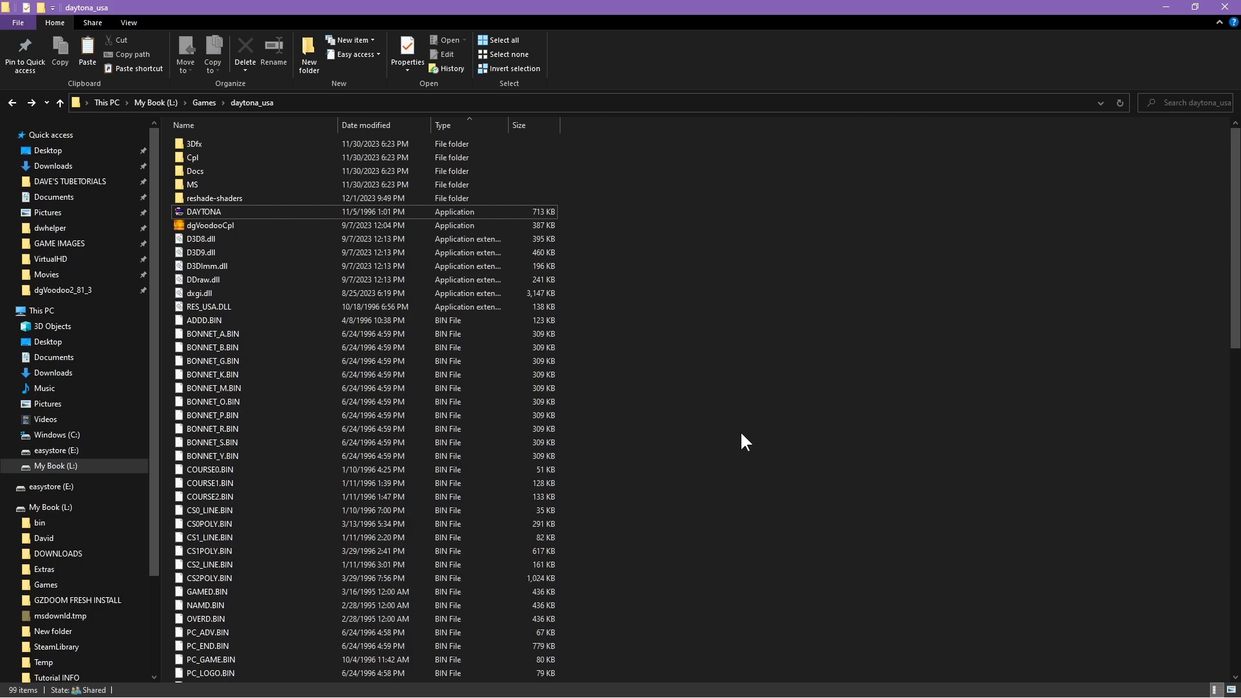
# Launch dgVoodooCpl and set the full-screen Scaling mode to Unspecified
pyautogui.click(208, 225)
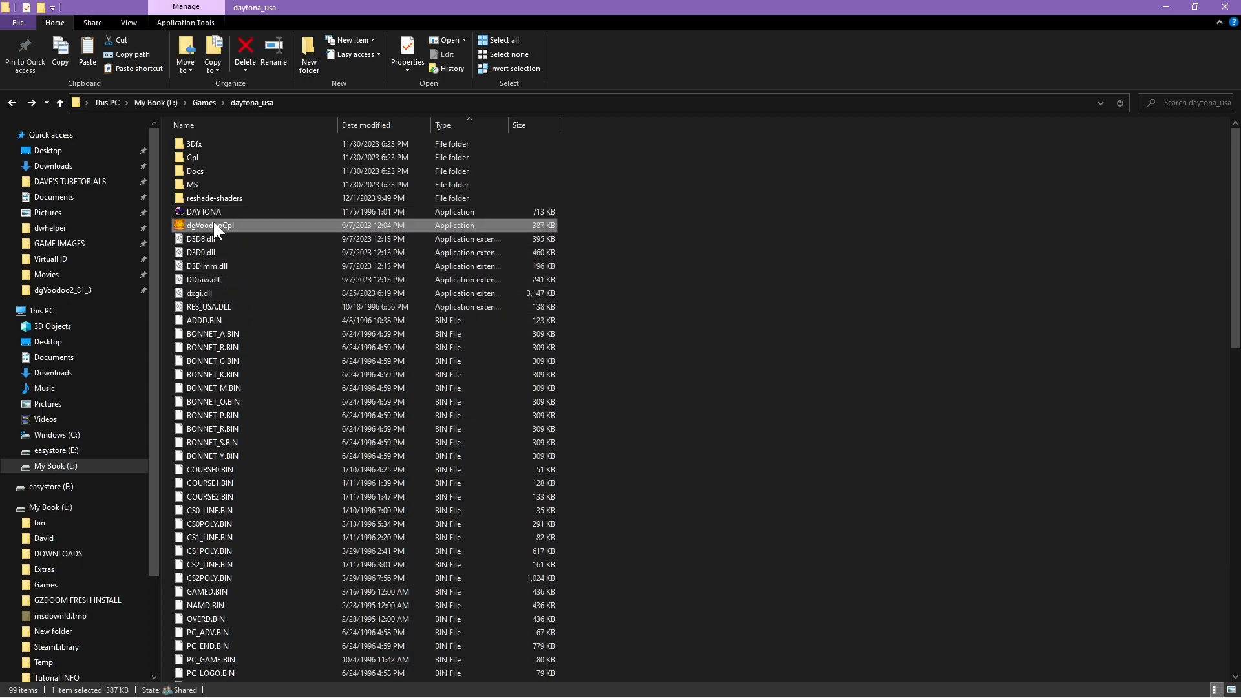
pyautogui.doubleClick(210, 225)
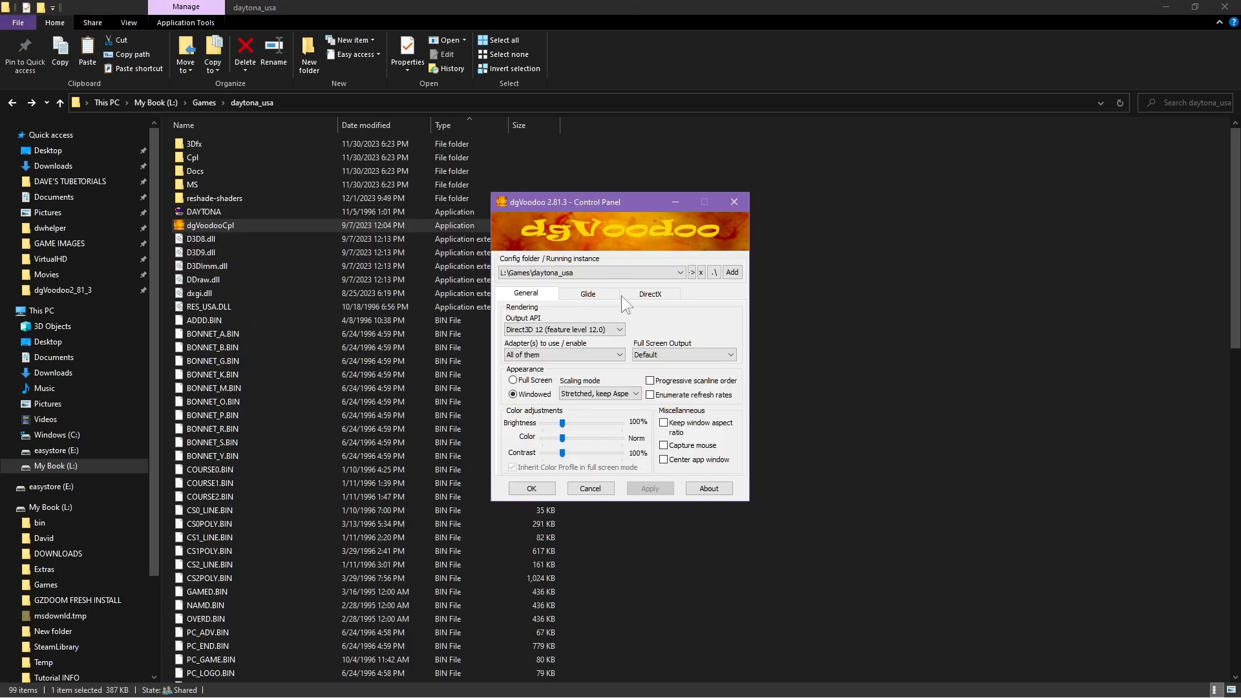
pyautogui.moveTo(599, 393)
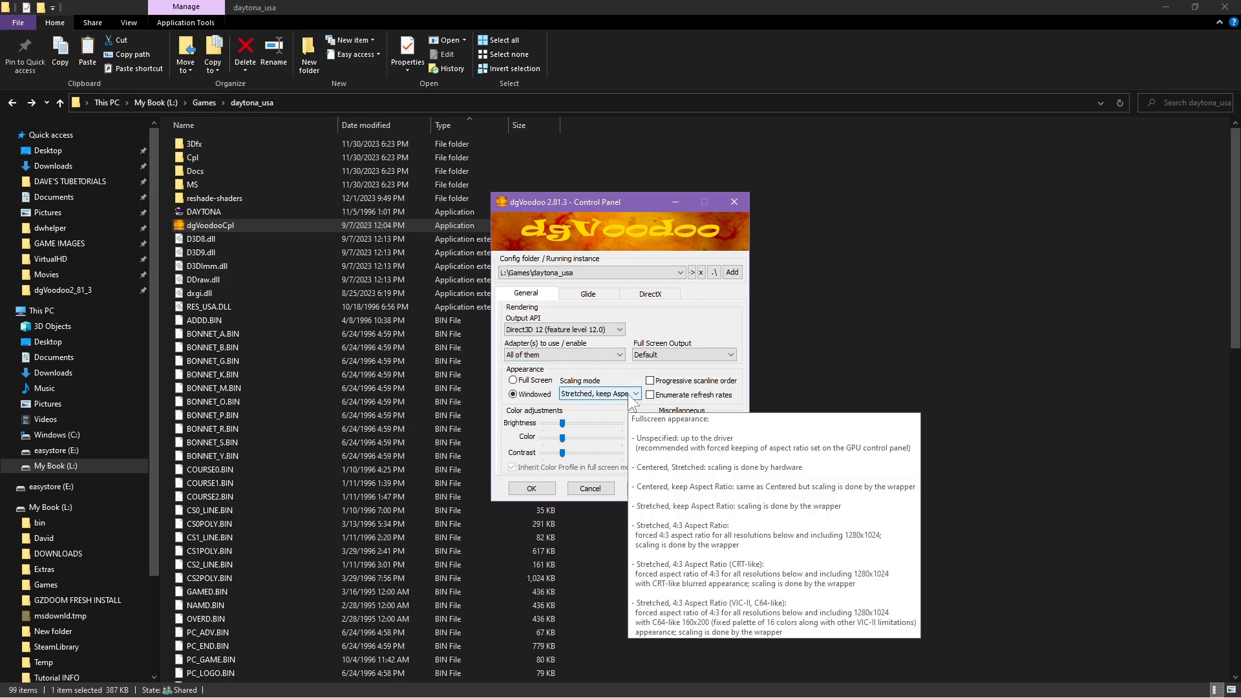
pyautogui.click(635, 393)
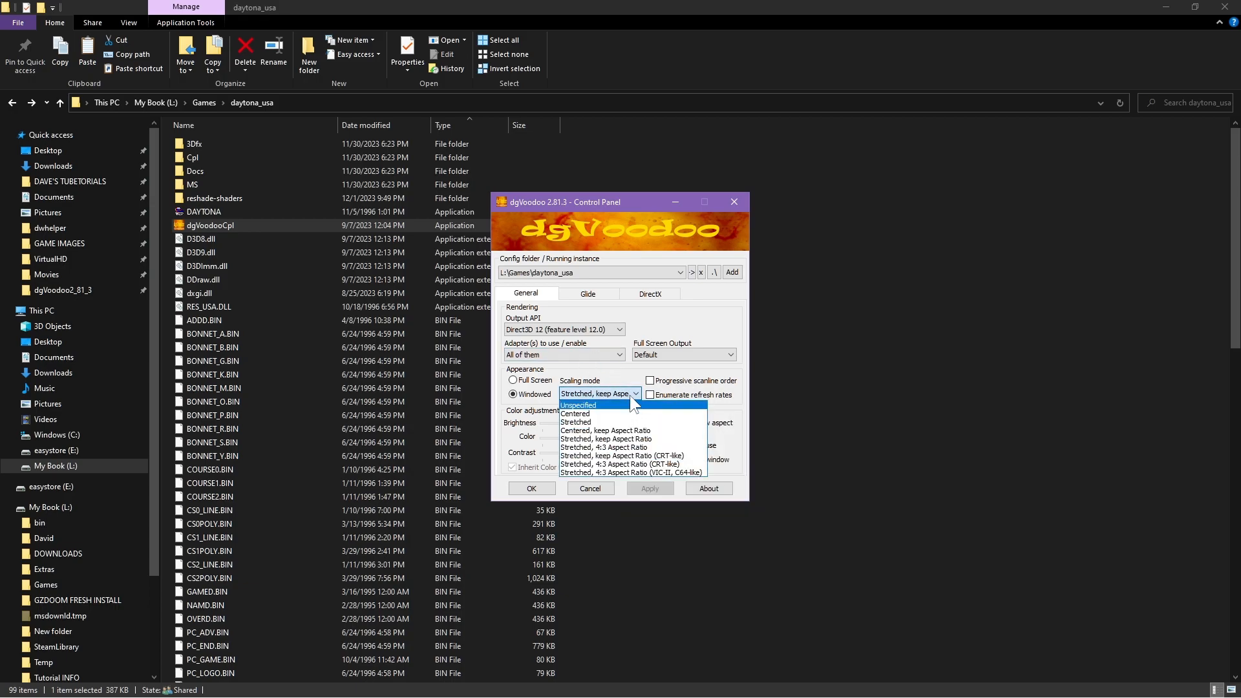
pyautogui.moveTo(597, 411)
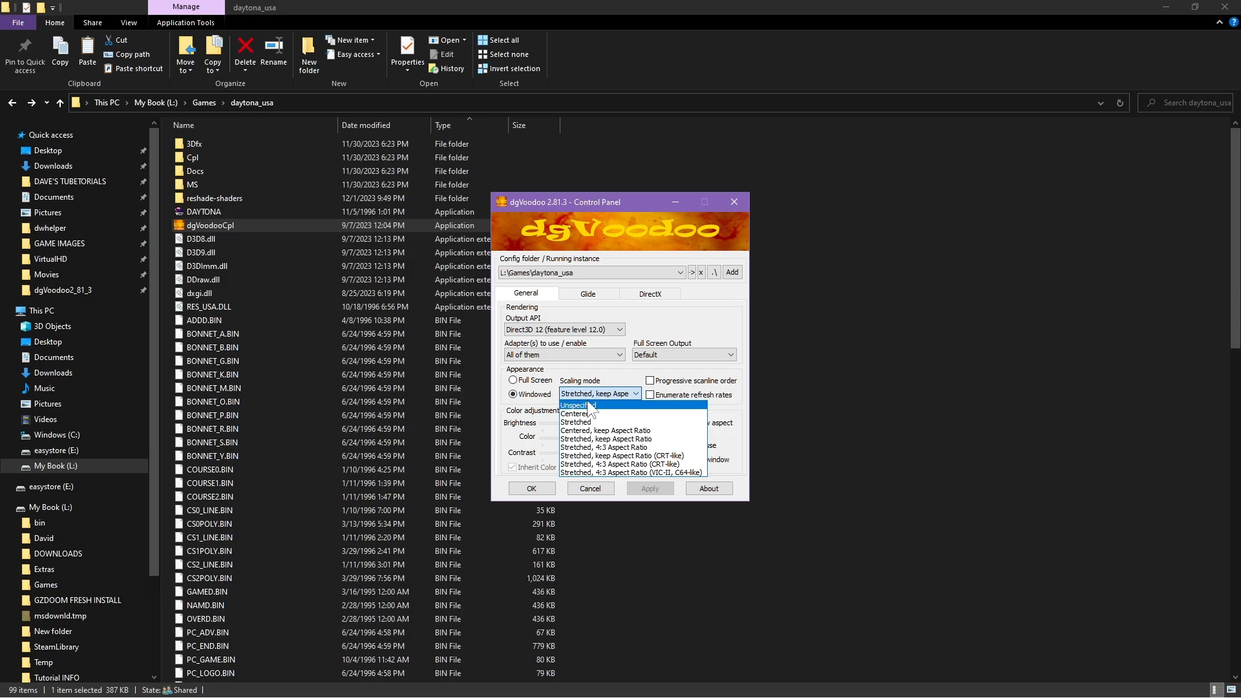
pyautogui.click(574, 405)
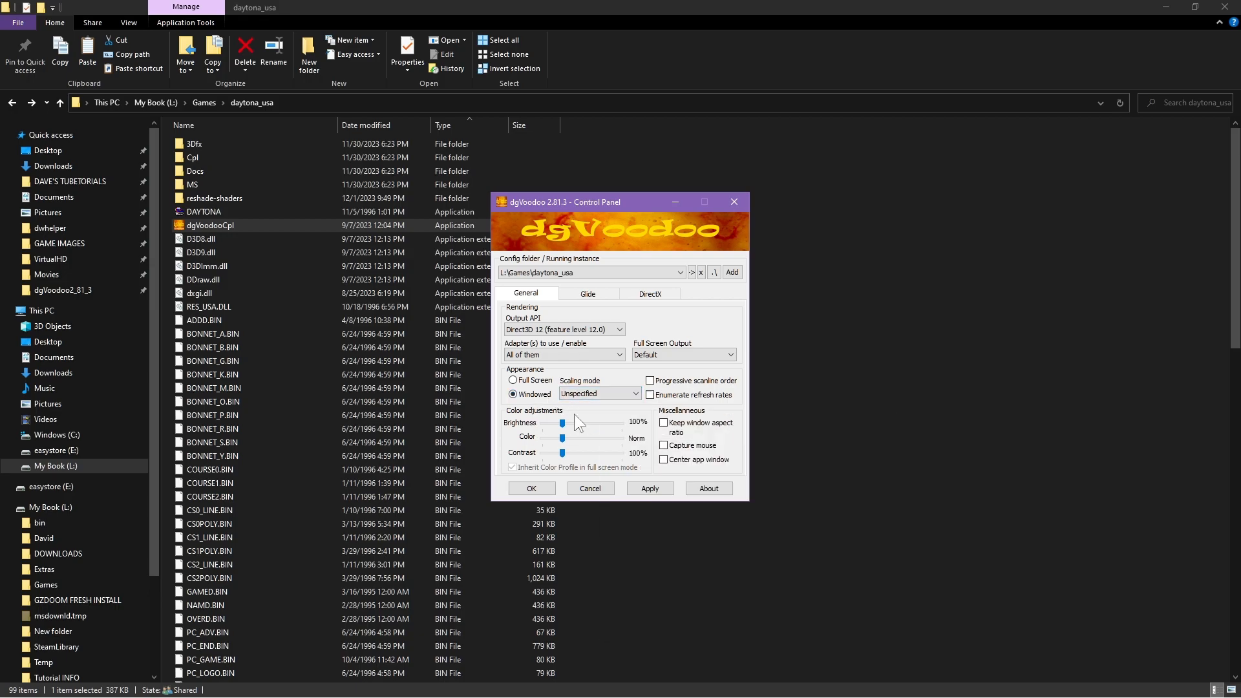
# Recheck the scaling mode list, keep the unspecified full-screen mode, and close the panel
pyautogui.click(598, 393)
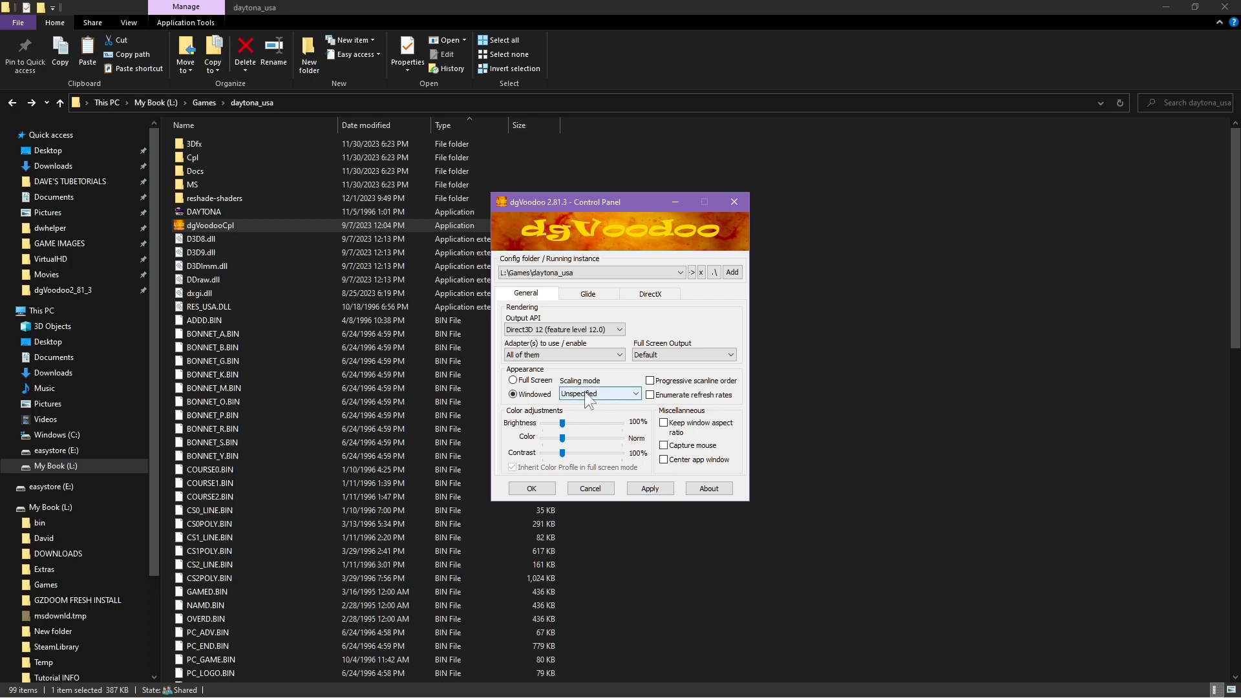
pyautogui.click(514, 380)
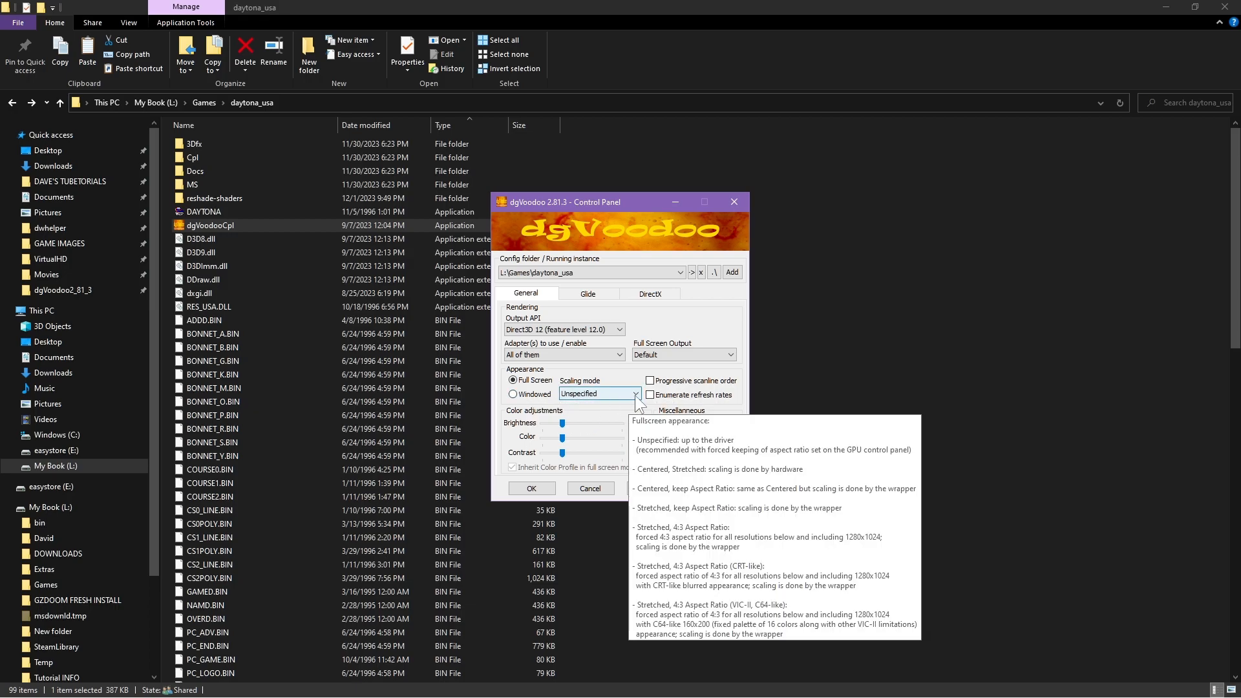
pyautogui.click(635, 394)
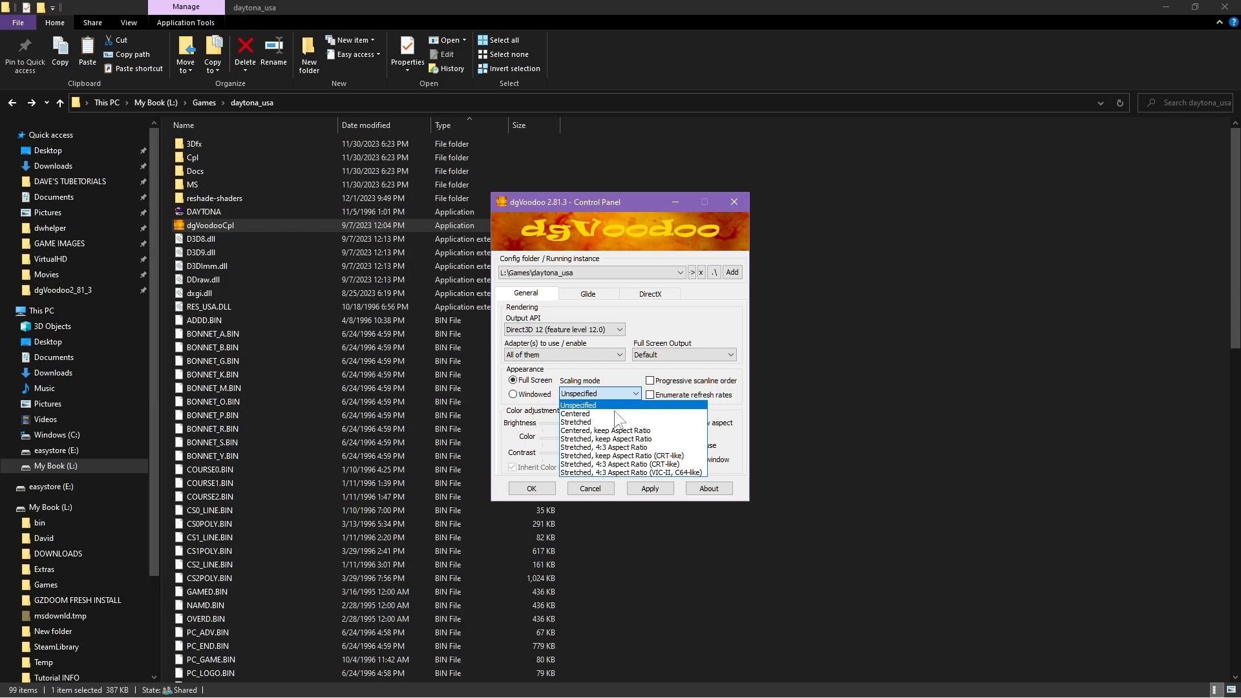
pyautogui.click(599, 394)
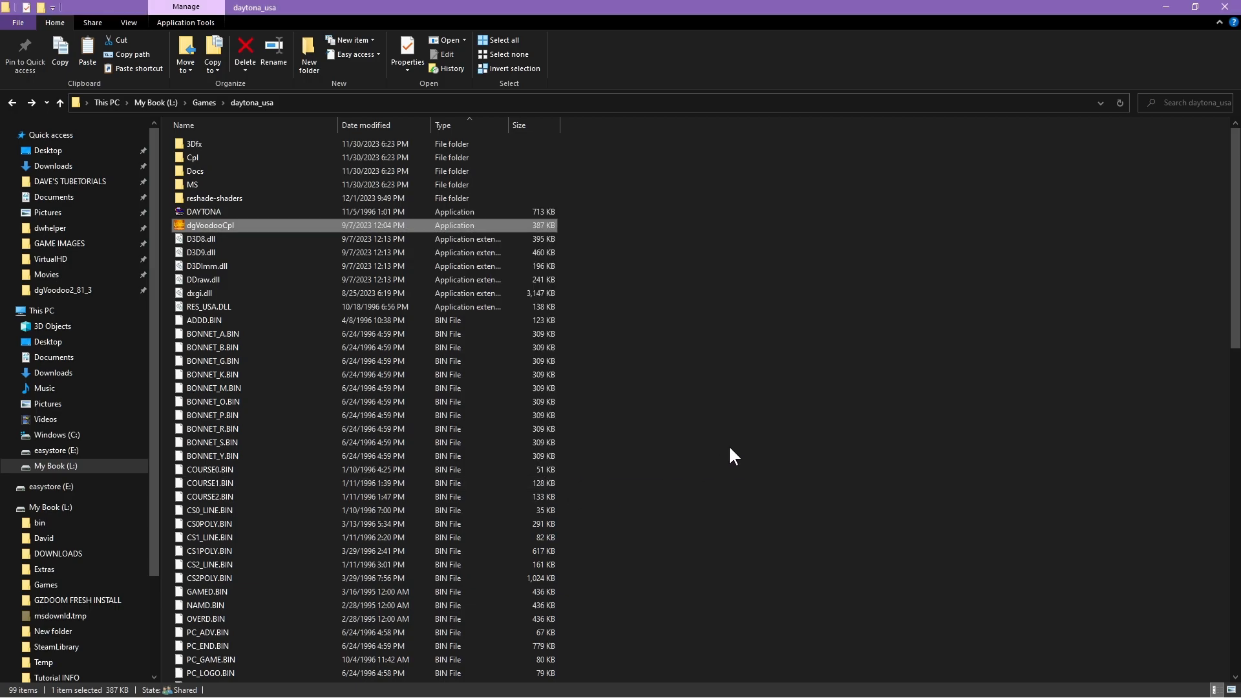
pyautogui.moveTo(220, 203)
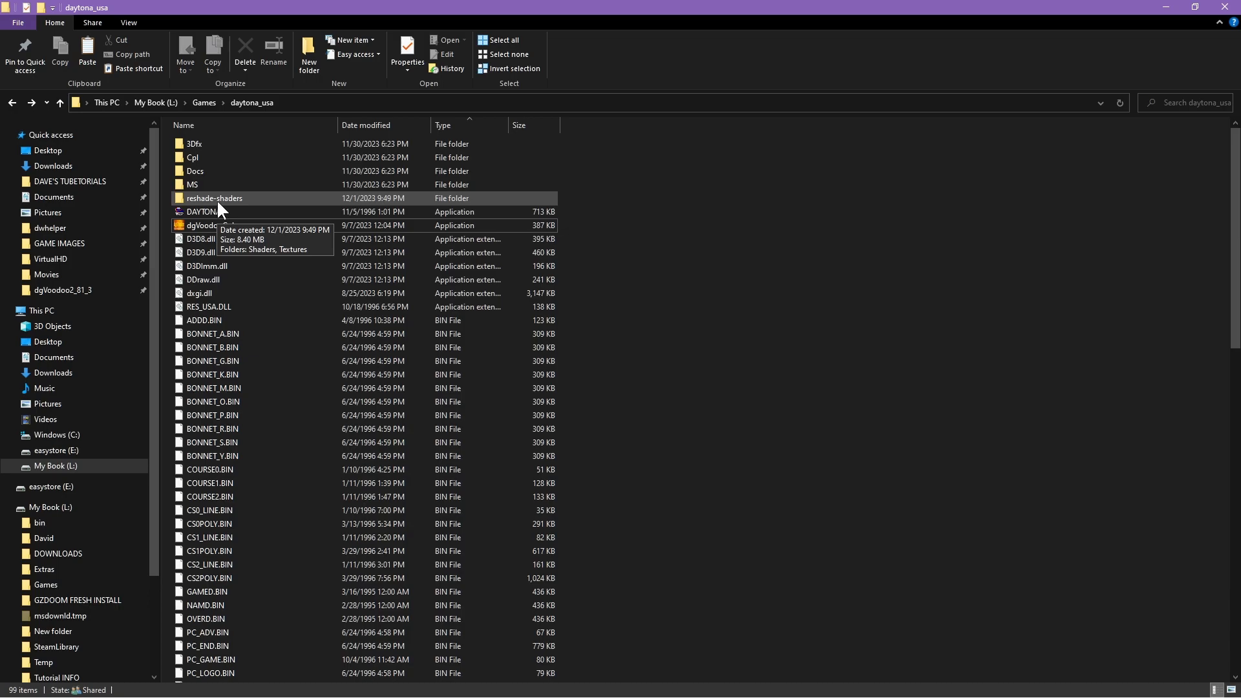
# Launch DAYTONA from the daytona_usa folder, bringing up the ReShade overlay
pyautogui.doubleClick(202, 212)
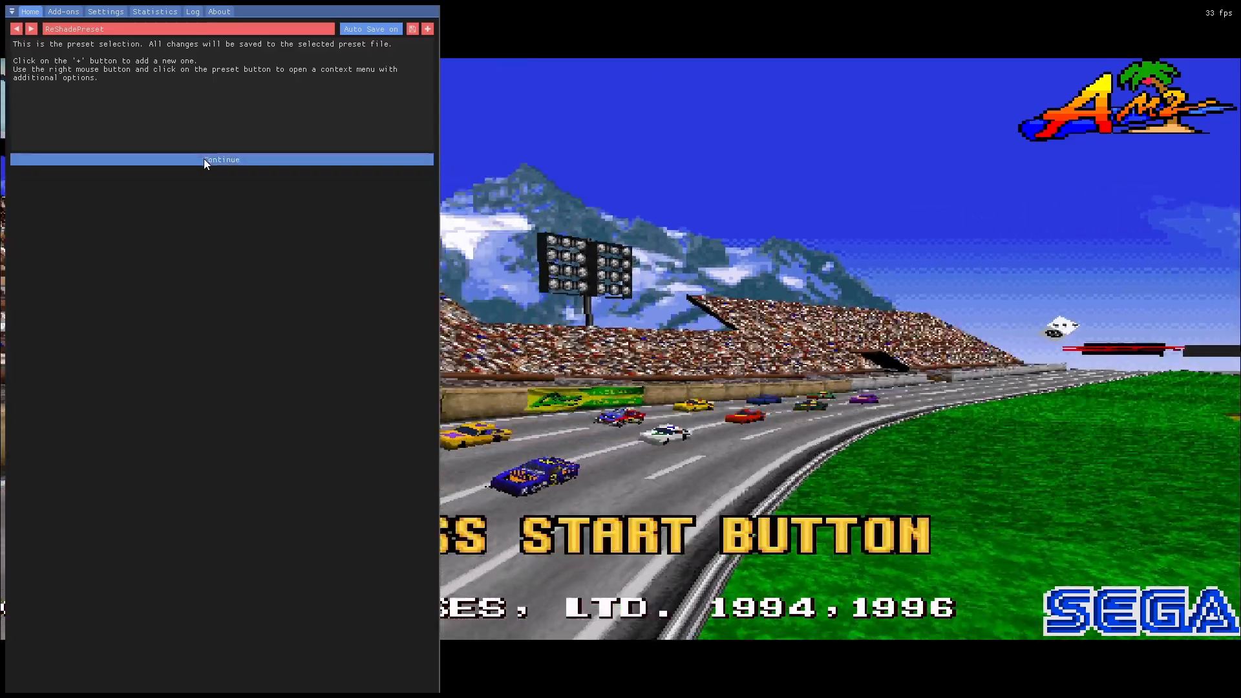
# Enable the AdvancedCRT [CRT.fx] and HQ4X [HQ4X.fx] effects and continue to their variables
pyautogui.click(221, 159)
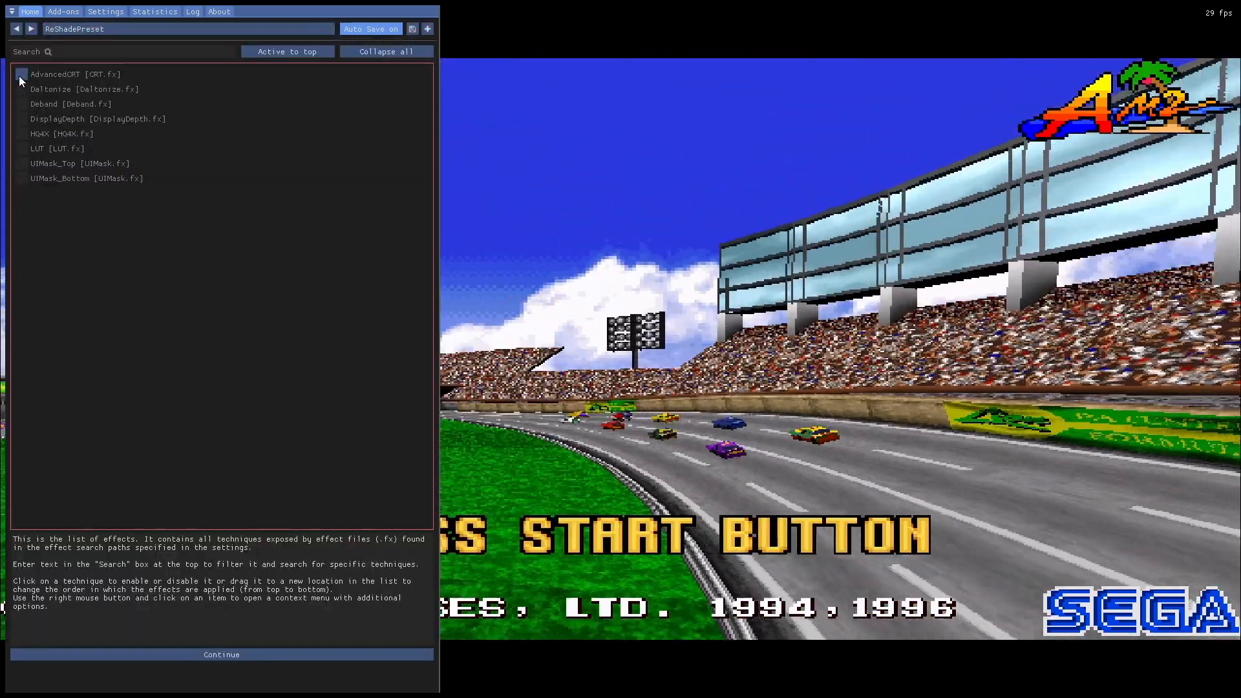
pyautogui.click(21, 74)
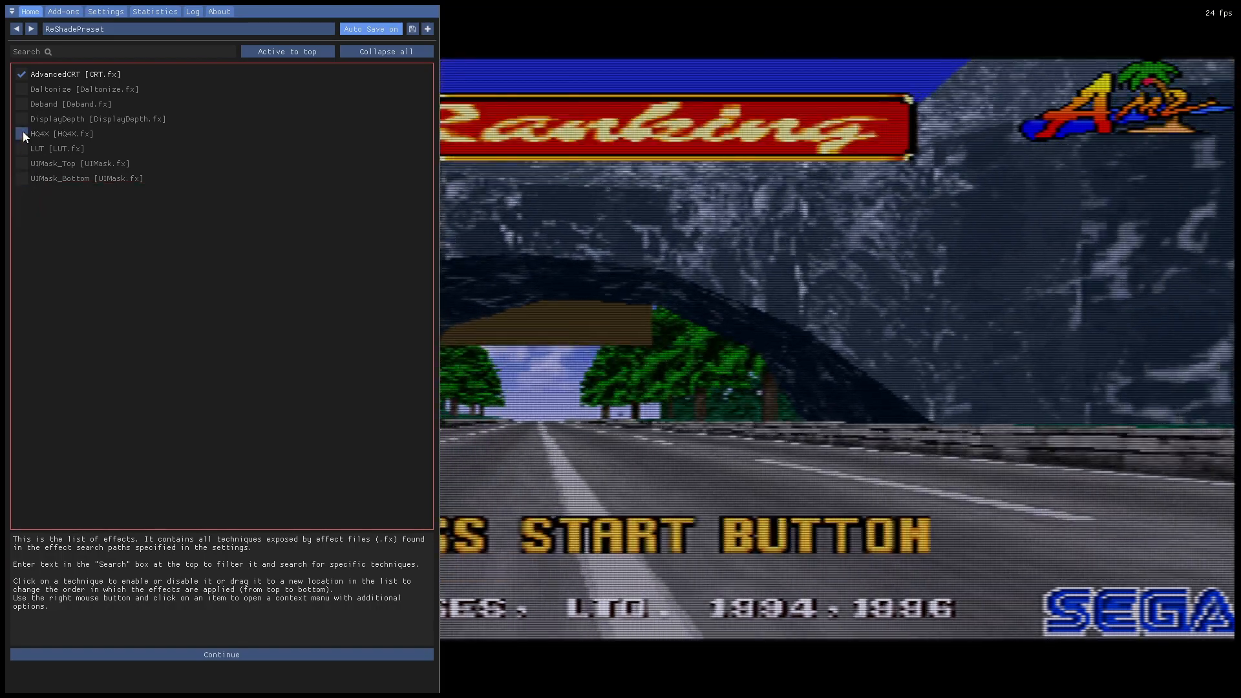
pyautogui.click(22, 133)
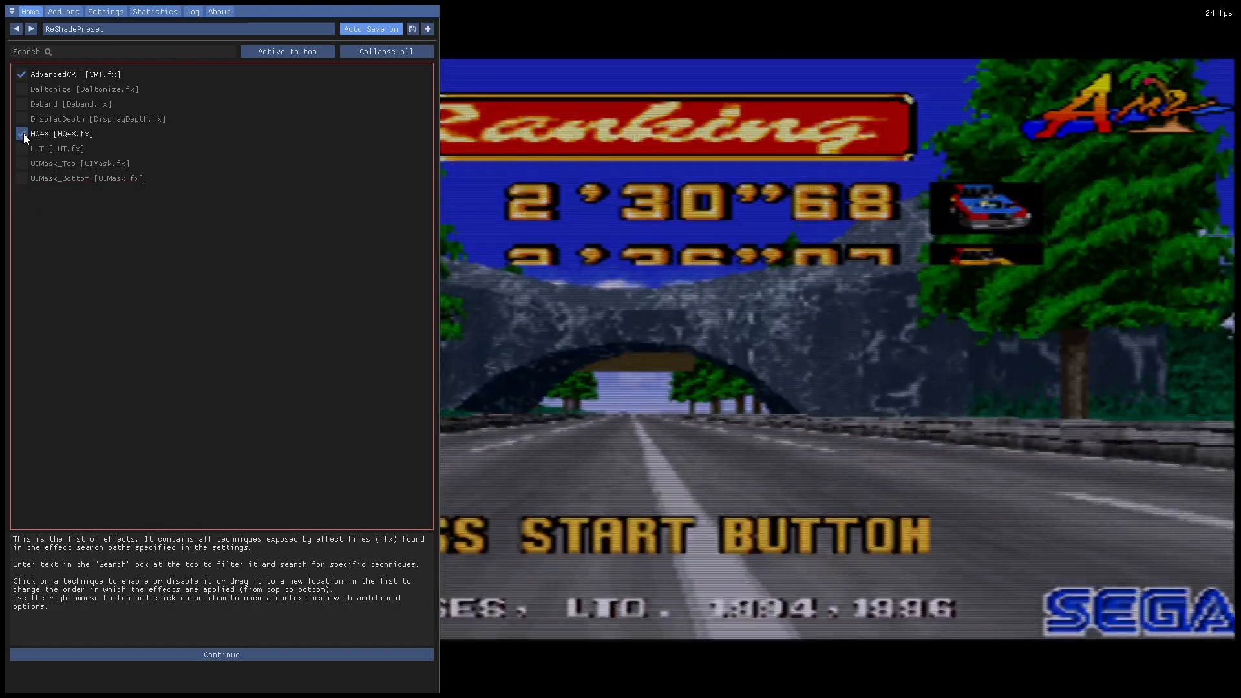
pyautogui.click(22, 134)
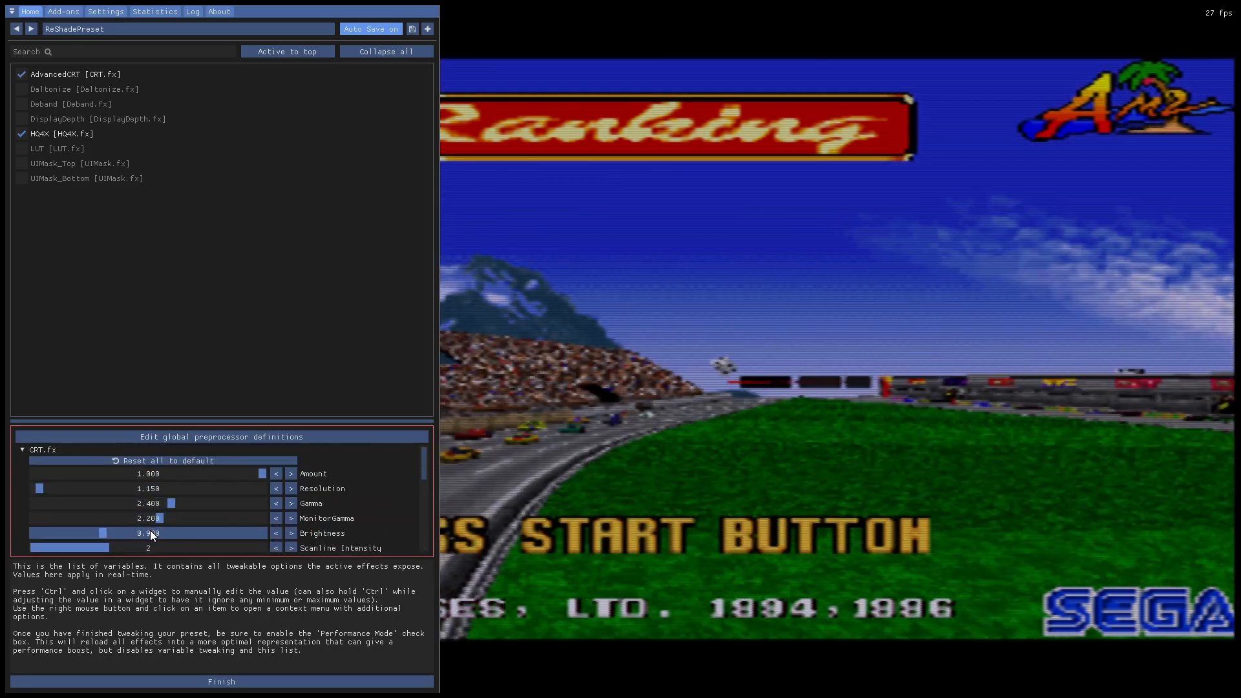
# Raise CRT Brightness to about 1.5 and Resolution to 6.453, then scroll toward HQ4X
pyautogui.moveTo(103, 532); pyautogui.dragTo(163, 532)
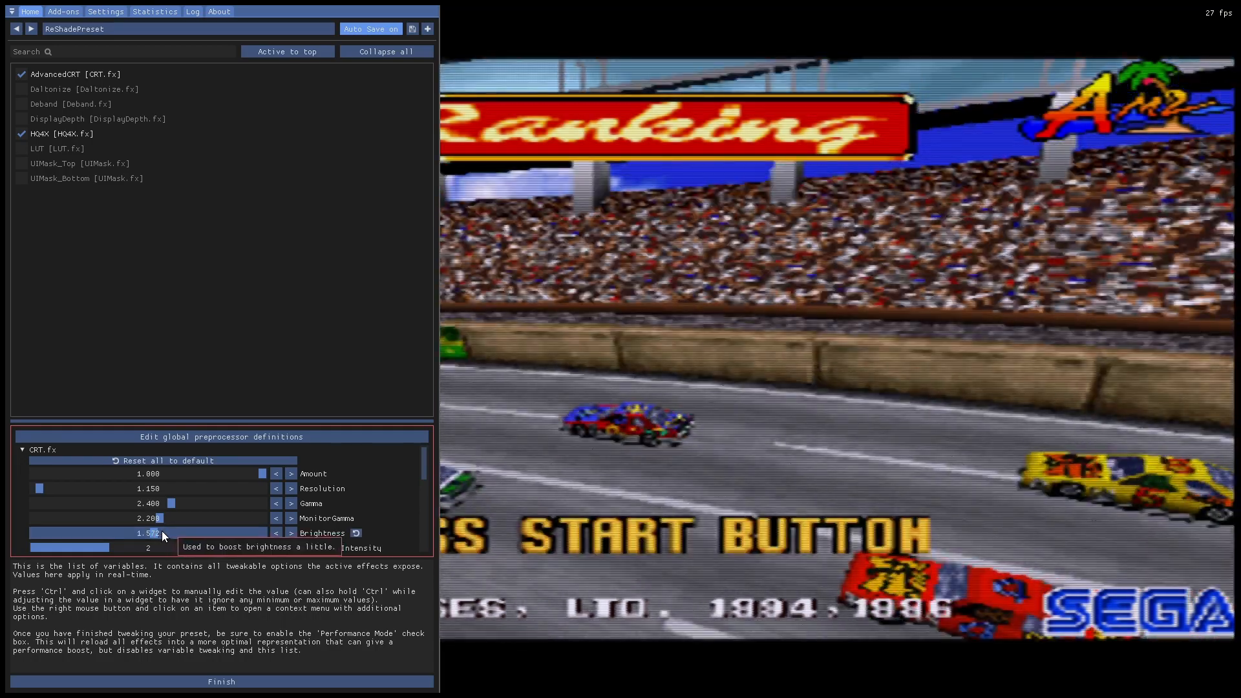
pyautogui.moveTo(307, 476)
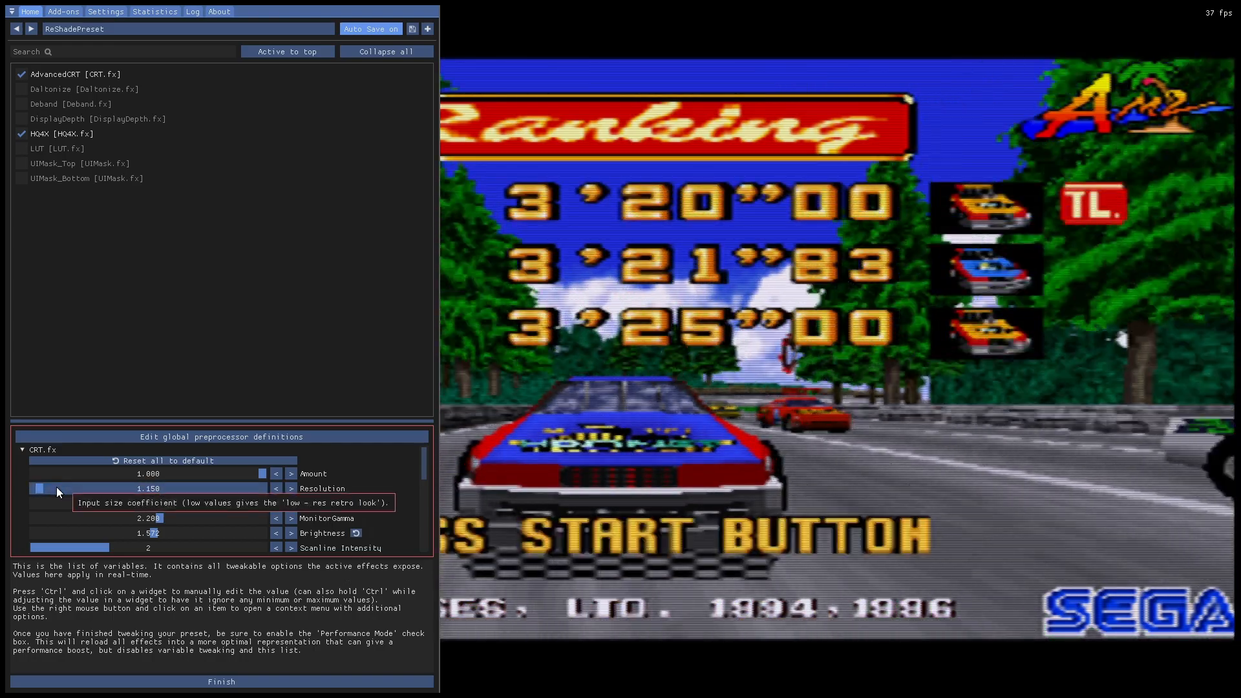
pyautogui.moveTo(38, 487); pyautogui.dragTo(47, 487)
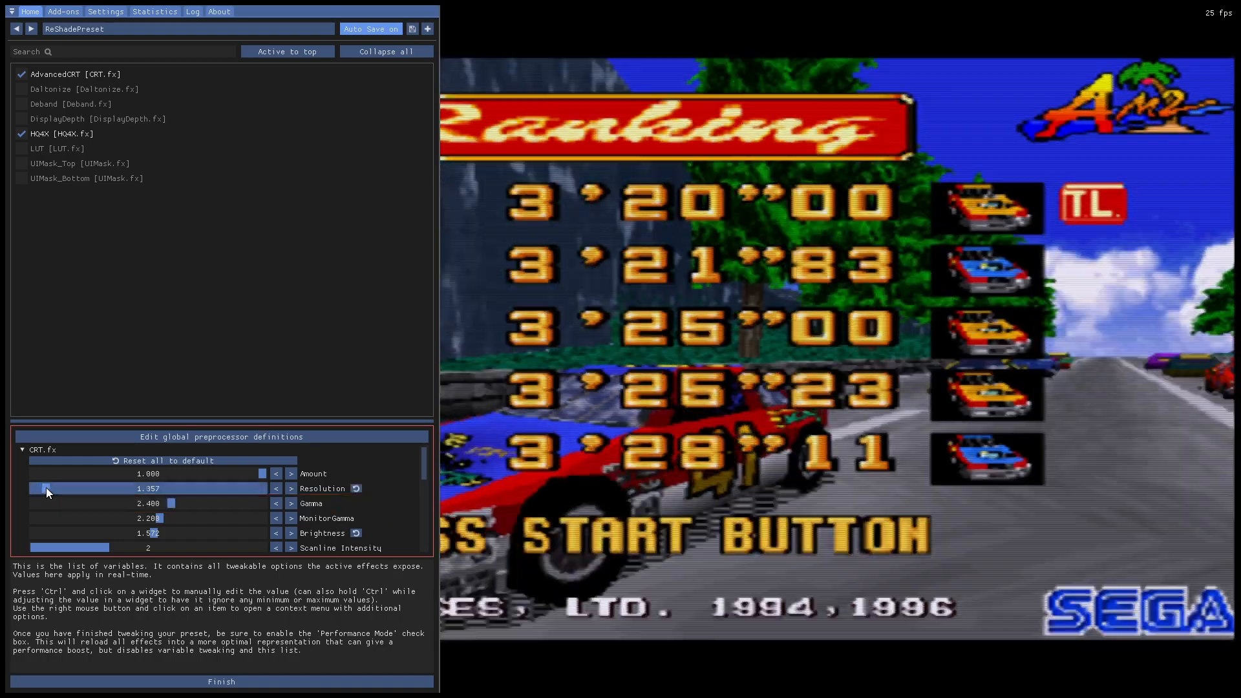
pyautogui.moveTo(45, 489); pyautogui.dragTo(193, 488)
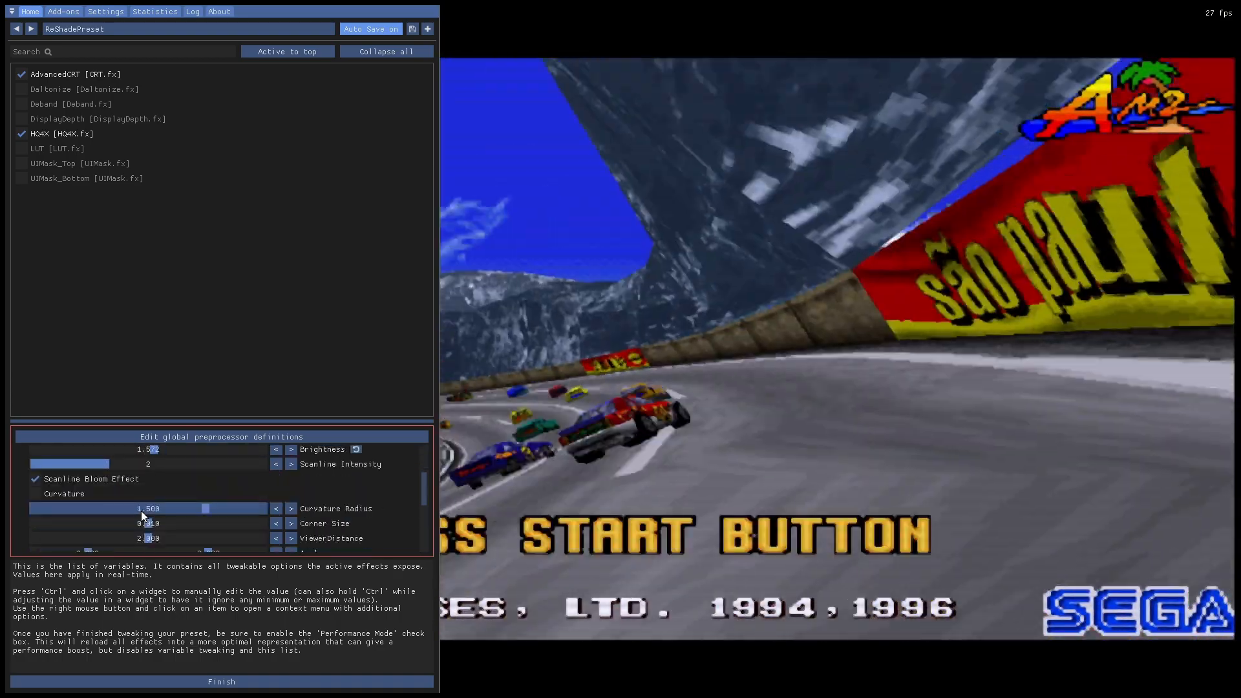
pyautogui.click(35, 479)
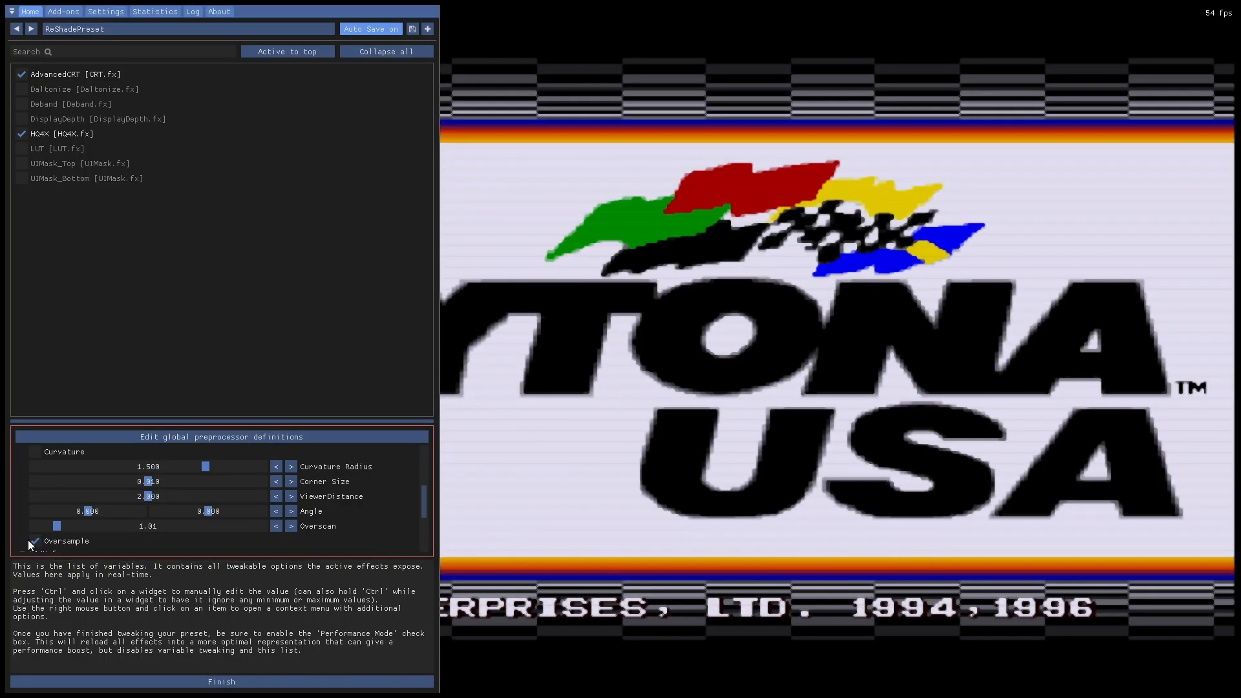
pyautogui.scroll(-3)
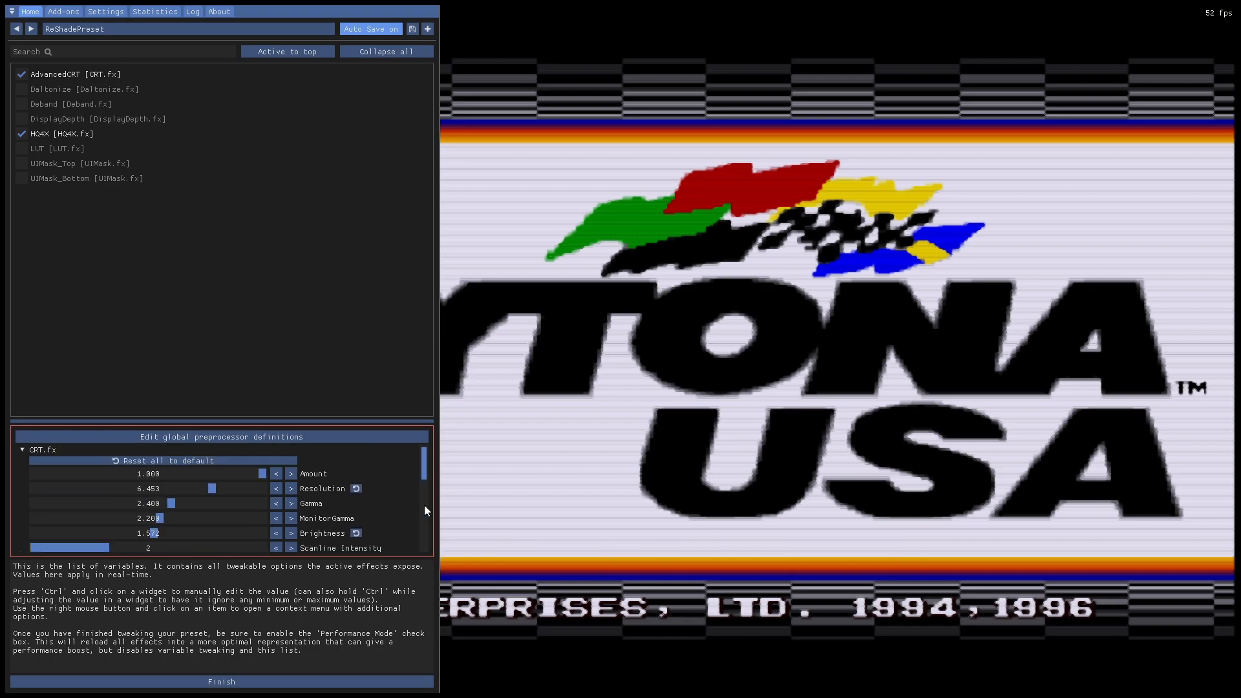
pyautogui.moveTo(225, 492)
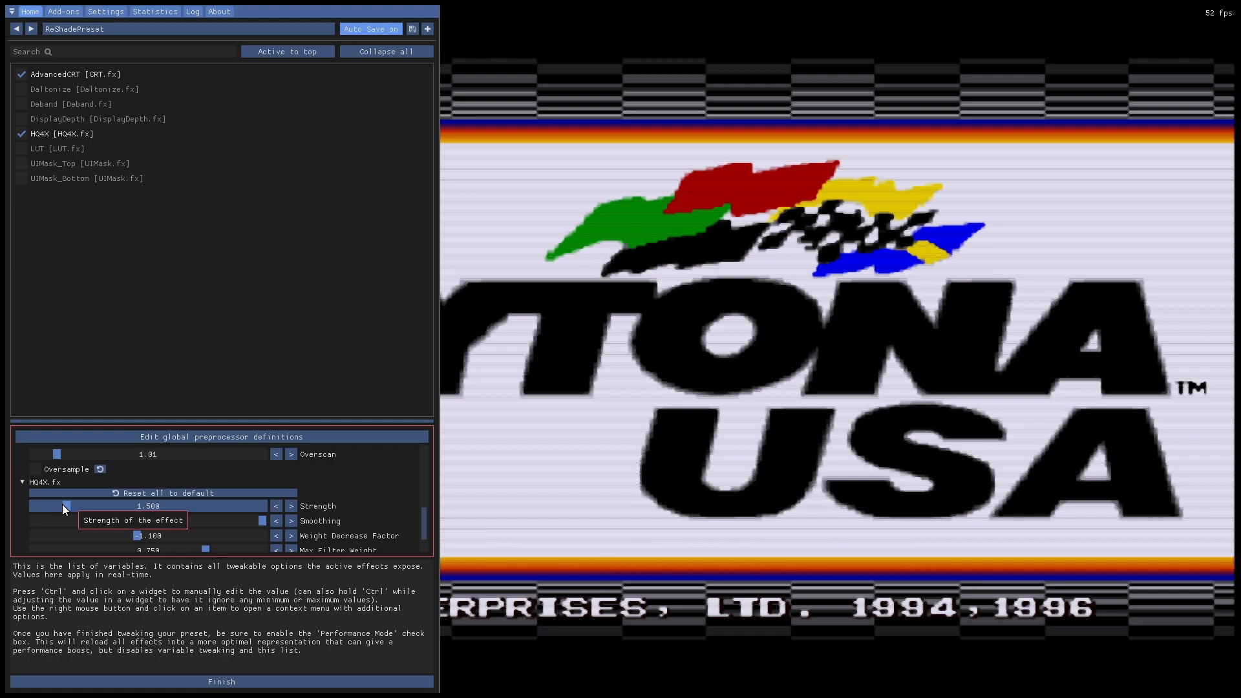
# Drag HQ4X Strength down to about 0.46, then nudge it up to about 0.5
pyautogui.moveTo(65, 507); pyautogui.dragTo(57, 507)
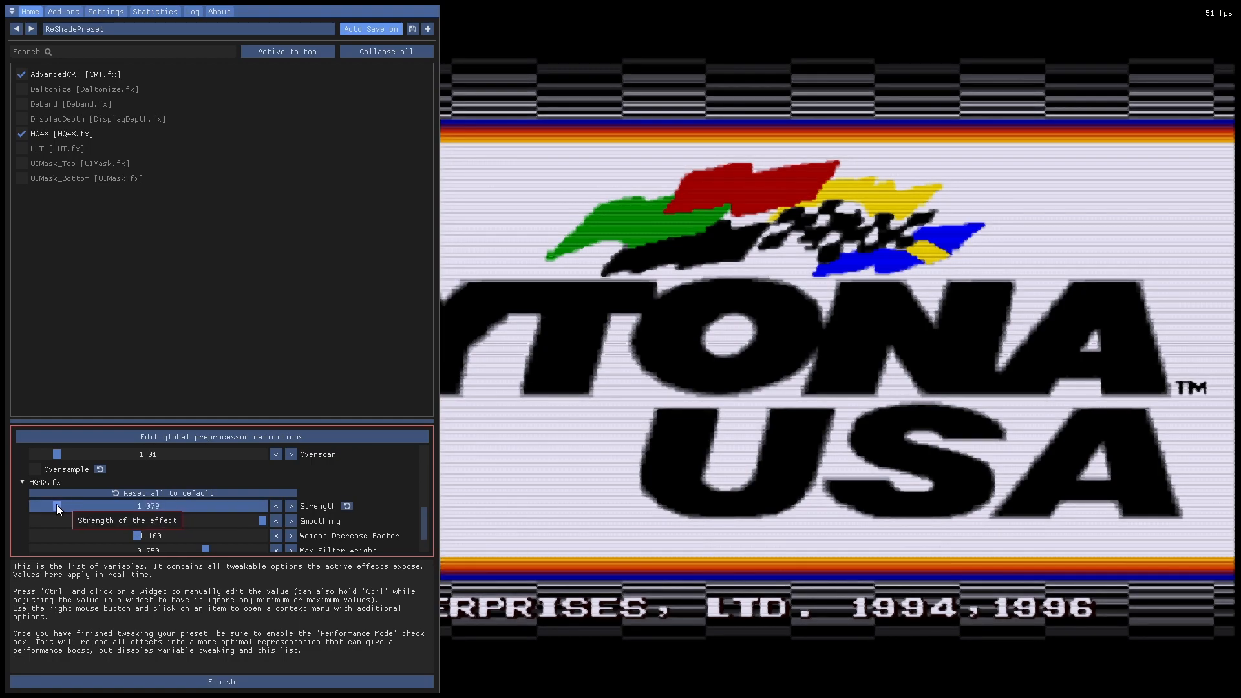
pyautogui.moveTo(57, 506); pyautogui.dragTo(50, 506)
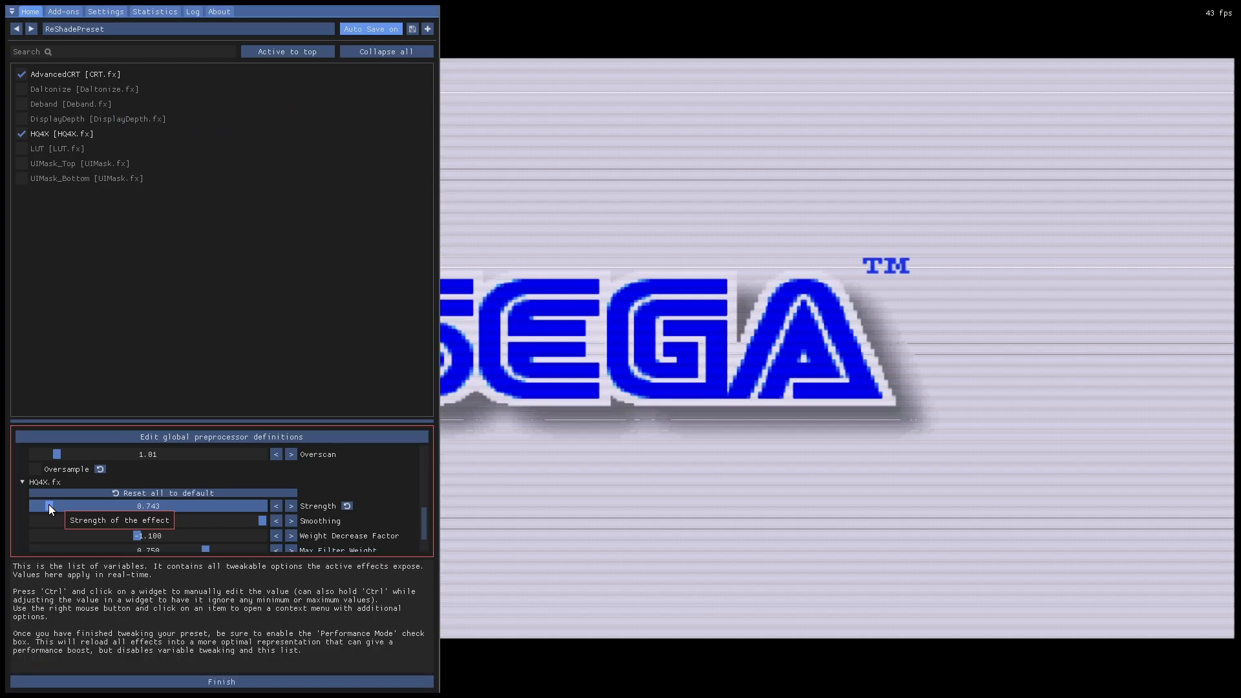
pyautogui.moveTo(49, 506); pyautogui.dragTo(46, 505)
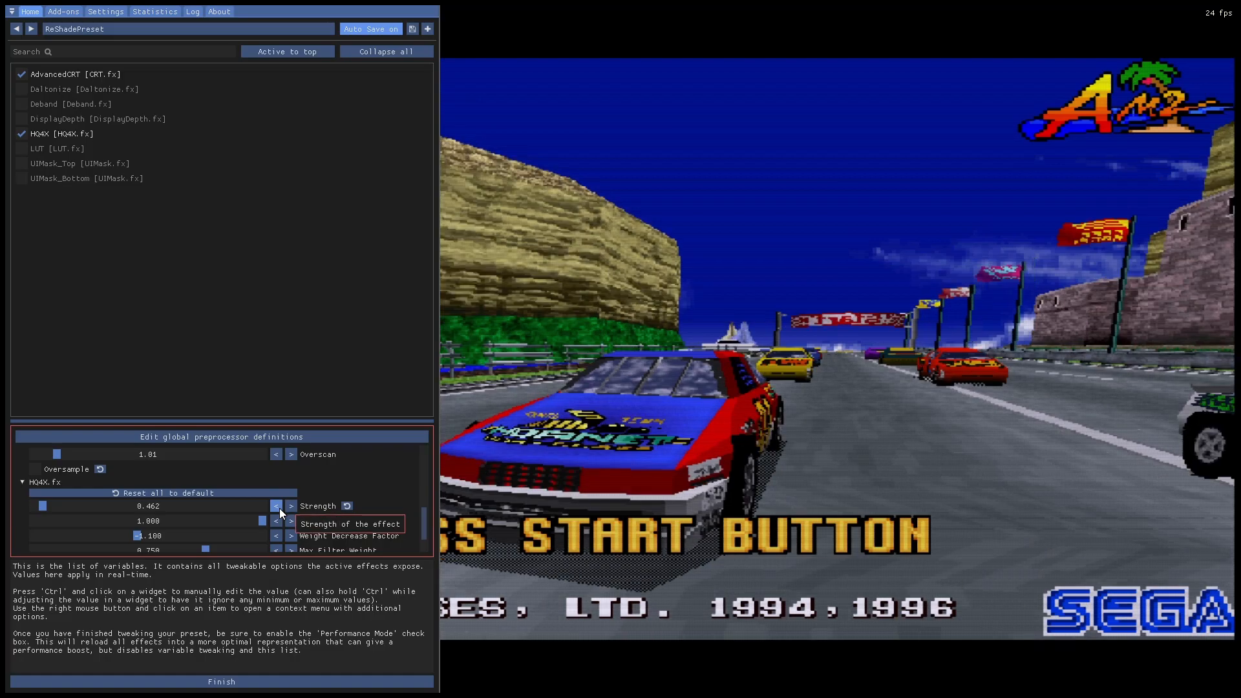
pyautogui.click(290, 506)
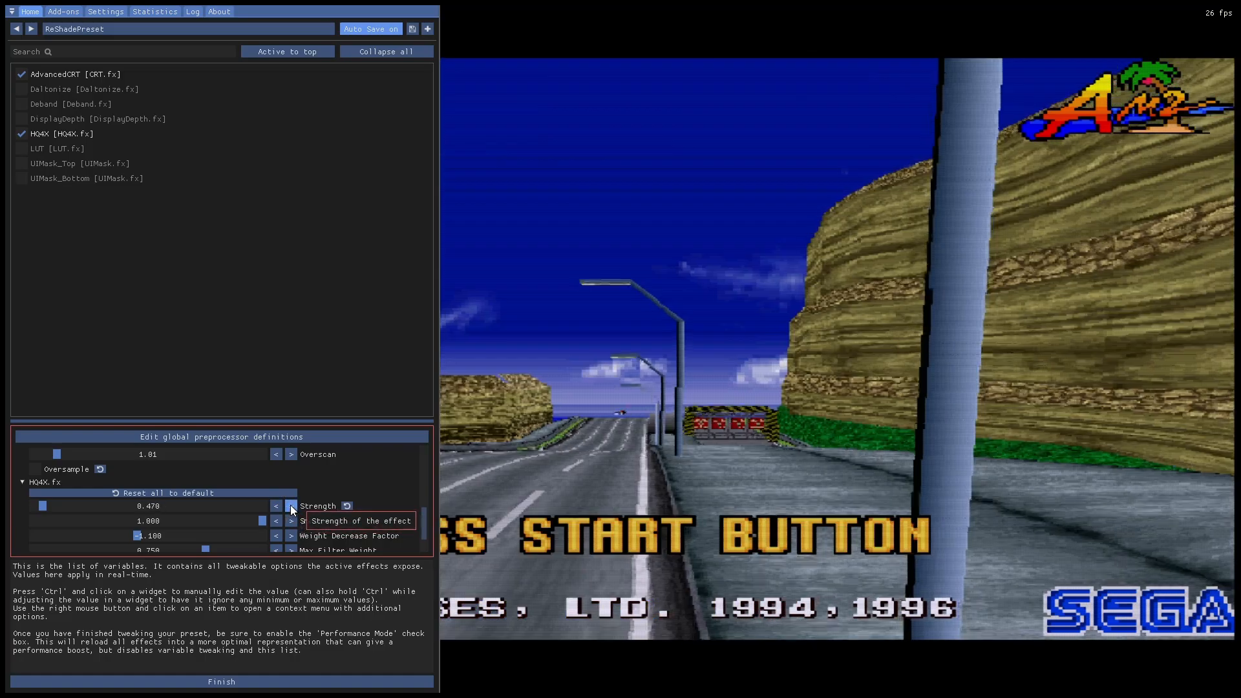
pyautogui.click(290, 506)
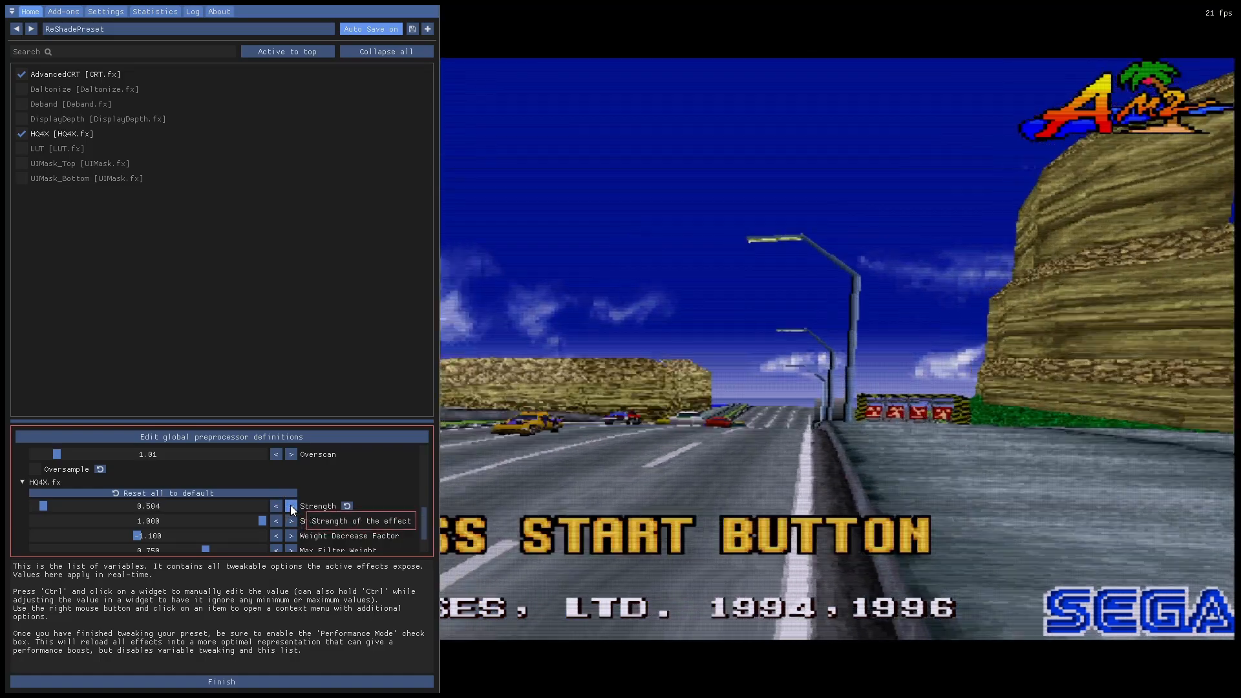
pyautogui.click(276, 506)
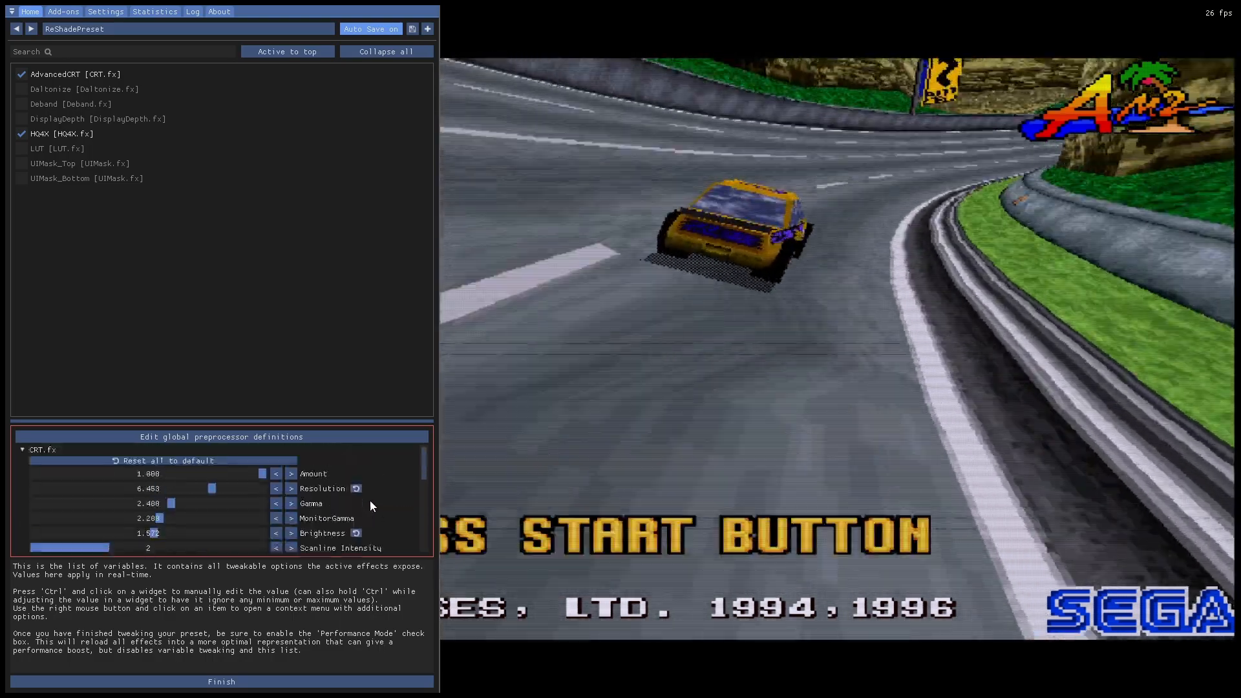
pyautogui.moveTo(226, 497)
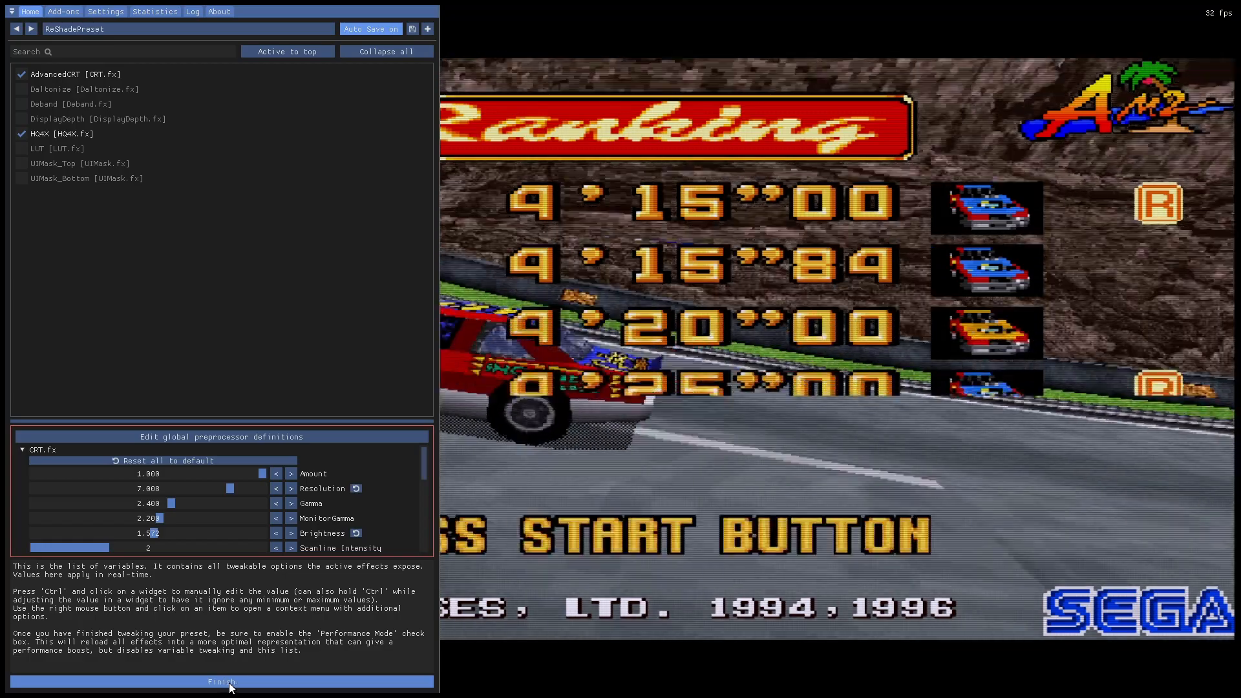
# Finish with CRT Resolution at 7.000 and close the ReShade overlay
pyautogui.click(222, 681)
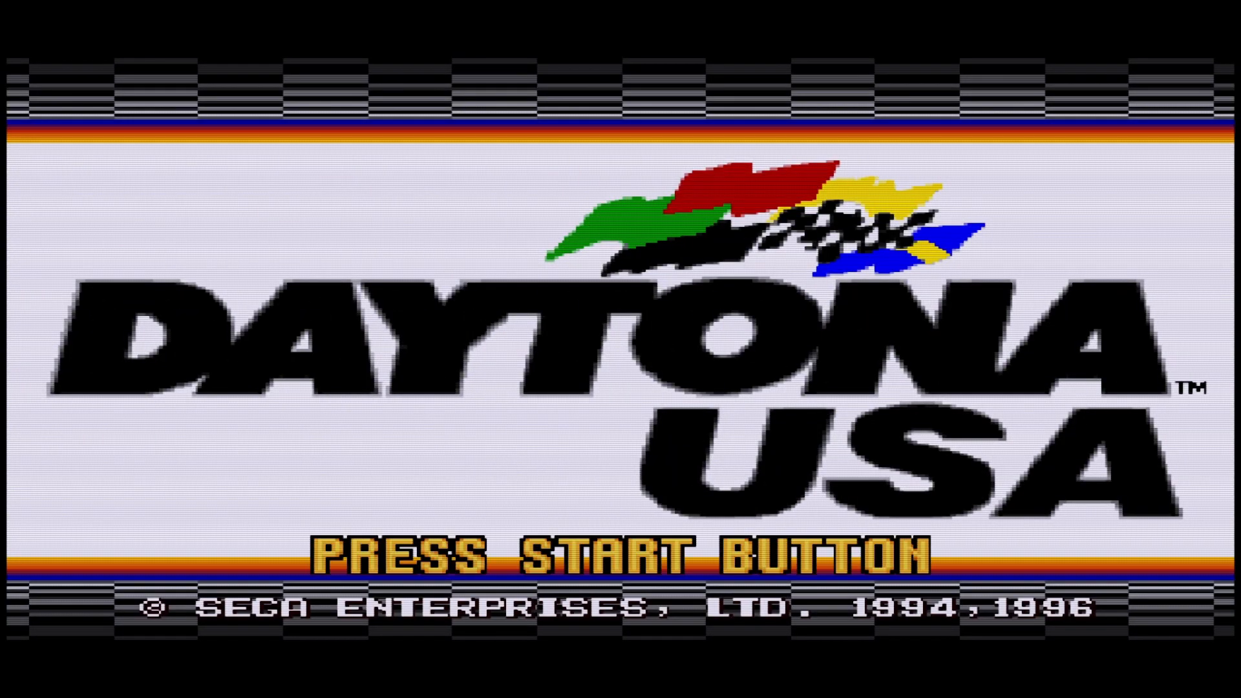
# Exit Daytona USA, returning to the daytona_usa folder
pyautogui.press('enter')
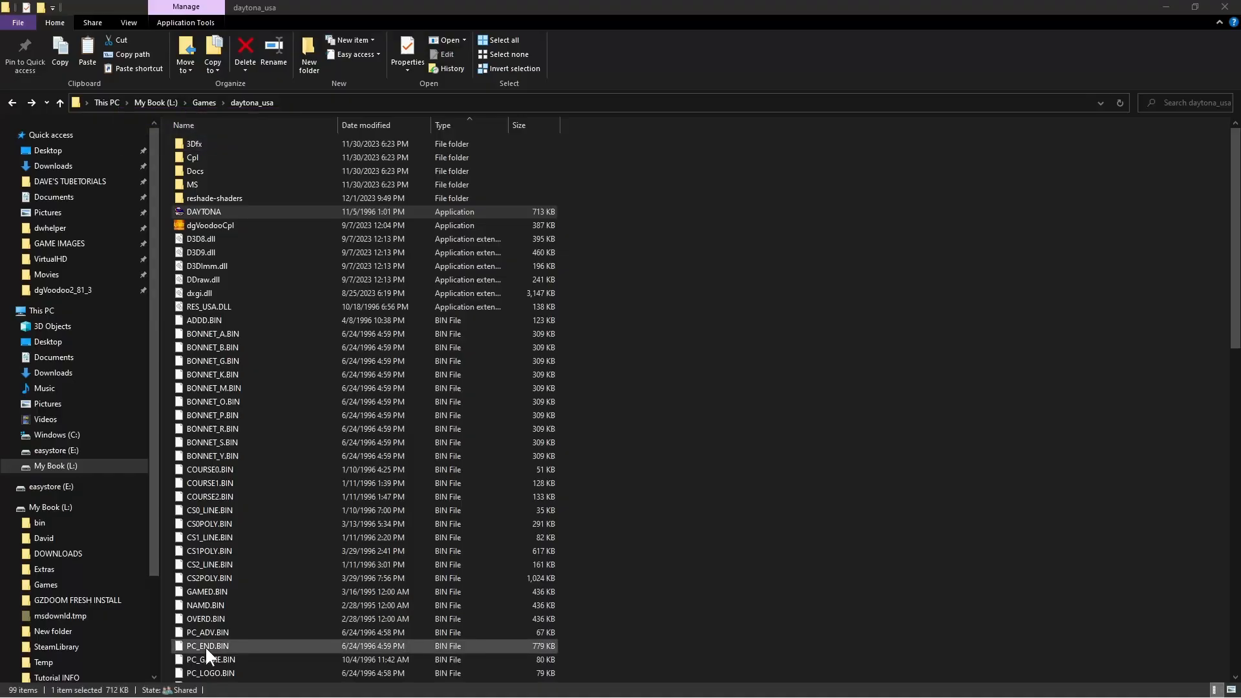
# Close the daytona_usa File Explorer window to reveal the desktop
pyautogui.doubleClick(204, 211)
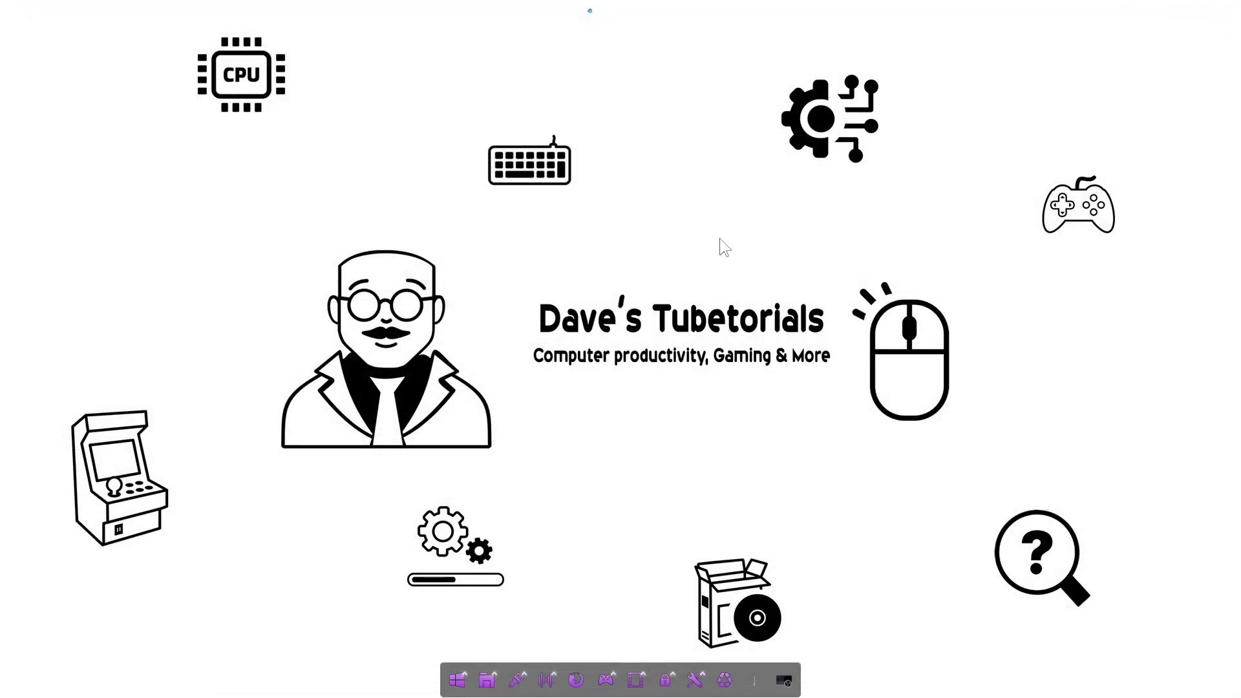
pyautogui.moveTo(744, 212)
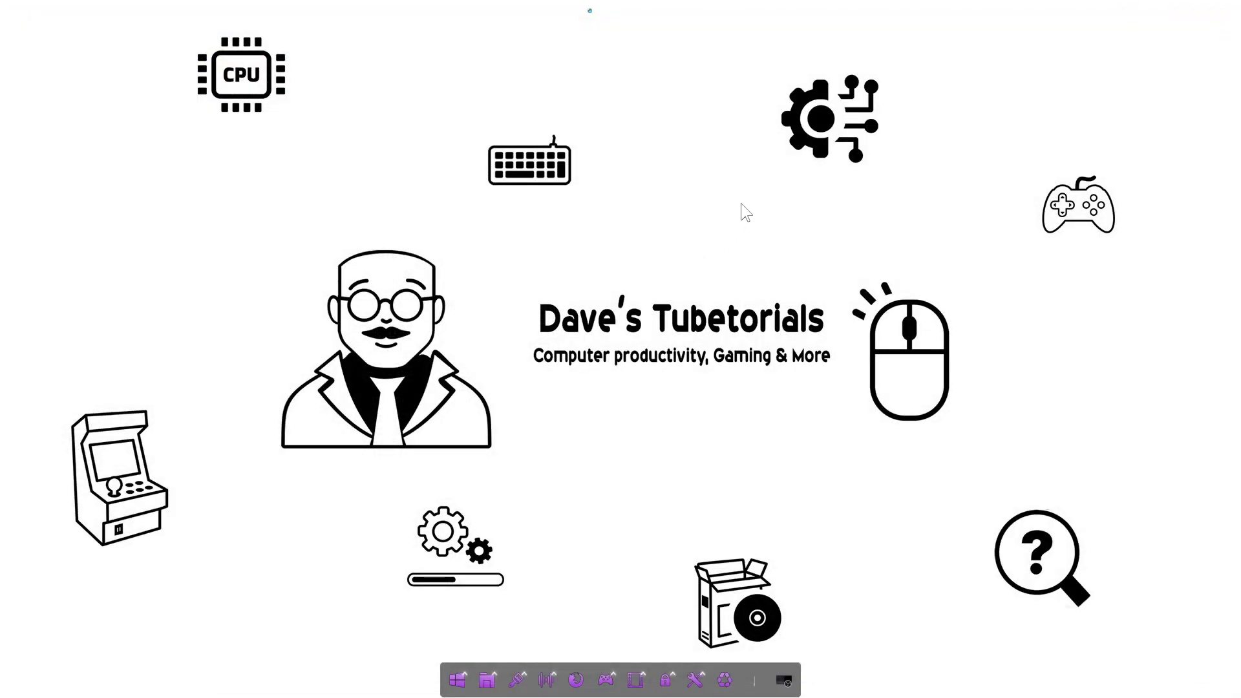